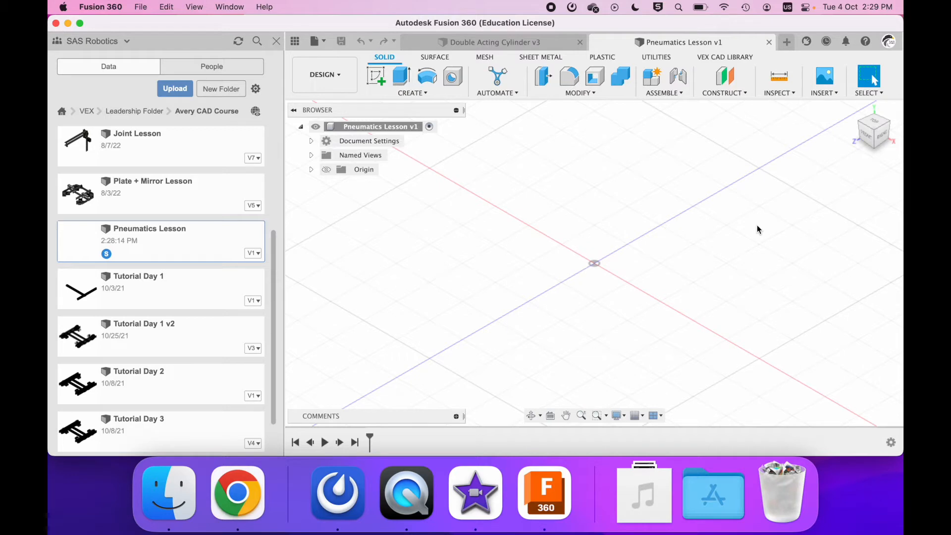
Step: Switch to the Double Acting Cylinder v3 design and browse into the VEX EDR Parts V3 Library folder
left_click(491, 41)
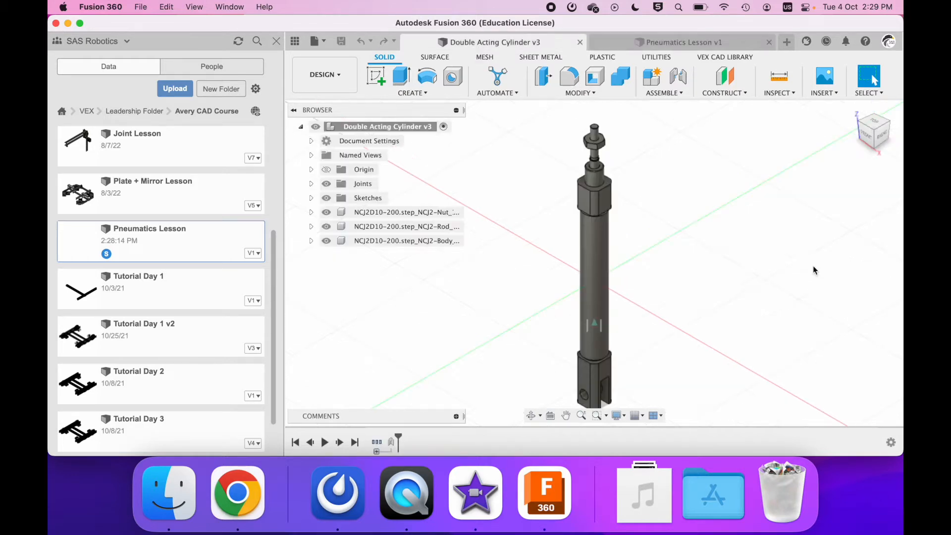
scroll("down", 3)
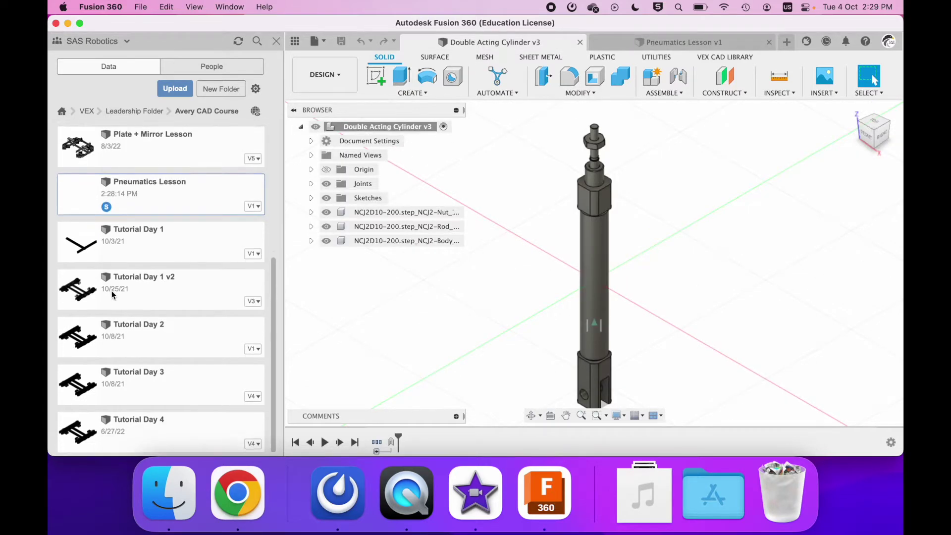
left_click(86, 110)
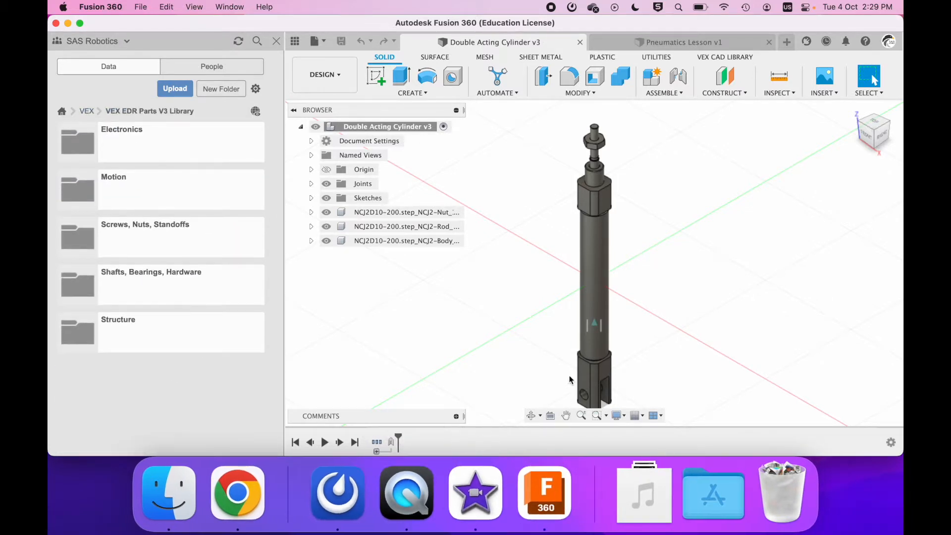
Step: Check the VEX Pneumatics page's cylinder kit list in Chrome, then return to Fusion 360
left_click(236, 490)
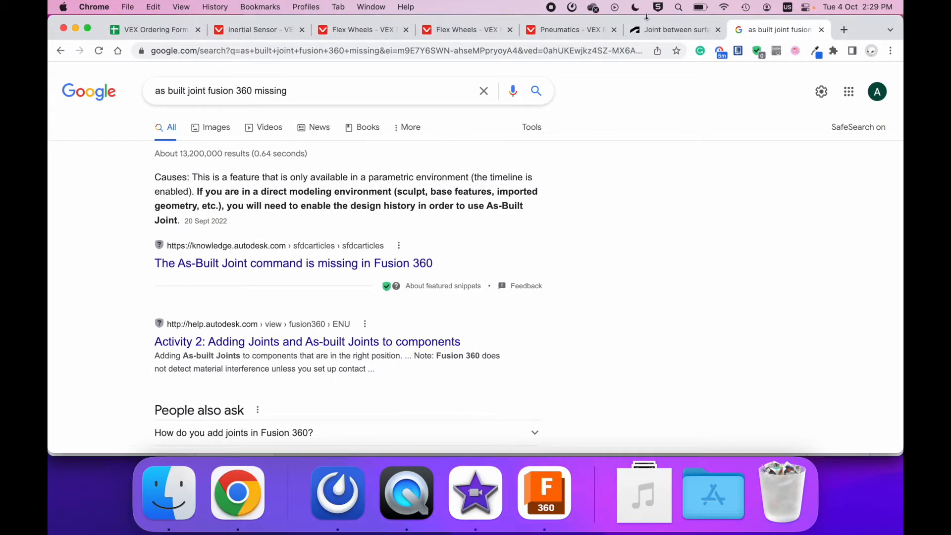
left_click(561, 29)
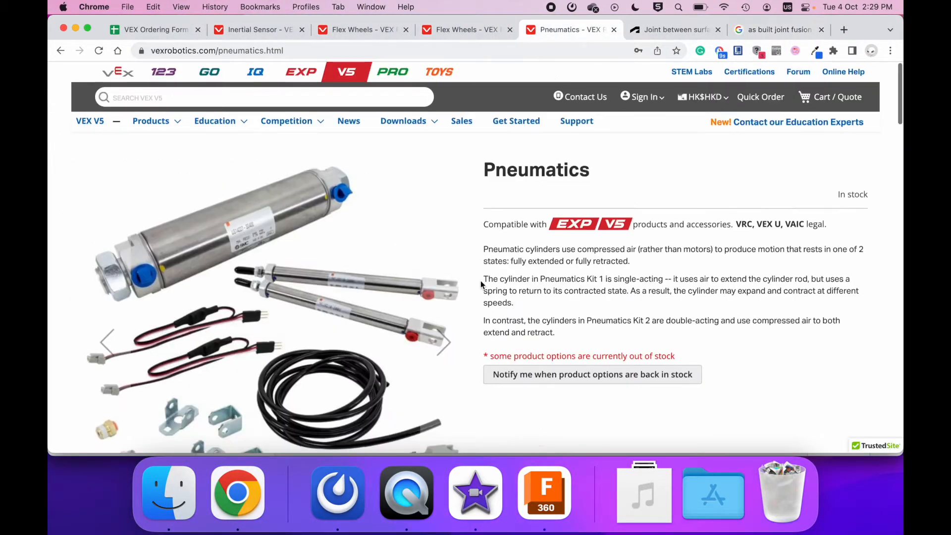
scroll("down", 3)
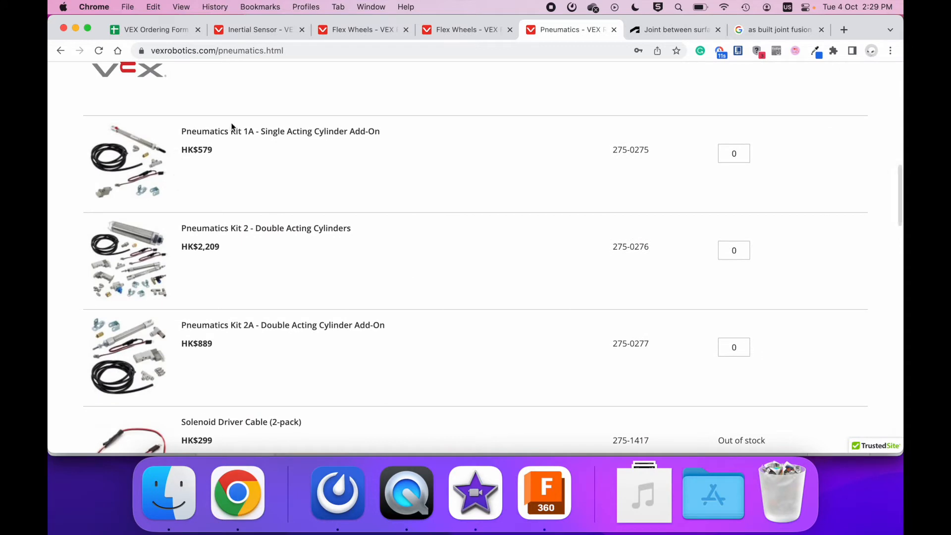
mouse_move(277, 237)
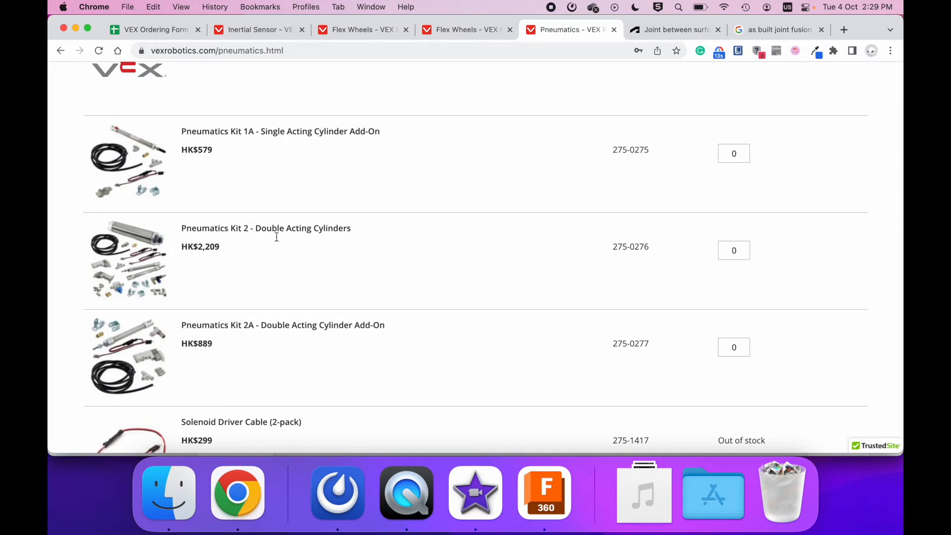
scroll("up", 3)
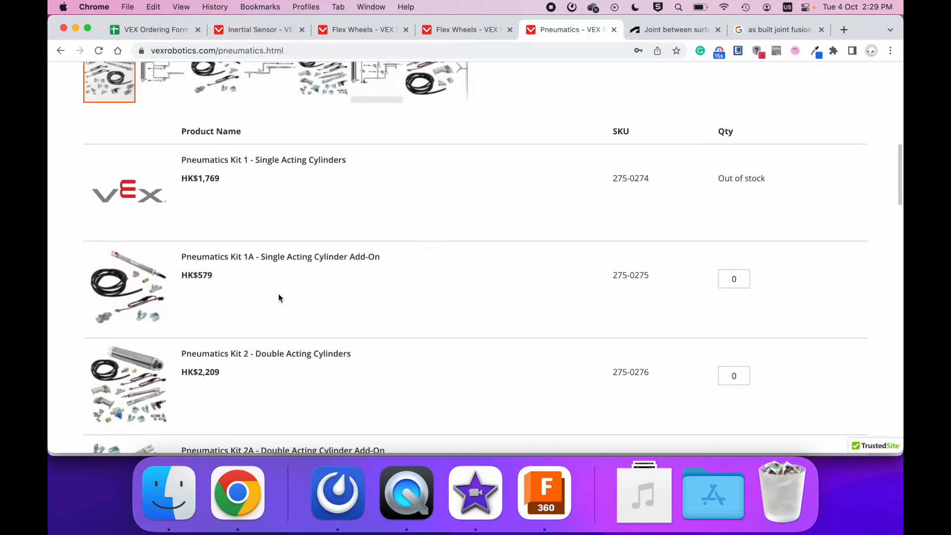
left_click(544, 491)
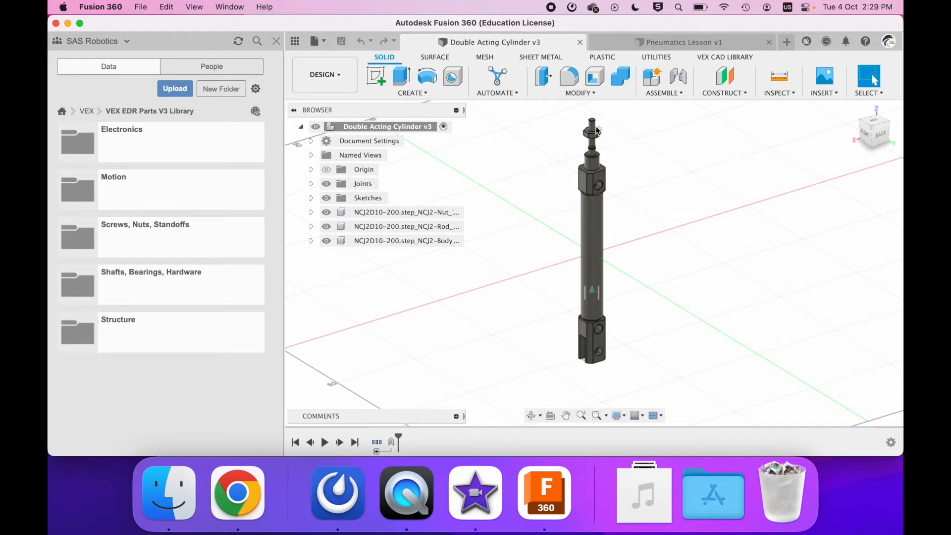
mouse_move(582, 188)
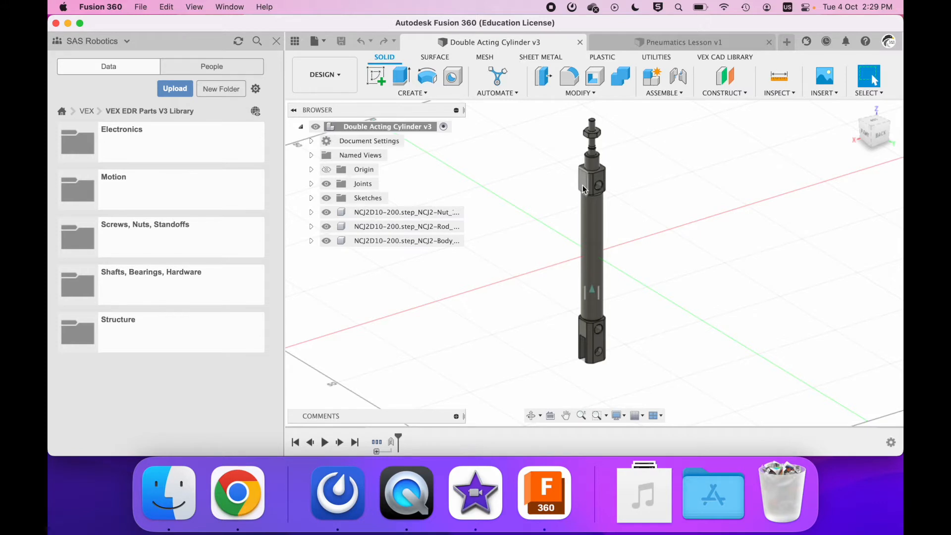
mouse_move(603, 190)
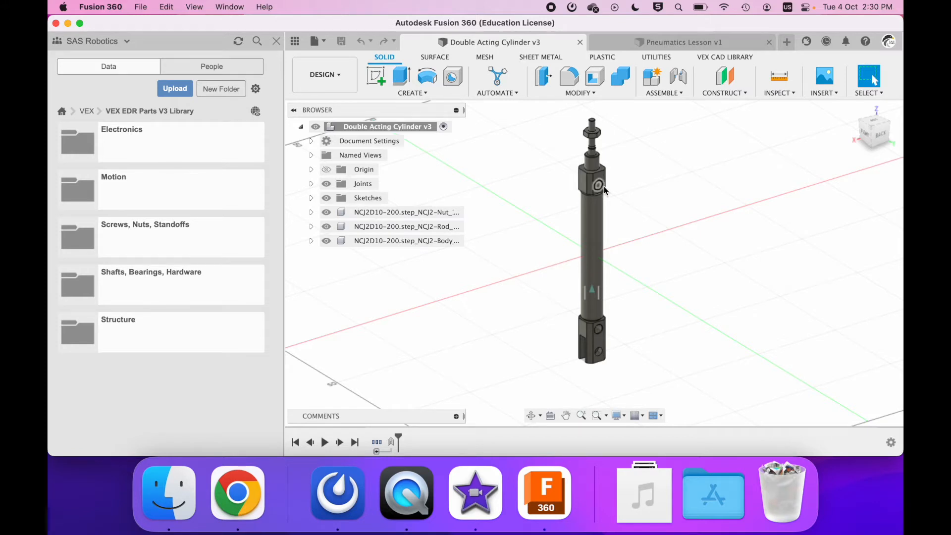
mouse_move(600, 188)
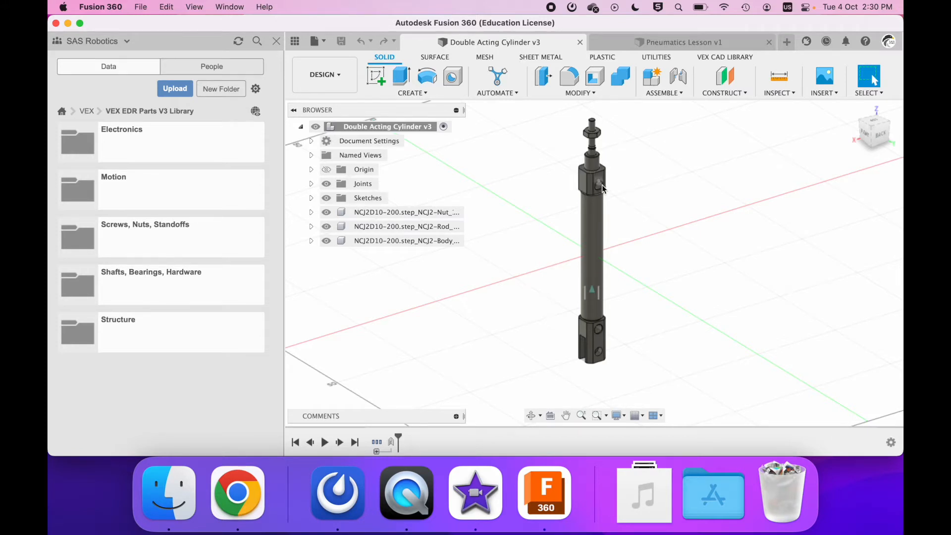
left_click(598, 328)
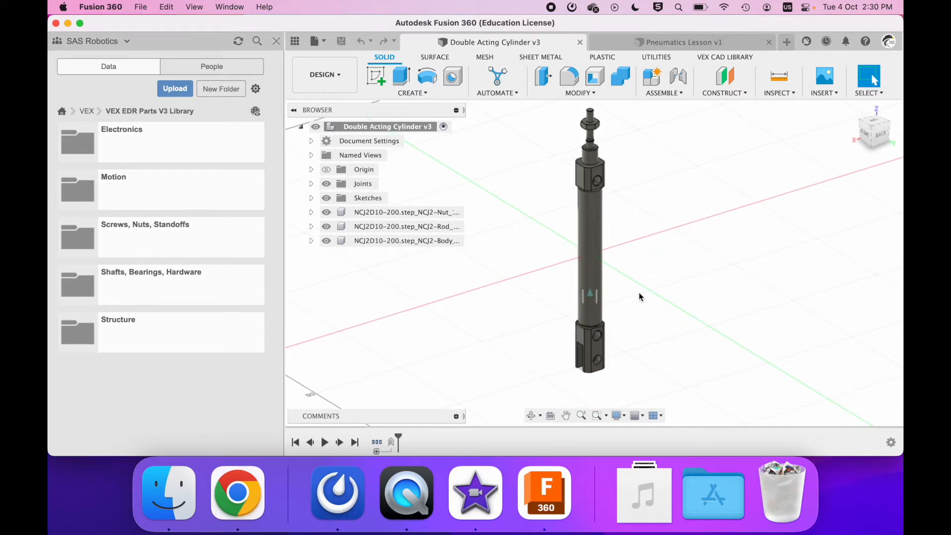
type("sk")
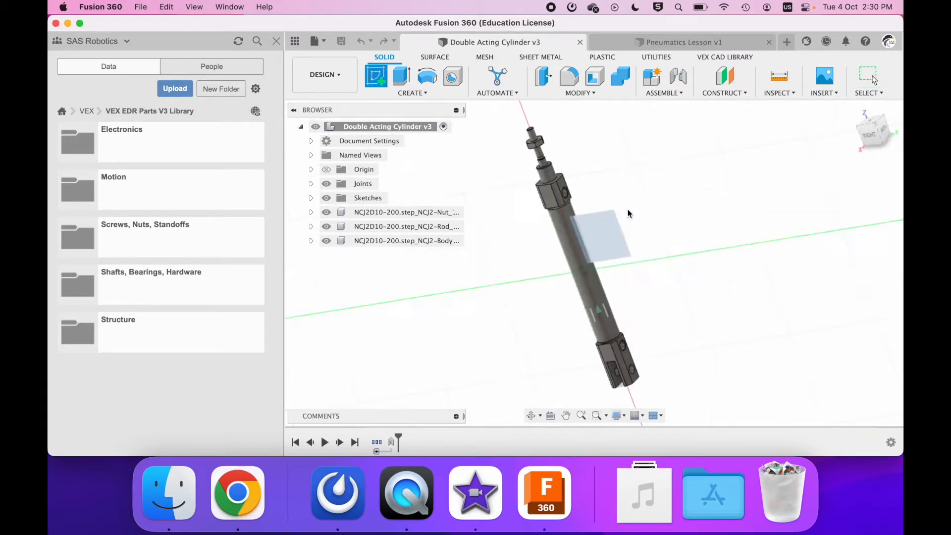
Step: Preview a section cut through the cylinder, then drive the slider joint back to 0.00 mm
left_click(374, 78)
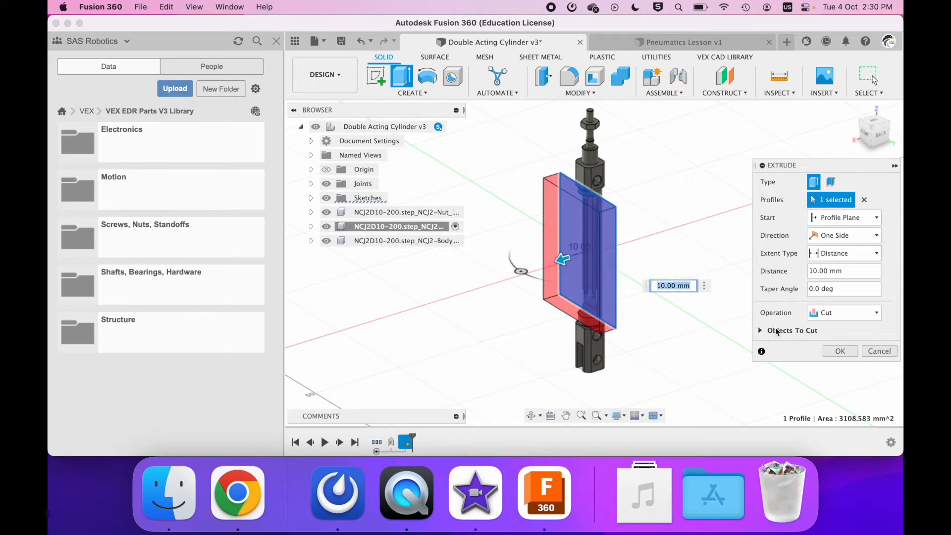
left_click(838, 350)
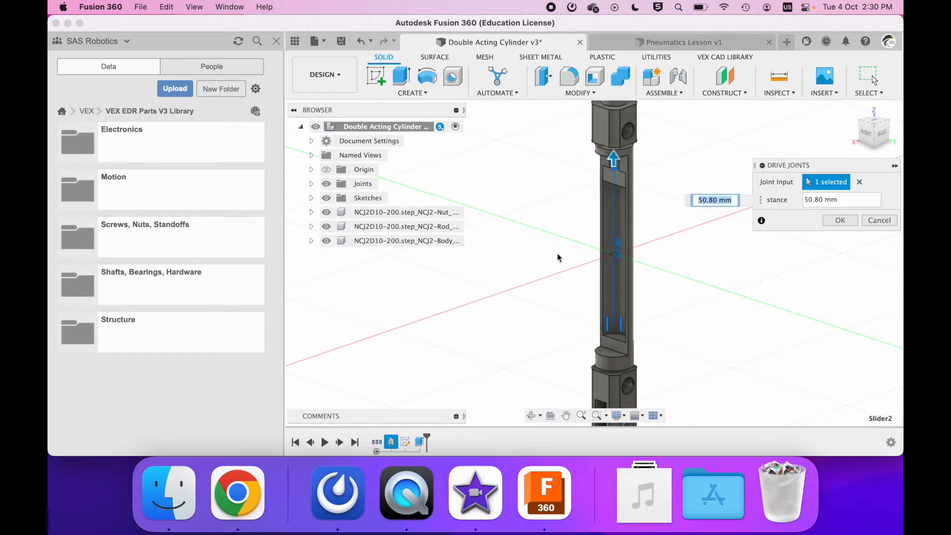
mouse_move(615, 183)
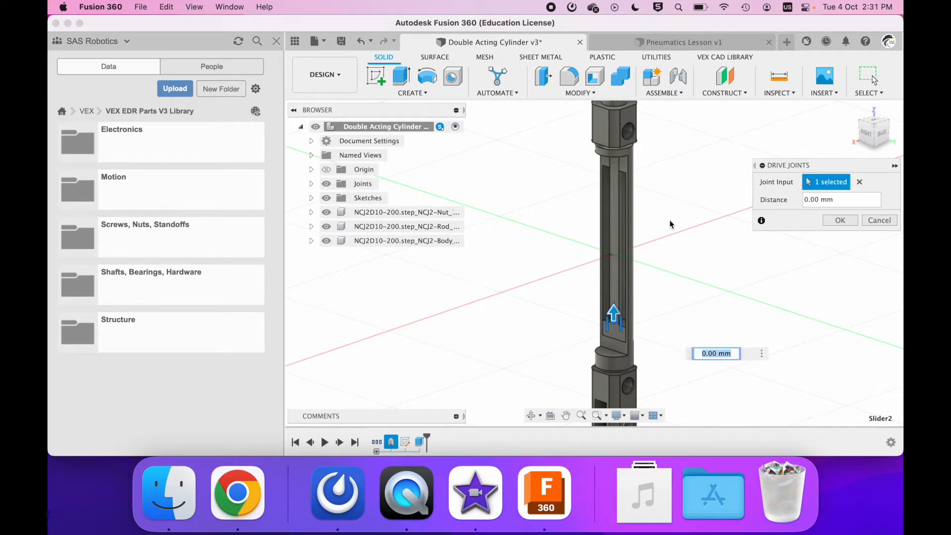
left_click(839, 220)
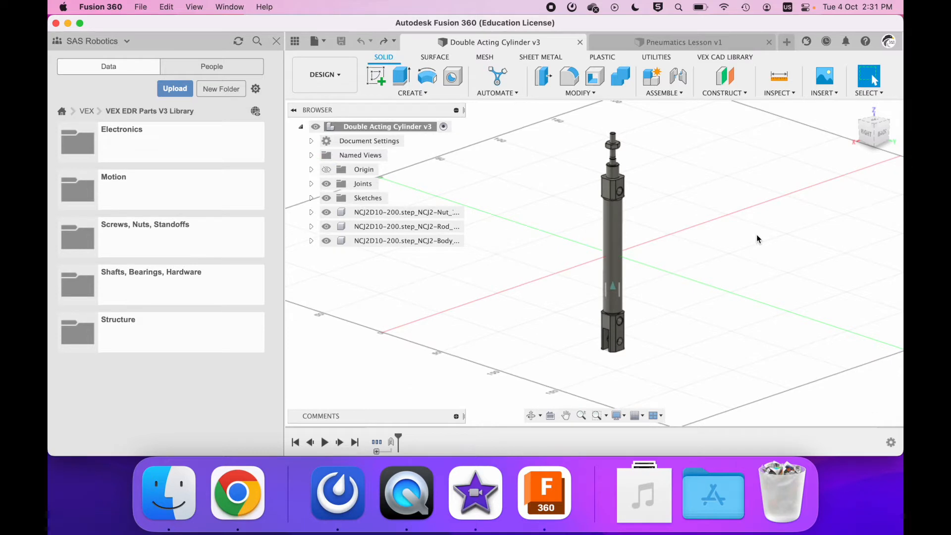
mouse_move(702, 17)
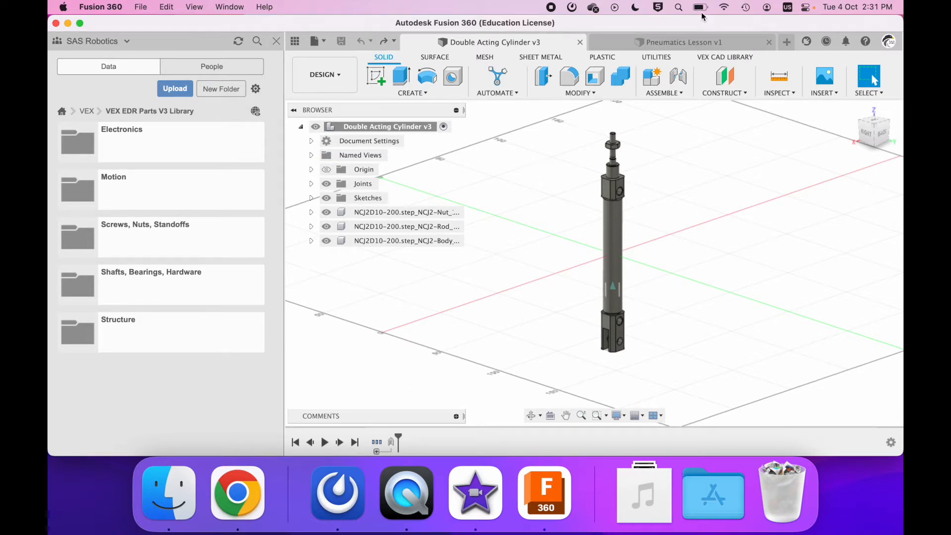
mouse_move(650, 209)
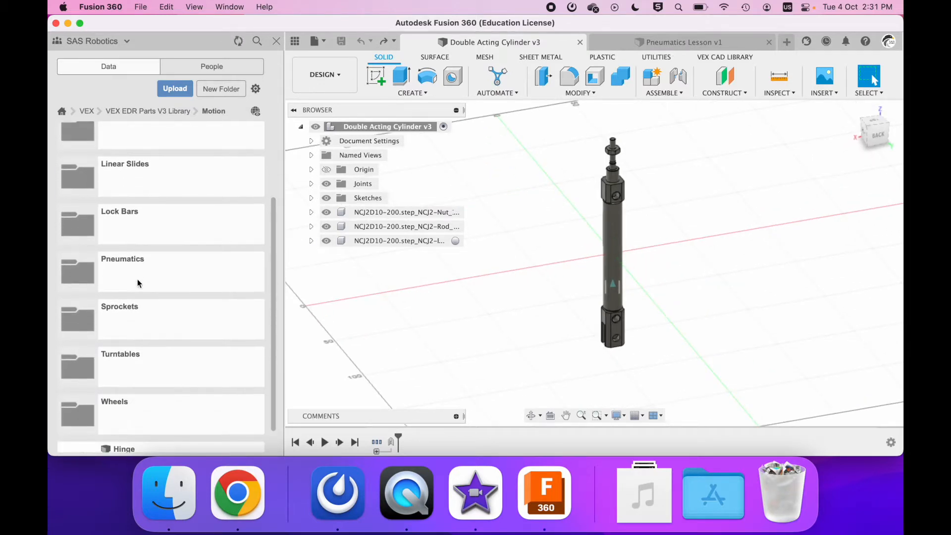
Step: Insert the Cylinder Mount from Motion > Pneumatics and start a Point to Point move from the rod end
scroll("up", 3)
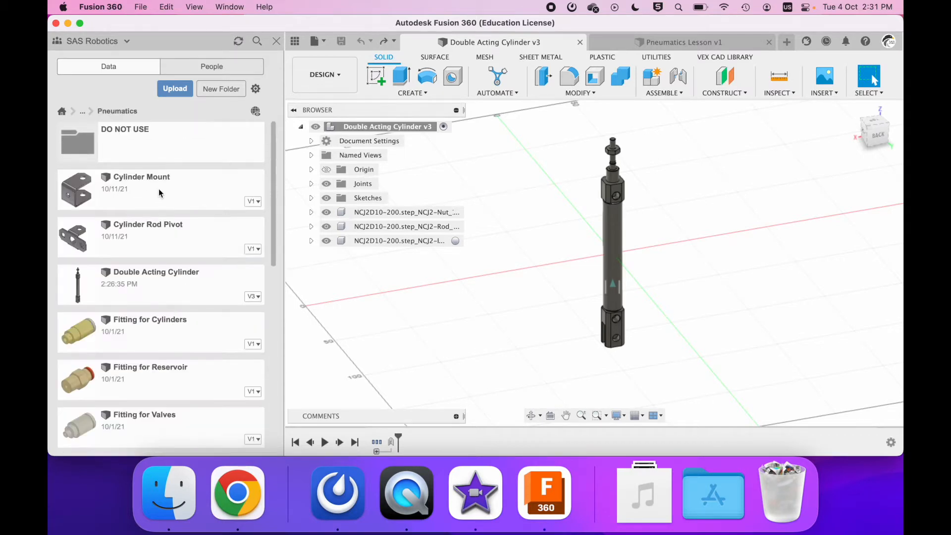
left_click(161, 188)
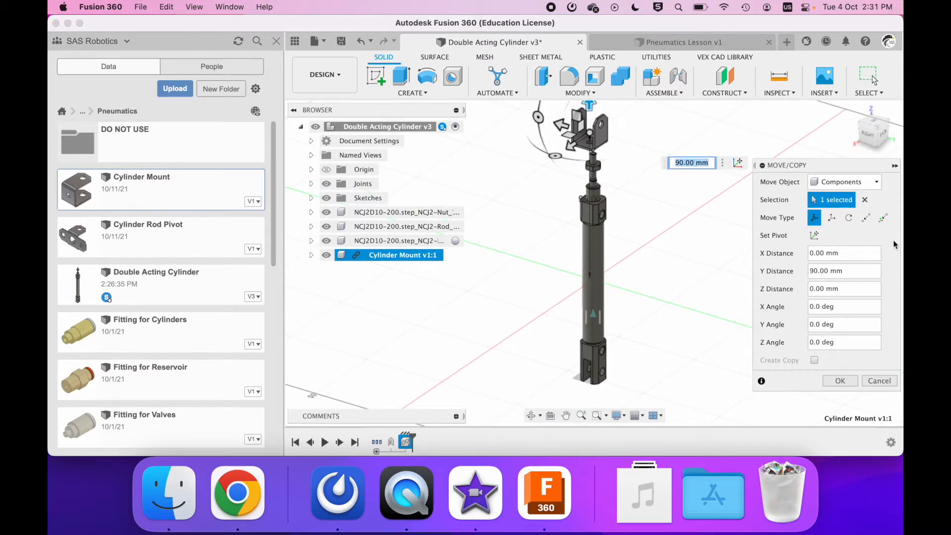
left_click(866, 217)
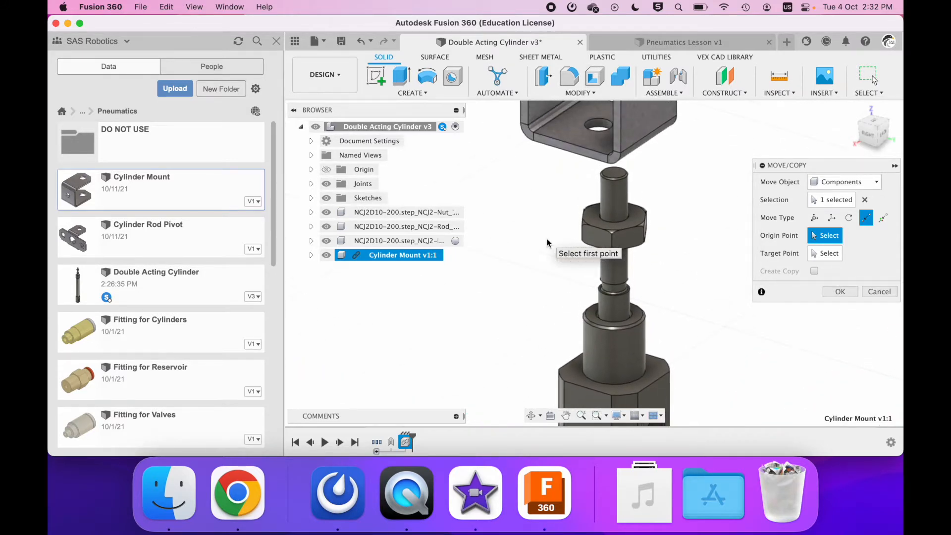
left_click(600, 145)
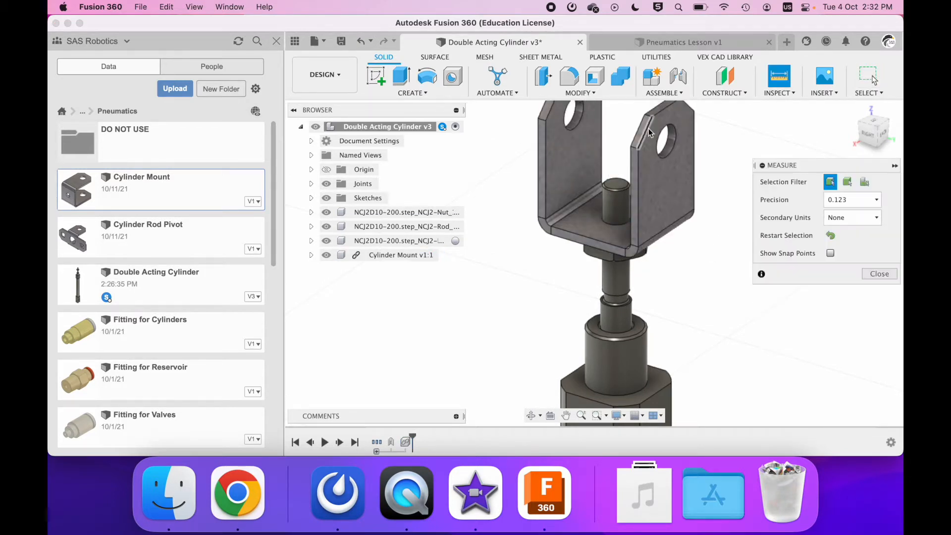
Step: Measure the rod-end mount hole to the lower mount hole at 140.994 mm, also in inches, then close
left_click(644, 176)
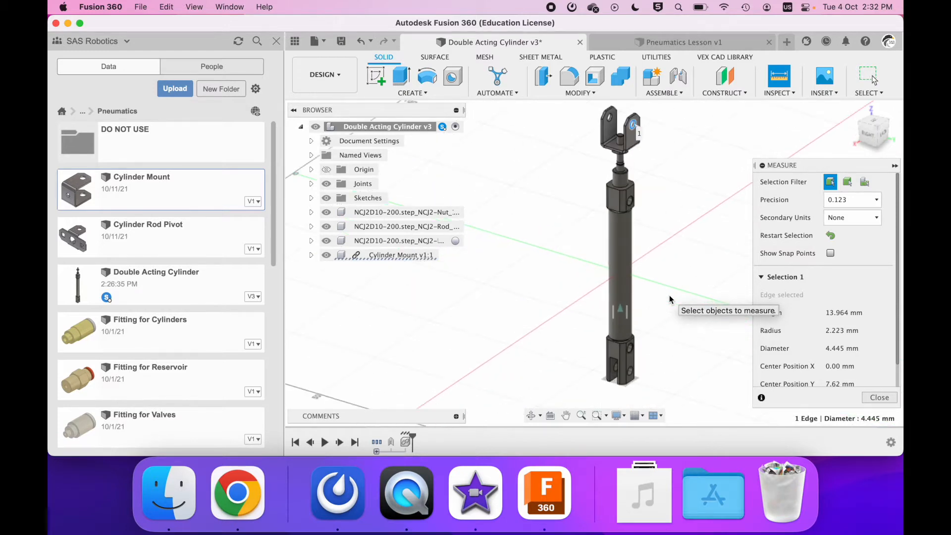
mouse_move(632, 371)
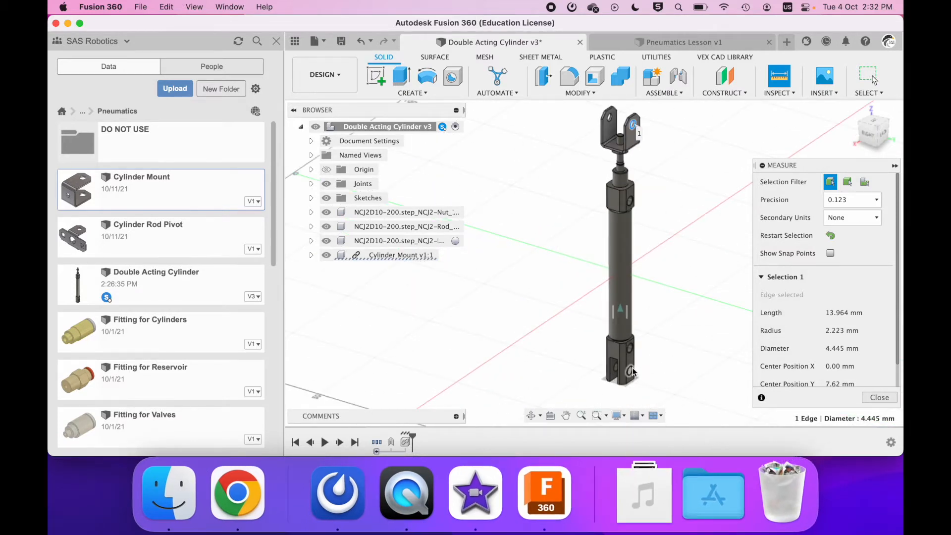
left_click(629, 371)
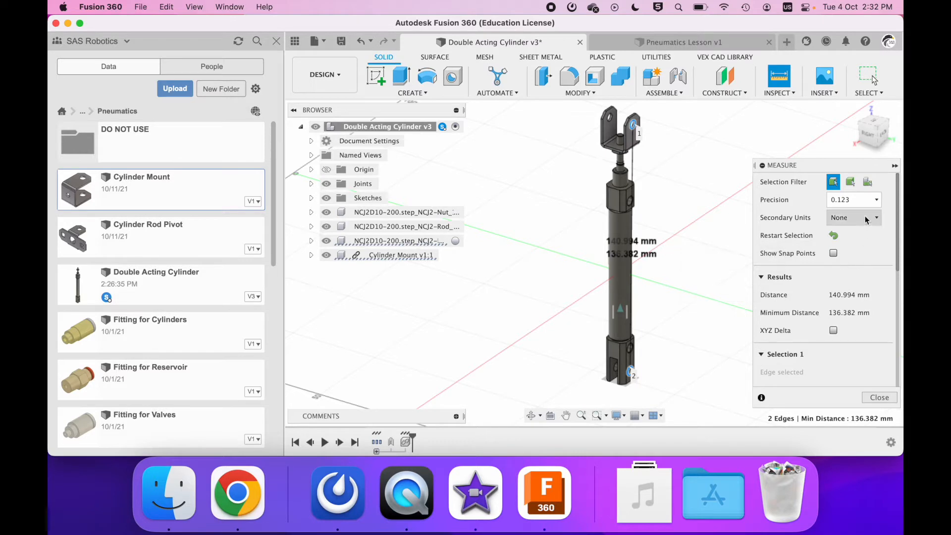
left_click(852, 217)
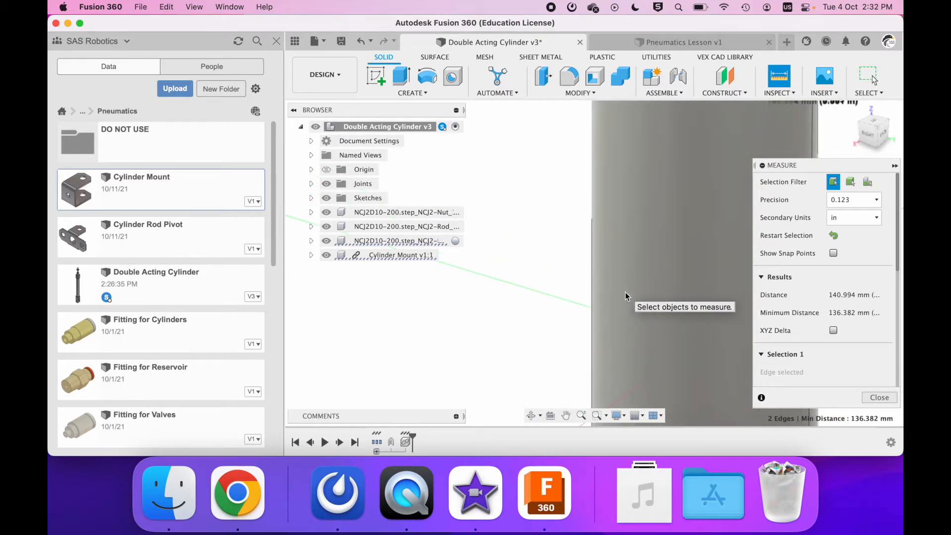
left_click(833, 330)
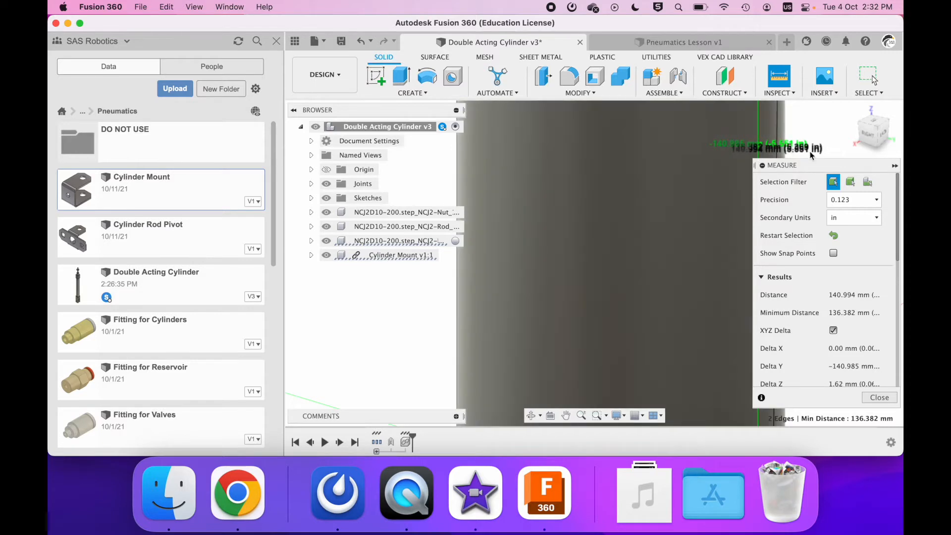
left_click(878, 397)
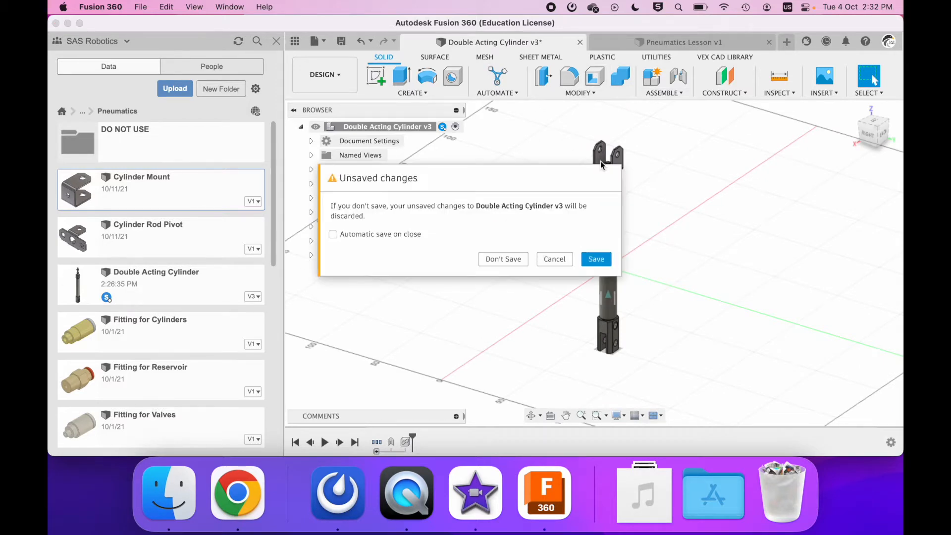
mouse_move(503, 258)
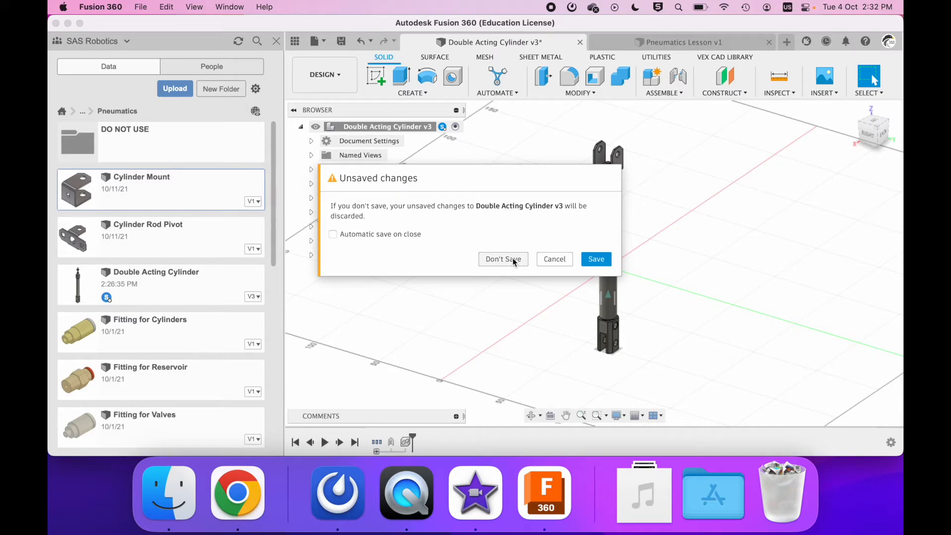
Step: Discard changes to the cylinder design and make Pneumatics Lesson v1 the active design
left_click(502, 259)
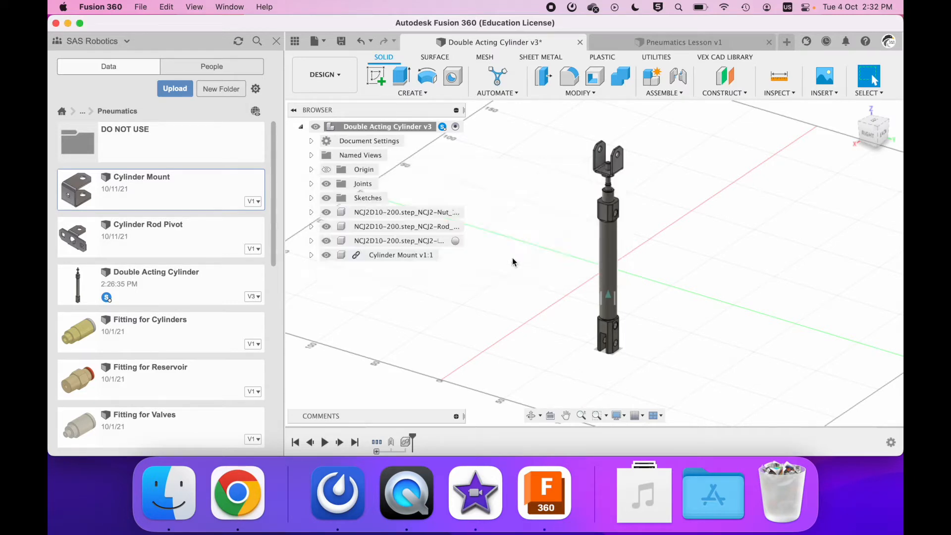
left_click(679, 42)
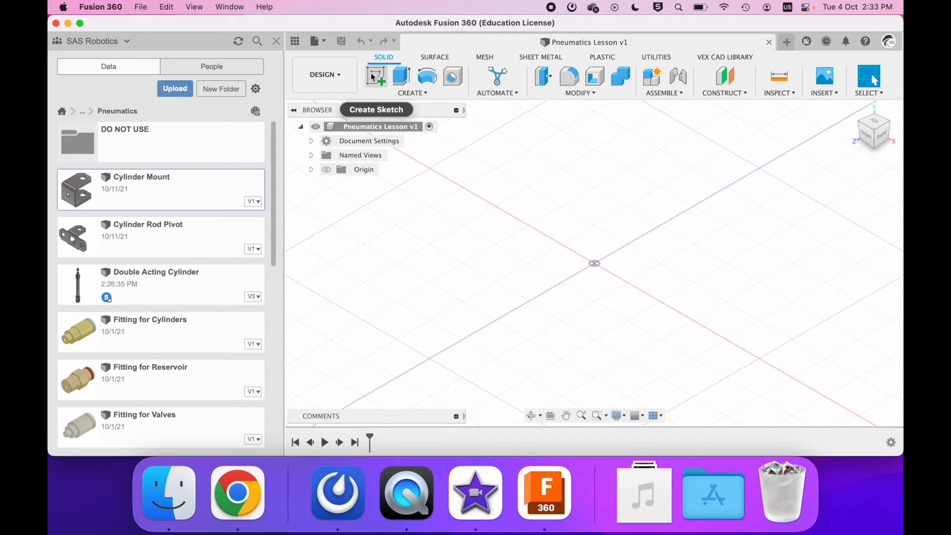
Step: Start a sketch on the side plane and draw an angled line from the origin
left_click(376, 78)
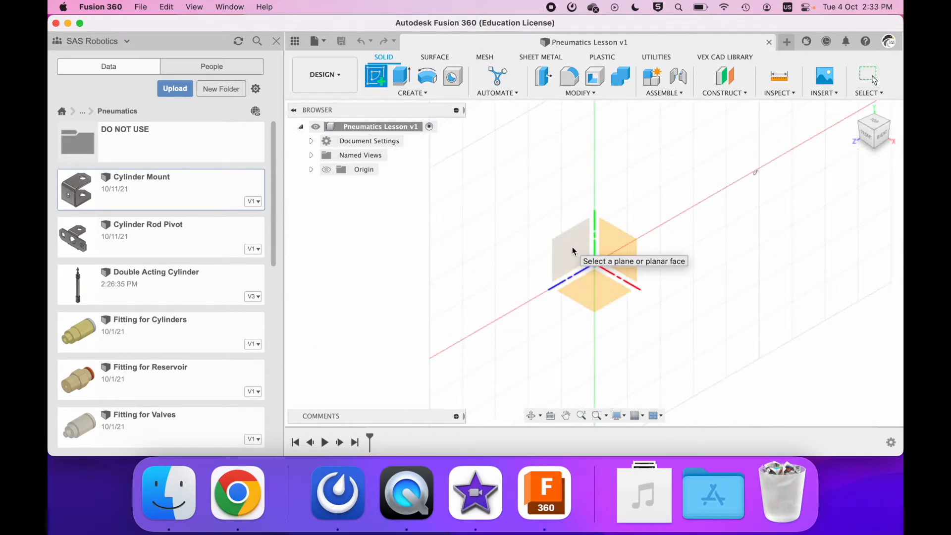
left_click(593, 254)
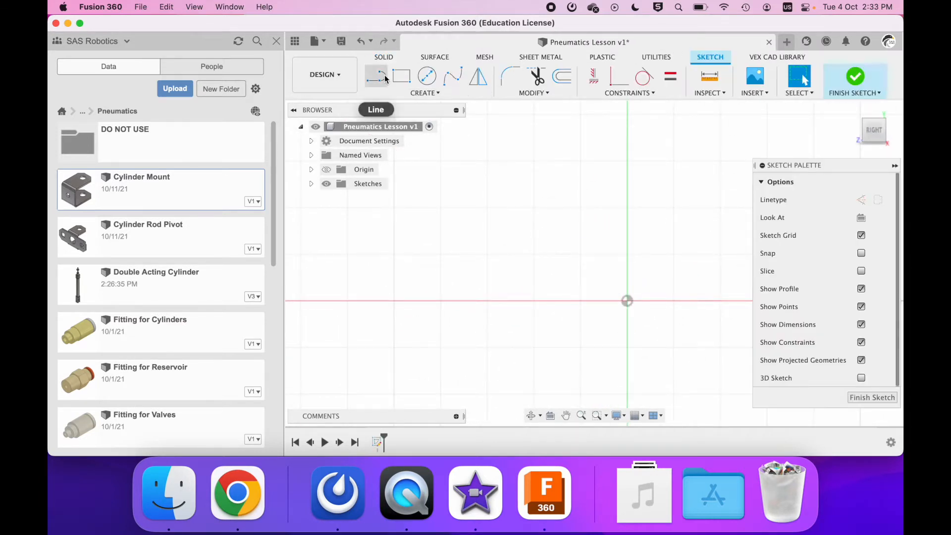
left_click(376, 75)
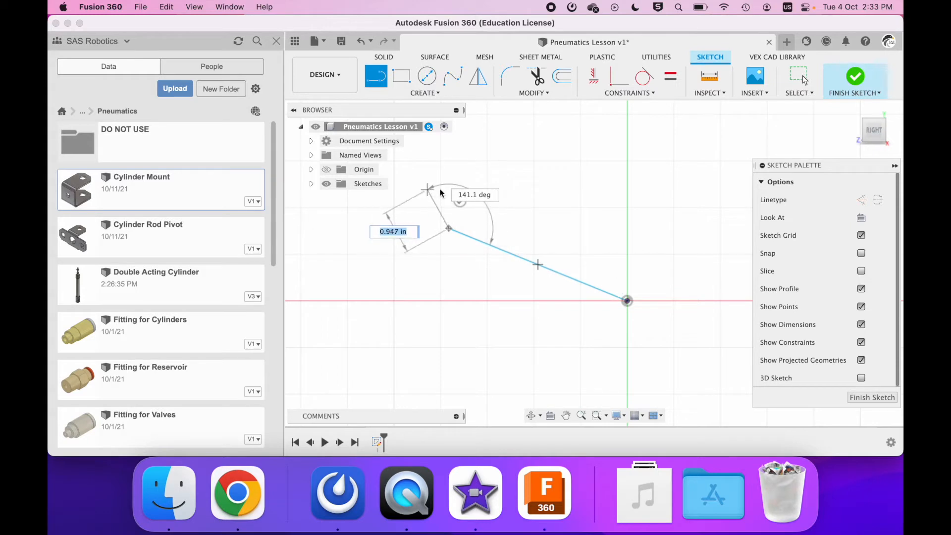
left_click(628, 301)
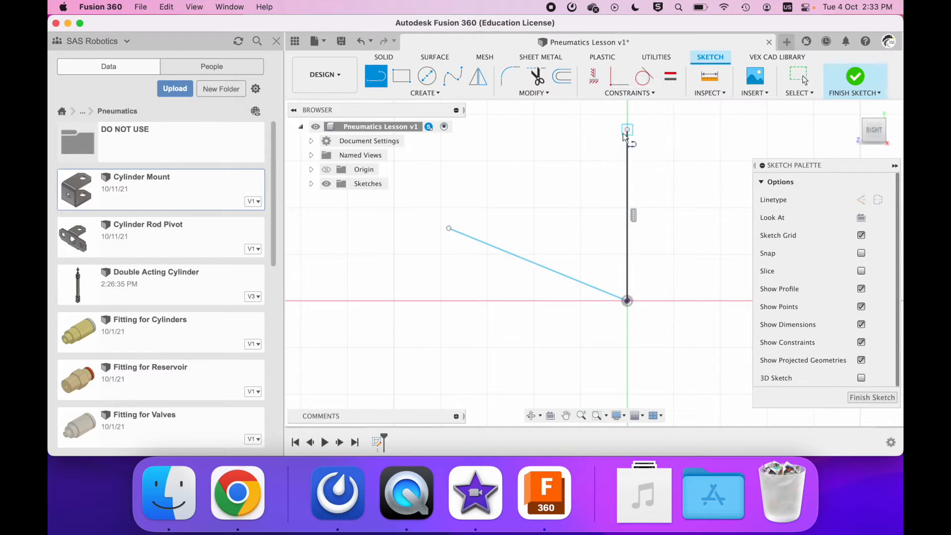
mouse_move(628, 136)
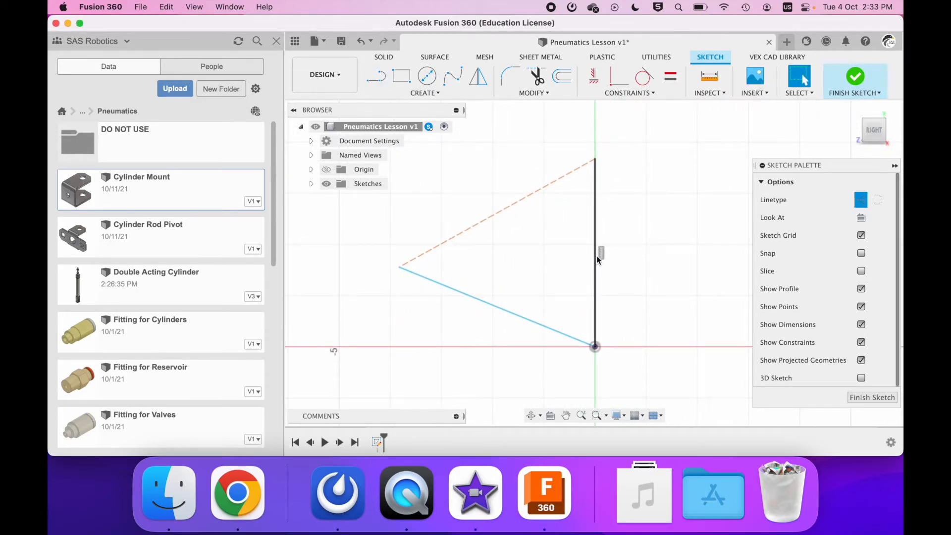
Step: Add a vertical line from the origin and a construction line joining the two line ends
left_click(497, 309)
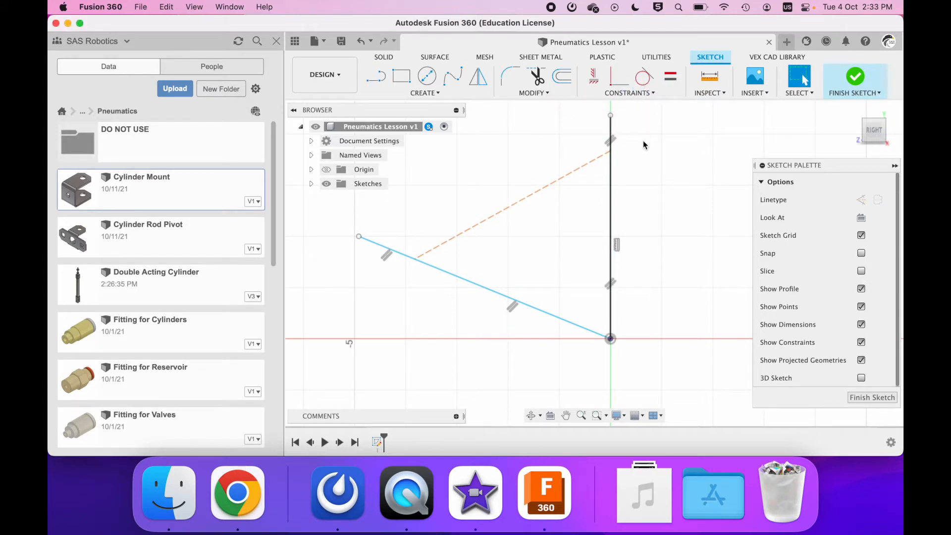
left_click(611, 195)
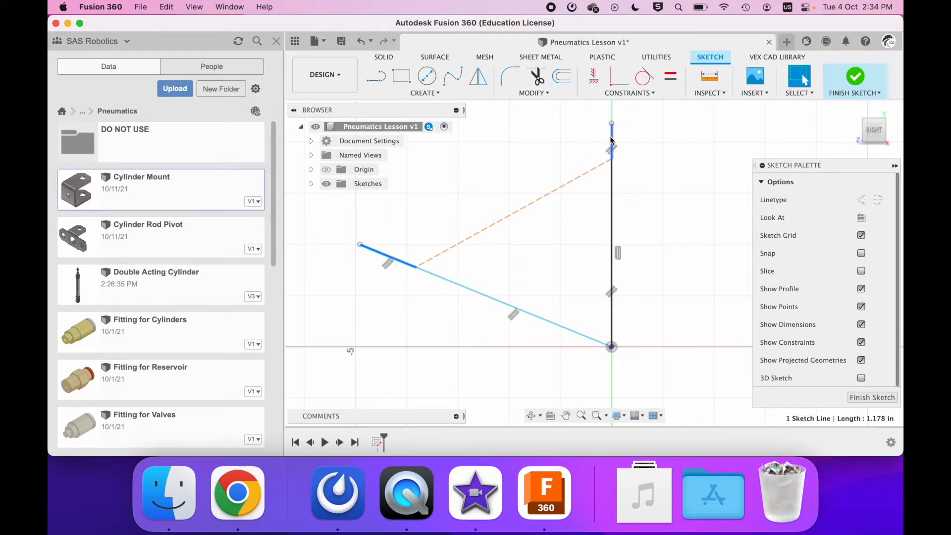
left_click(611, 146)
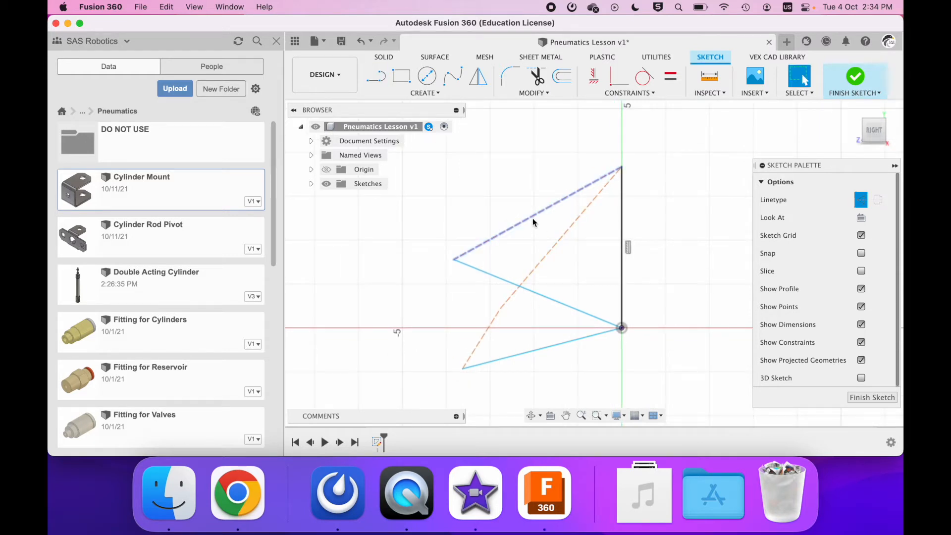
Step: Draw the lower arm line with a construction line to the top point, then choose the Equal constraint
left_click(534, 223)
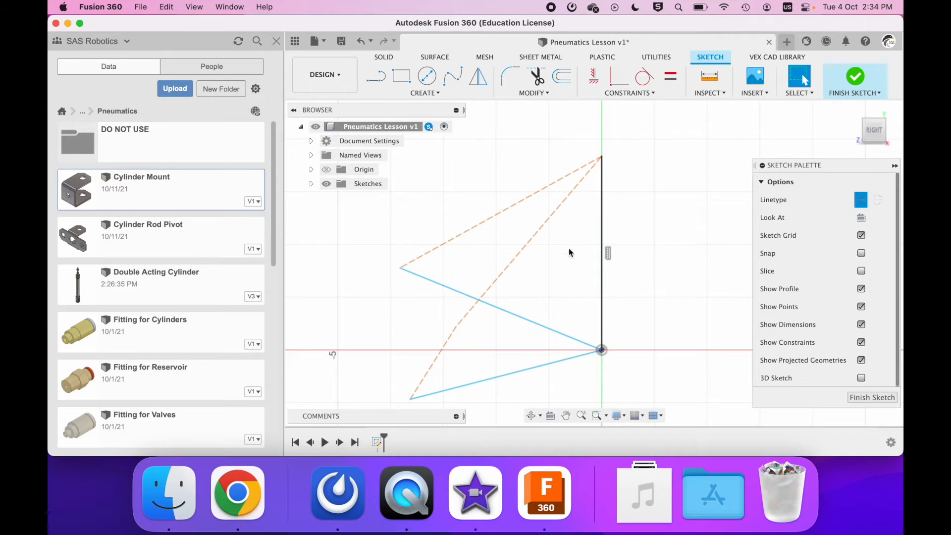
left_click(670, 77)
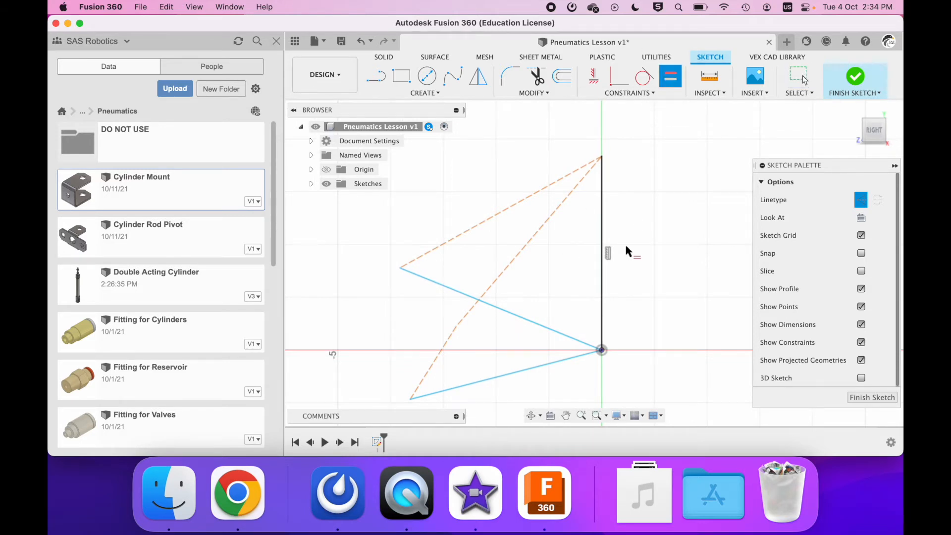
Step: Constrain the two arm lines to equal length
left_click(500, 309)
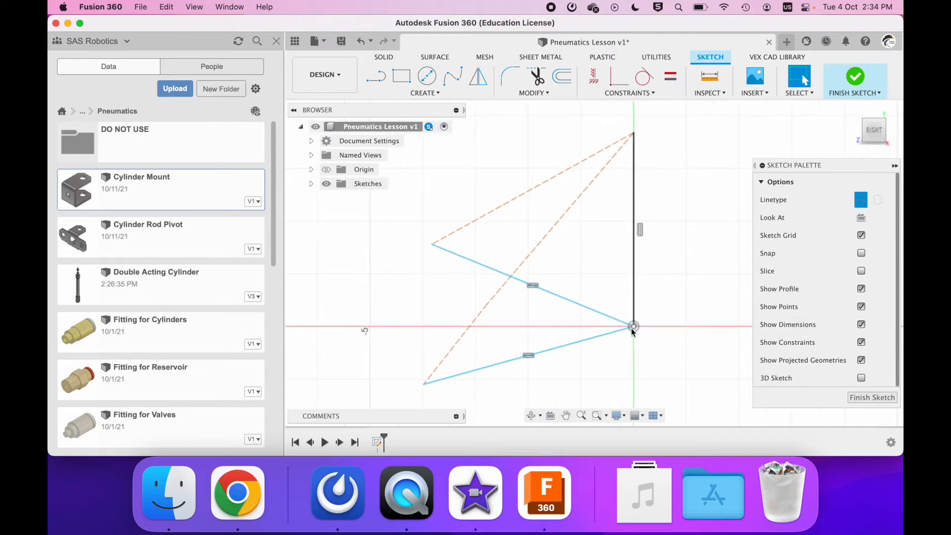
left_click(533, 285)
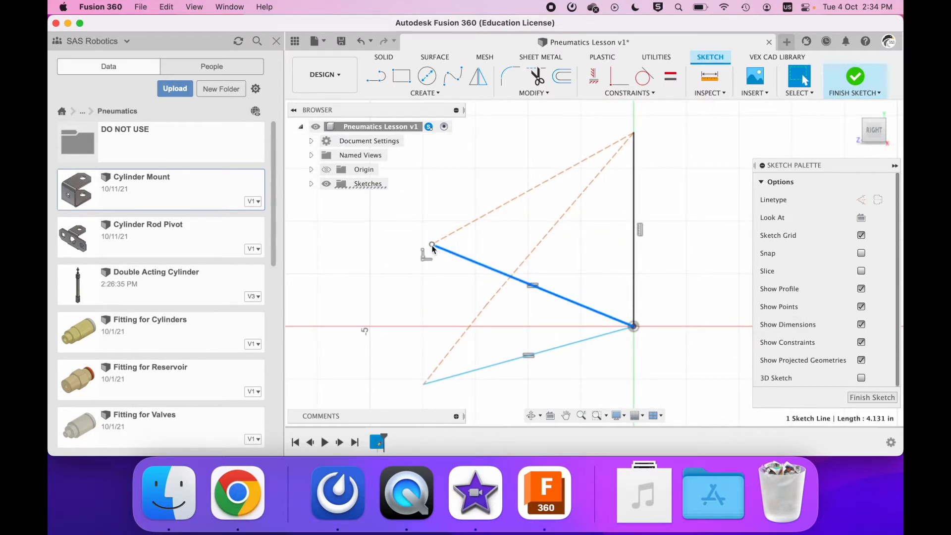
left_click(425, 384)
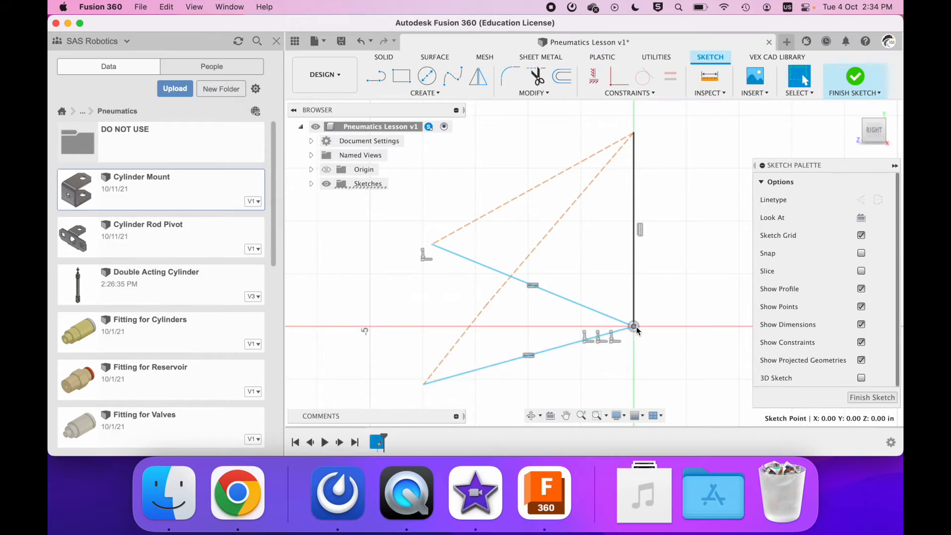
mouse_move(552, 291)
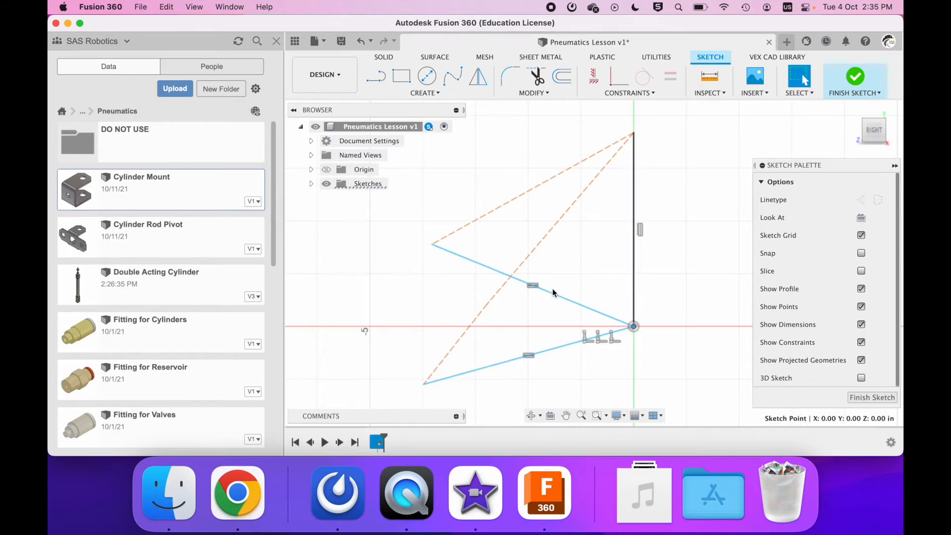
left_click(432, 244)
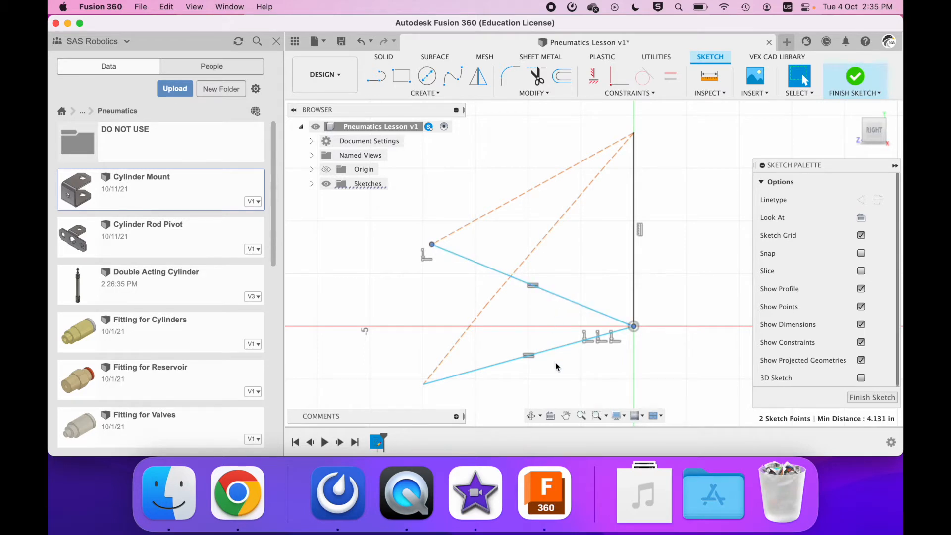
Step: Constrain the two dashed construction lines to equal length
left_click(465, 339)
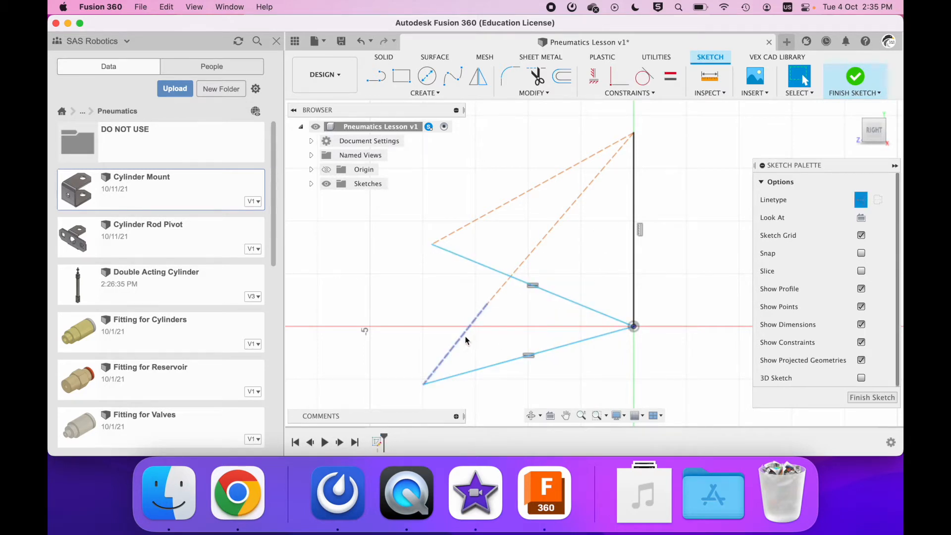
left_click(533, 231)
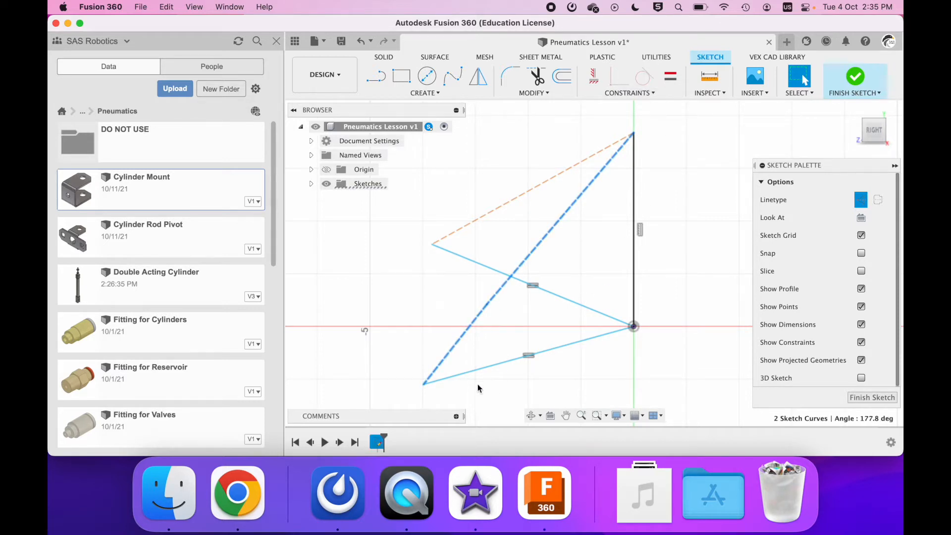
left_click(629, 93)
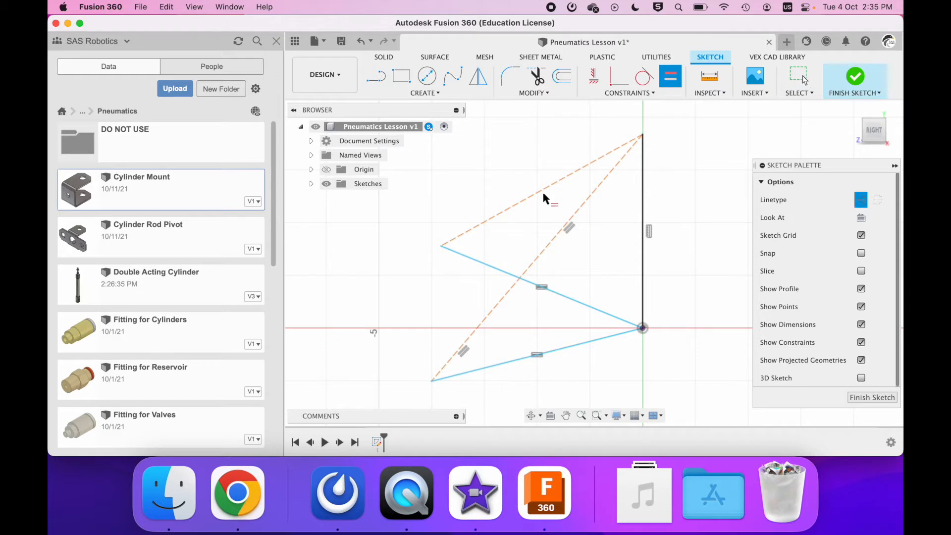
mouse_move(529, 212)
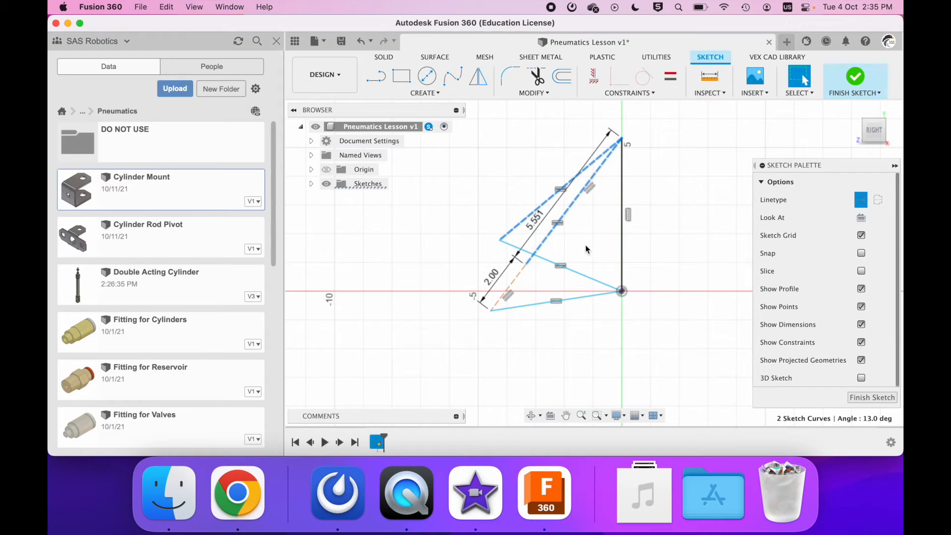
mouse_move(514, 246)
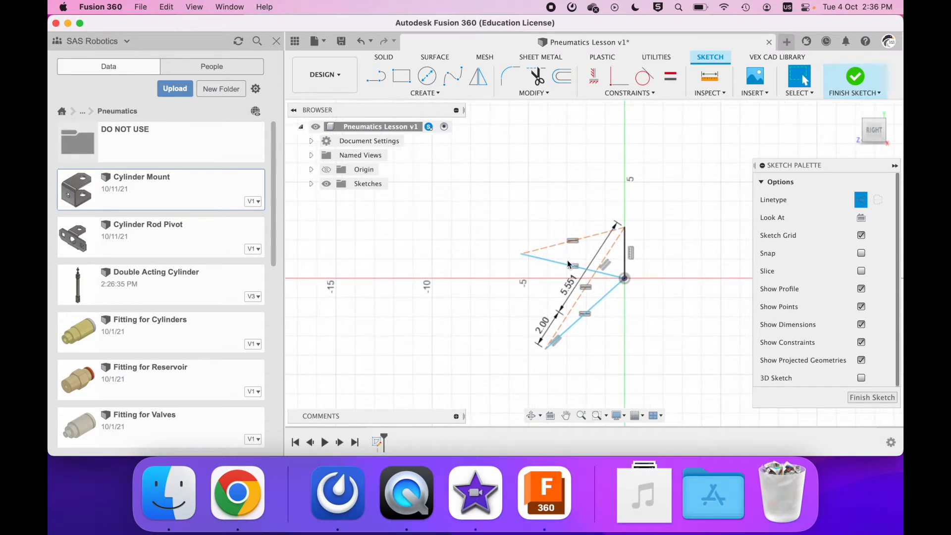
Step: Select the upper arm line and begin its 5.526 in length dimension with Sketch Dimension
left_click(571, 263)
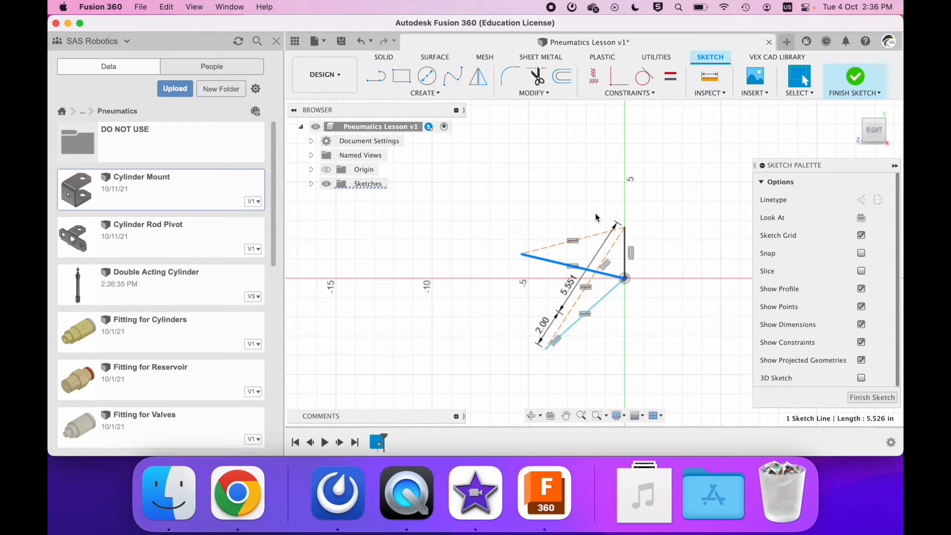
mouse_move(482, 366)
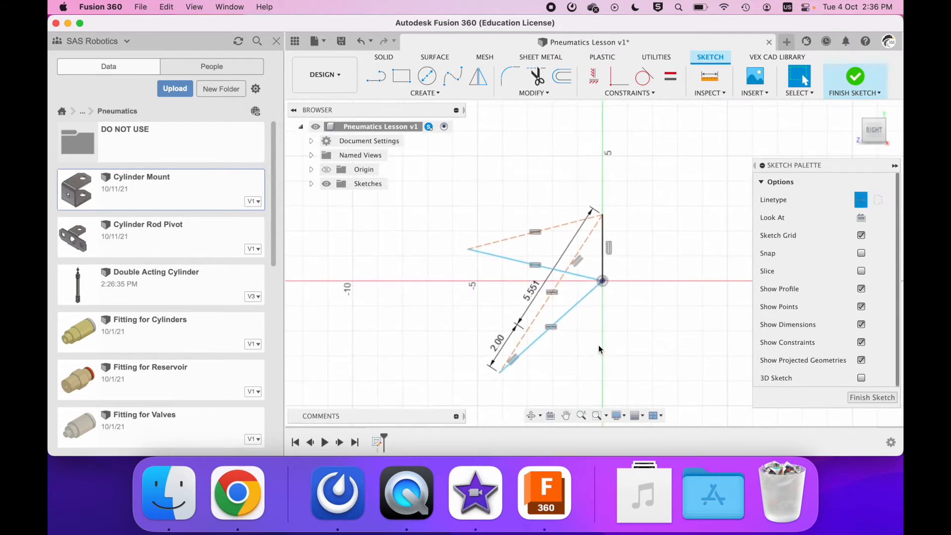
left_click(534, 264)
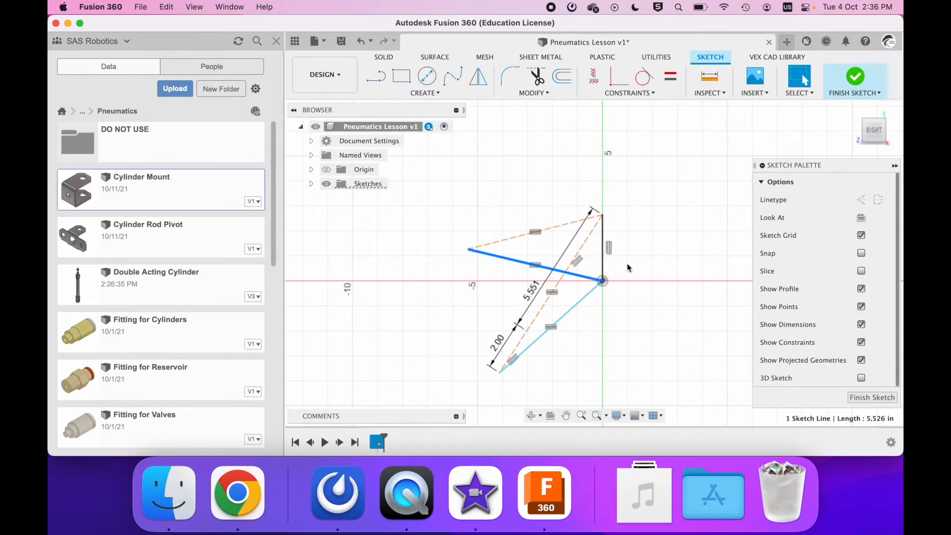
mouse_move(582, 290)
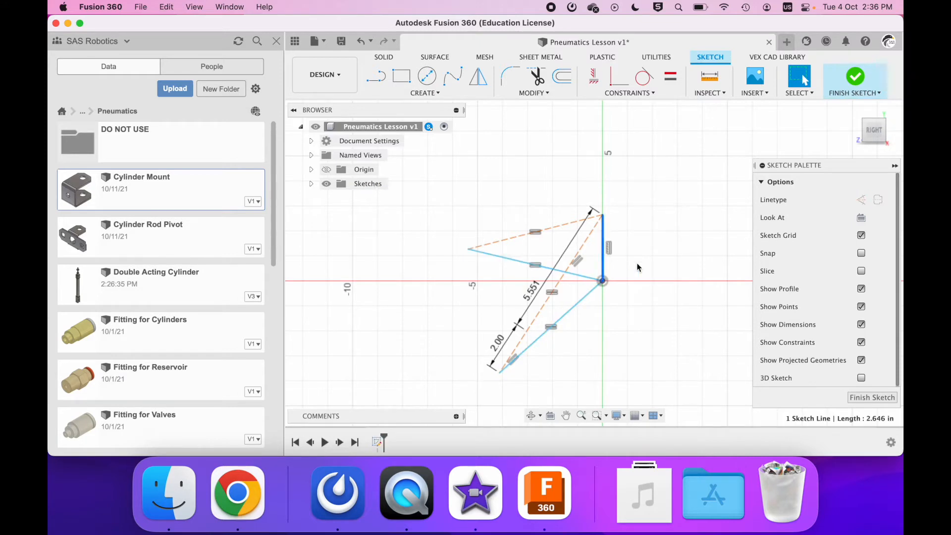
left_click(512, 266)
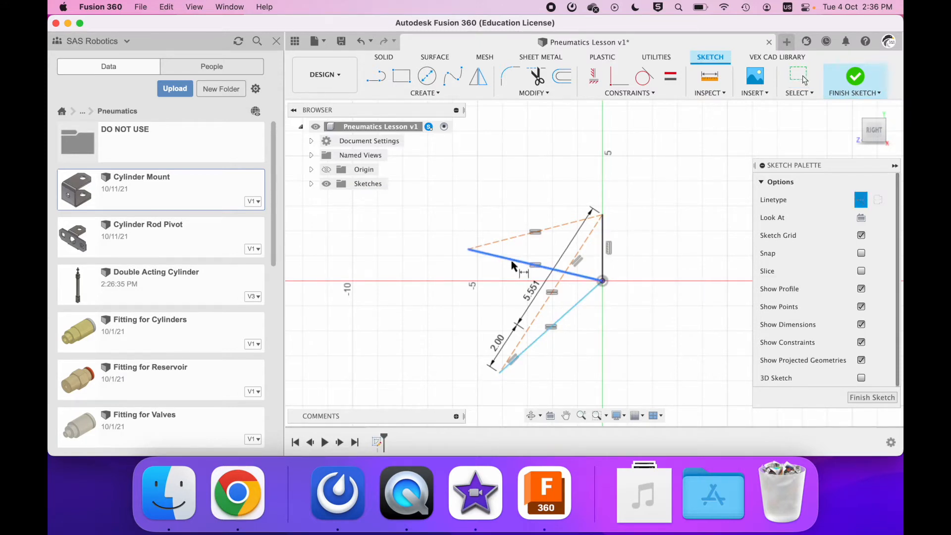
left_click(527, 260)
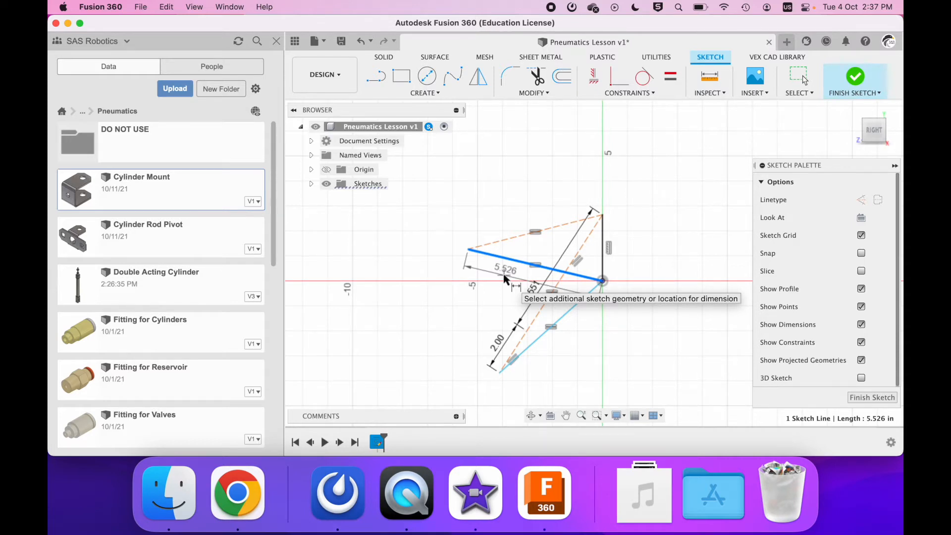
Step: Dimension the upper arm line 5.50 and the vertical line 2.50 to fix the arm angle
left_click(600, 281)
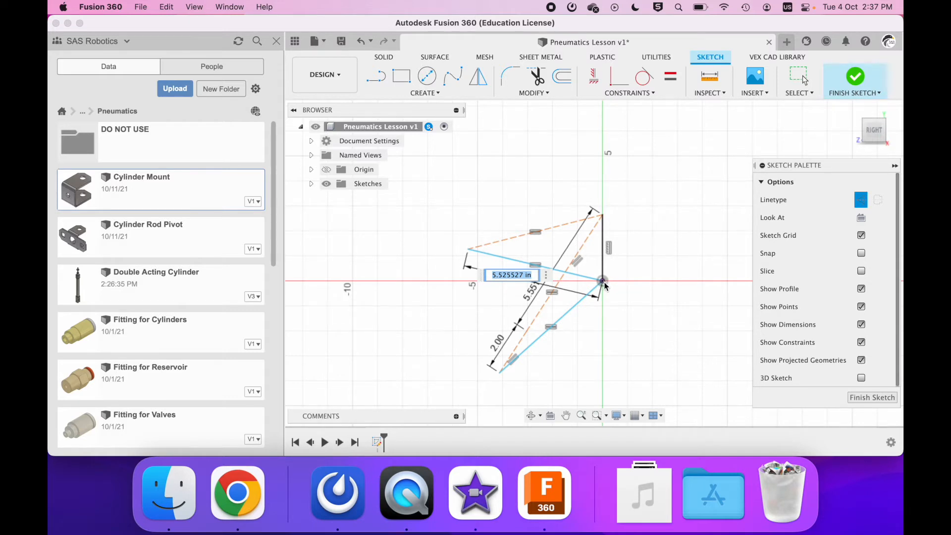
mouse_move(469, 254)
type("5.5")
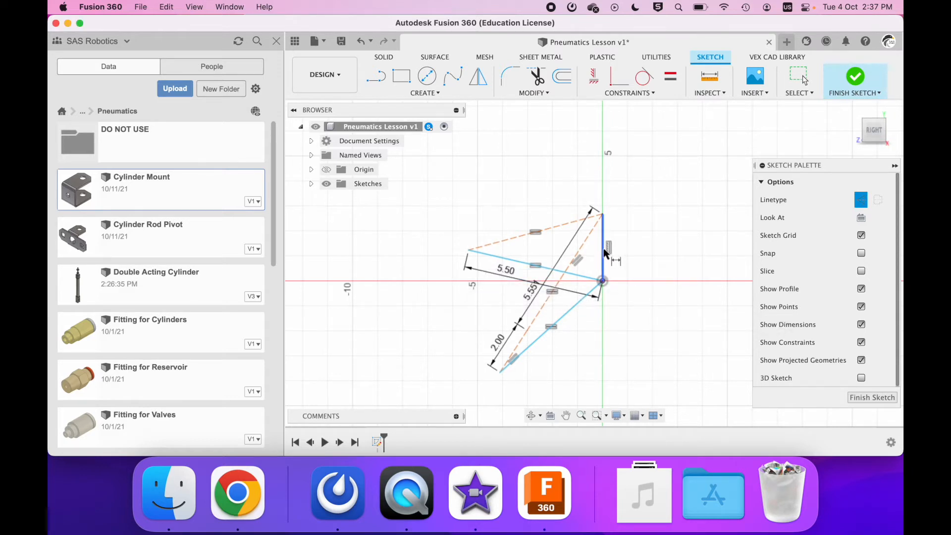
left_click(602, 243)
type("2.")
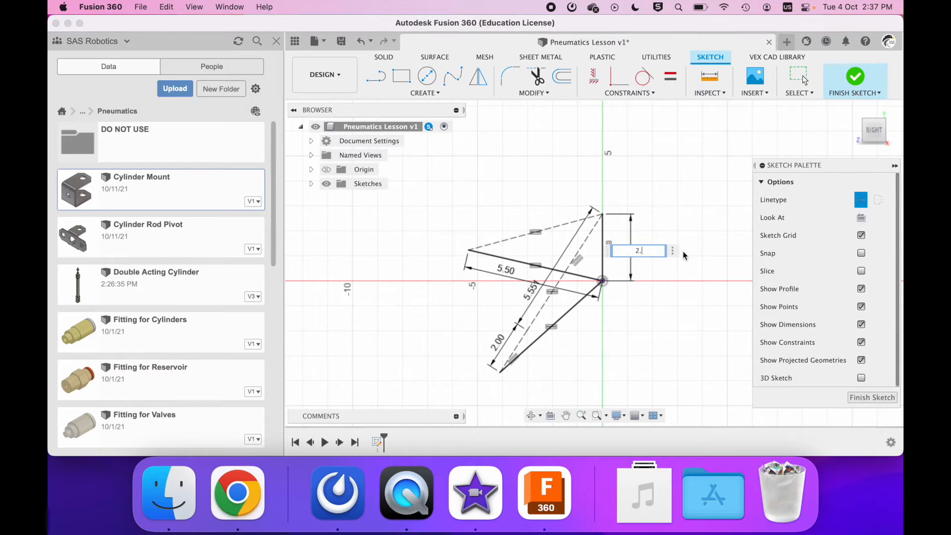
key("Return")
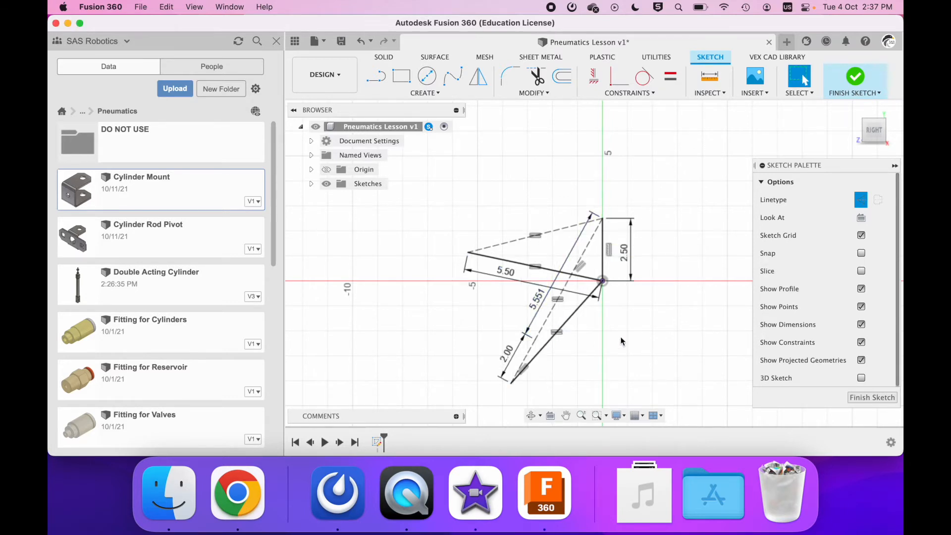
left_click(506, 272)
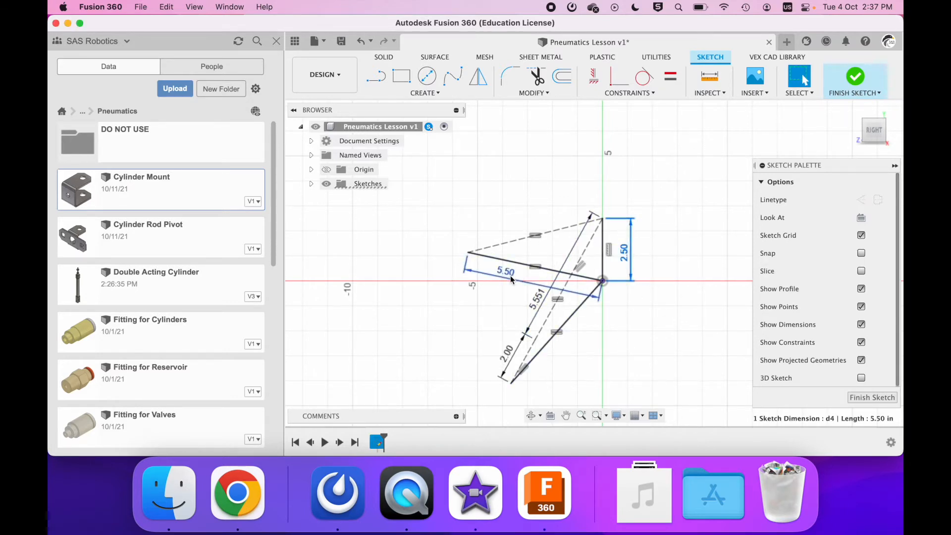
left_click(528, 269)
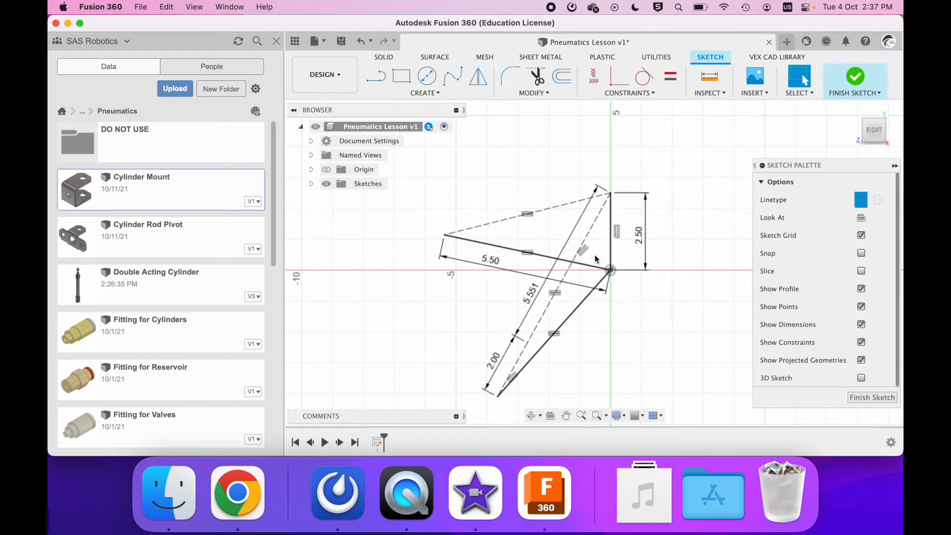
mouse_move(621, 278)
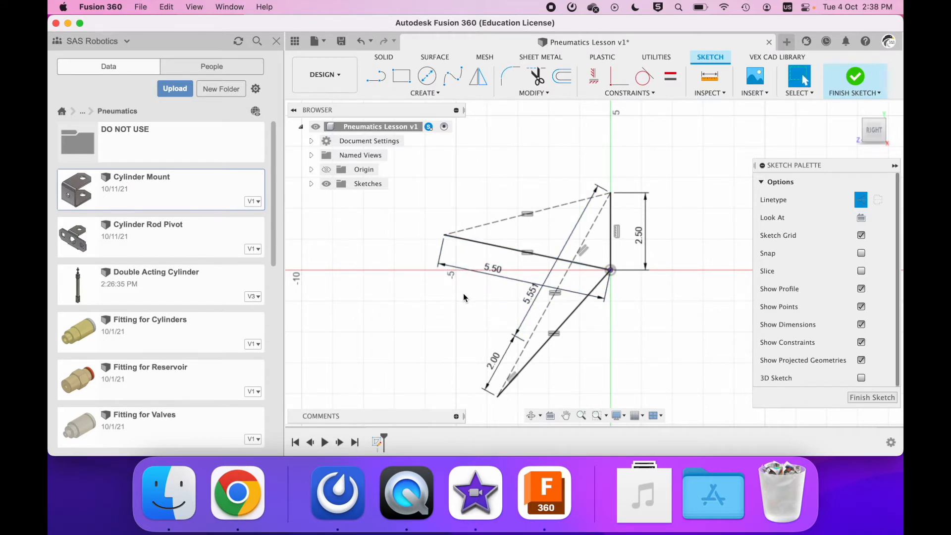
left_click(492, 277)
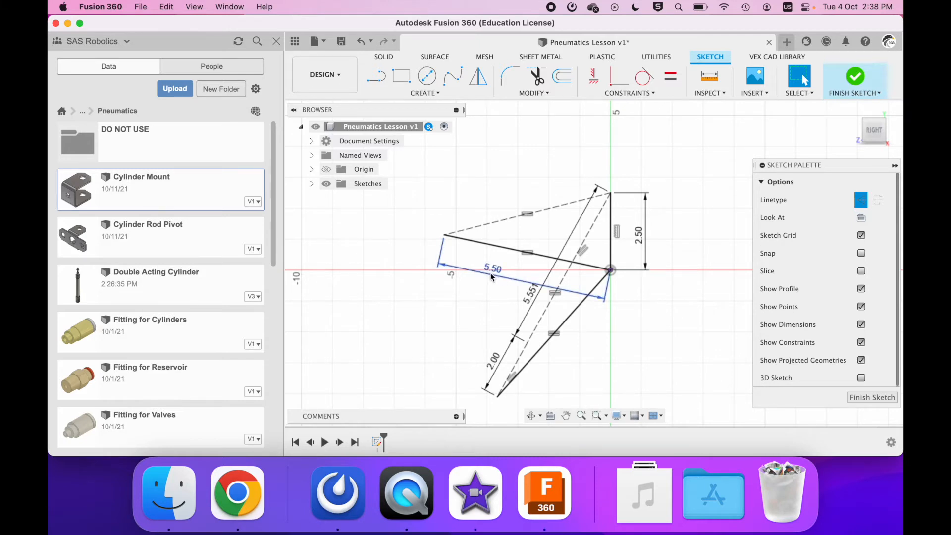
double_click(493, 268)
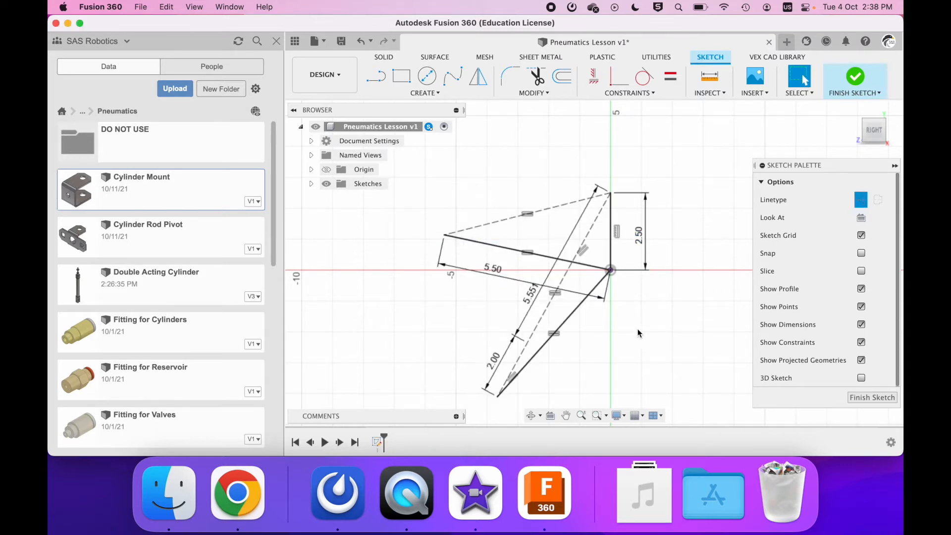
left_click(528, 251)
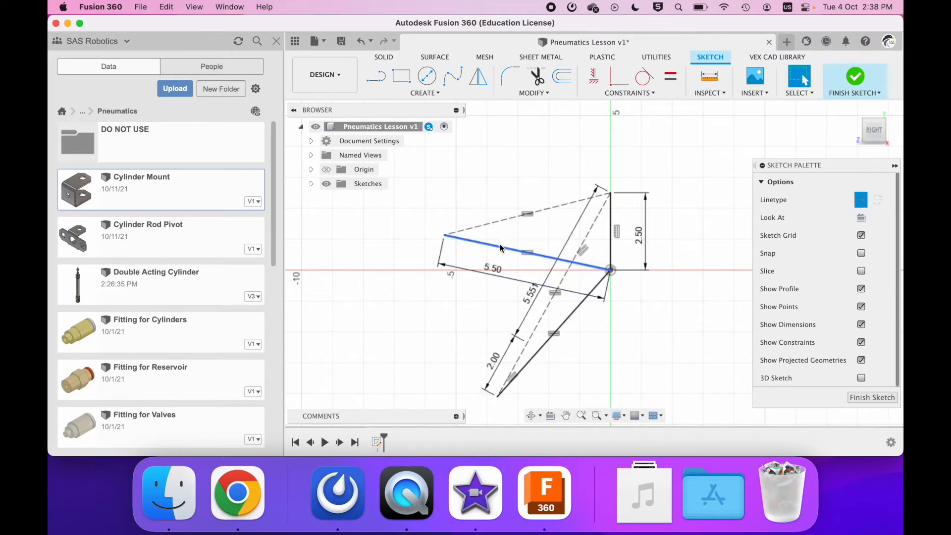
left_click(517, 249)
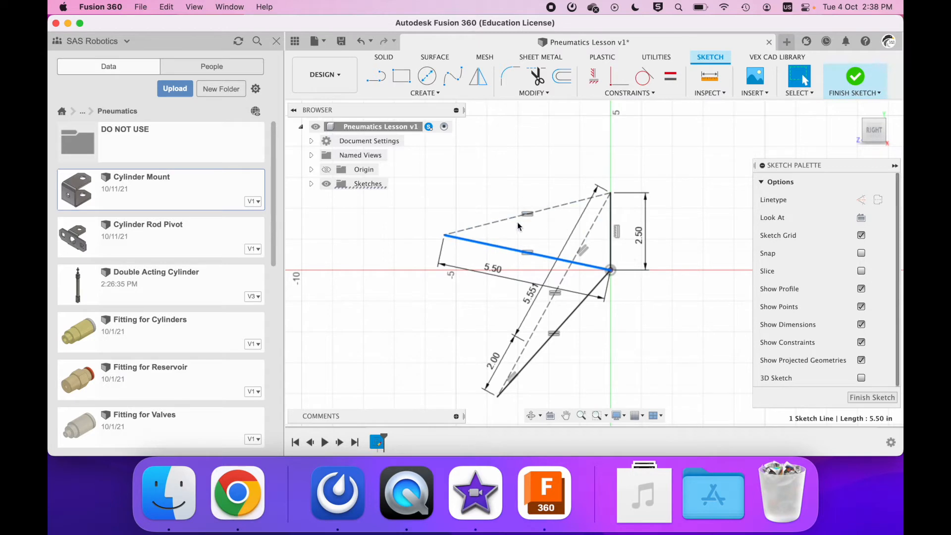
mouse_move(528, 237)
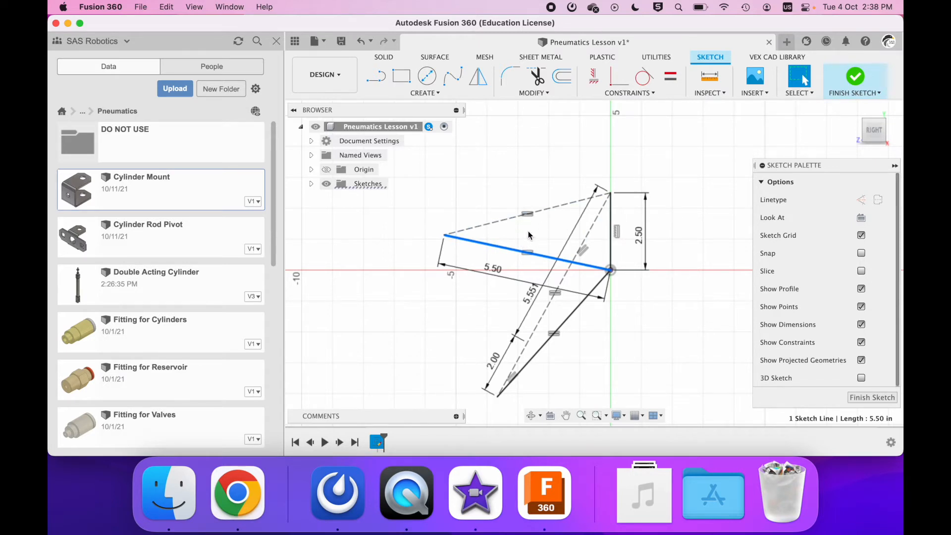
mouse_move(540, 374)
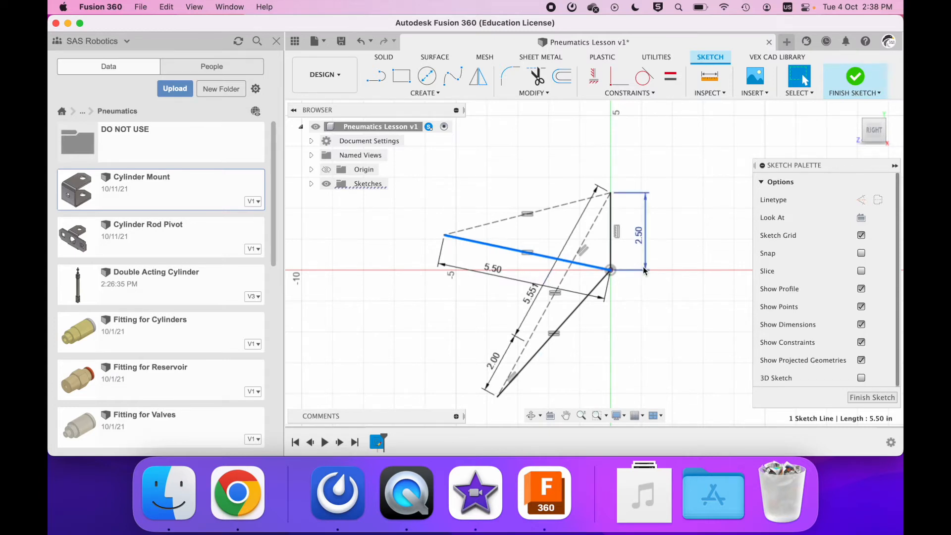
left_click(638, 230)
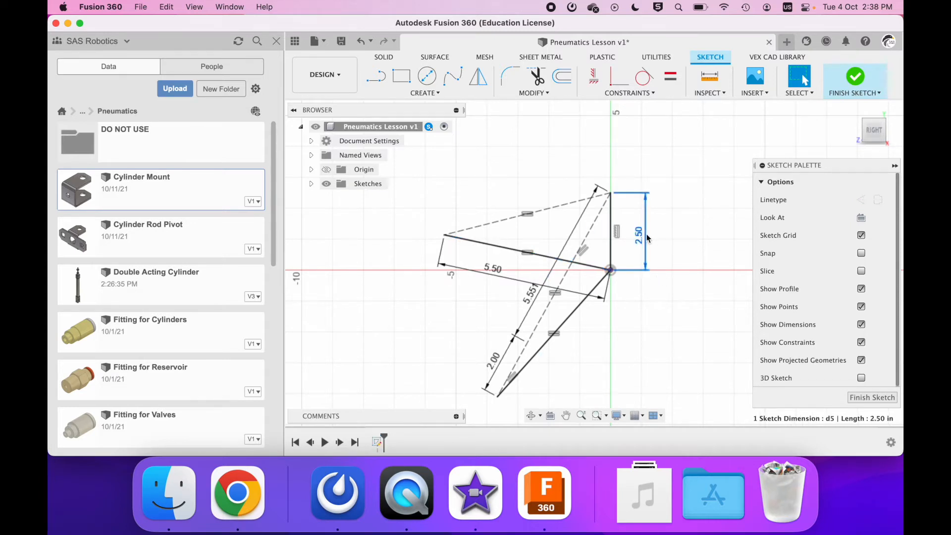
double_click(636, 230)
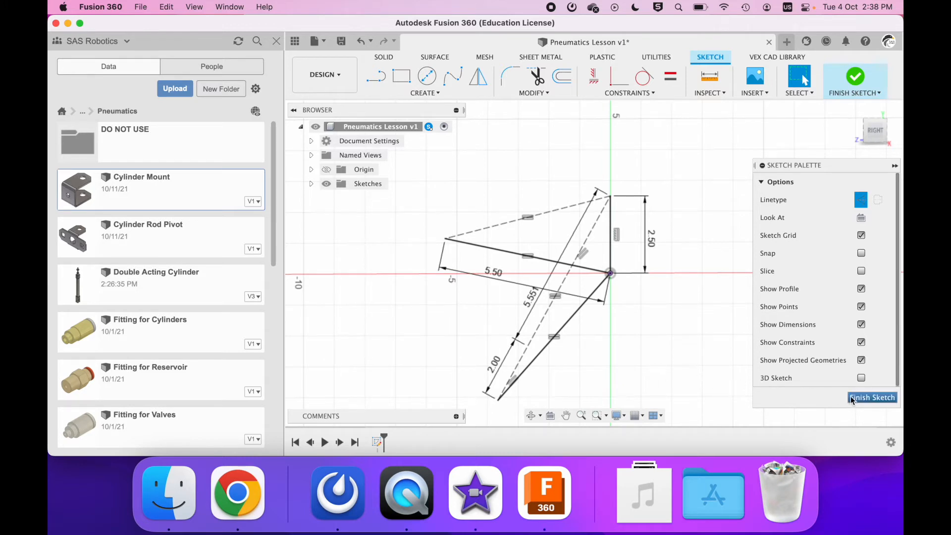
Step: Finish the arm sketch and return to the model workspace
left_click(871, 397)
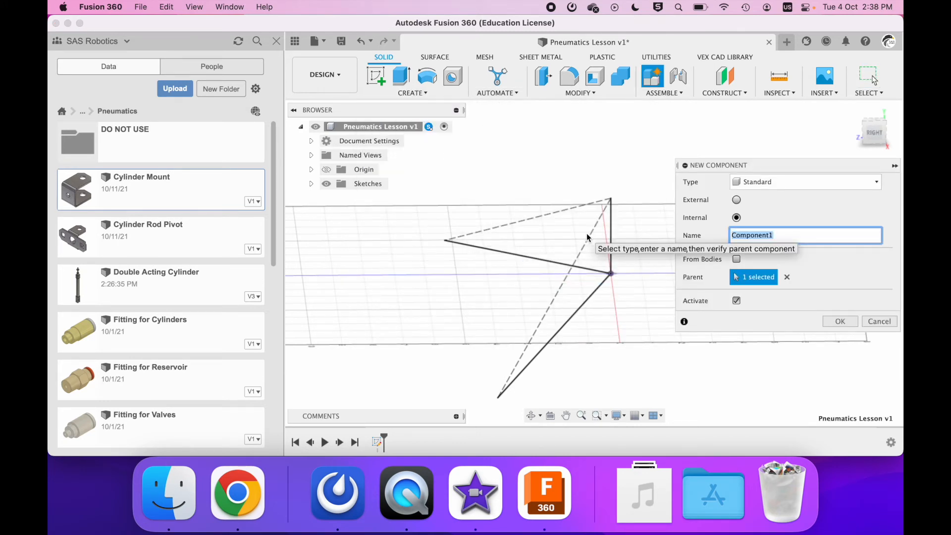
Step: Create the Structure component, then a second new component Arm under the top-level design
type("Structure")
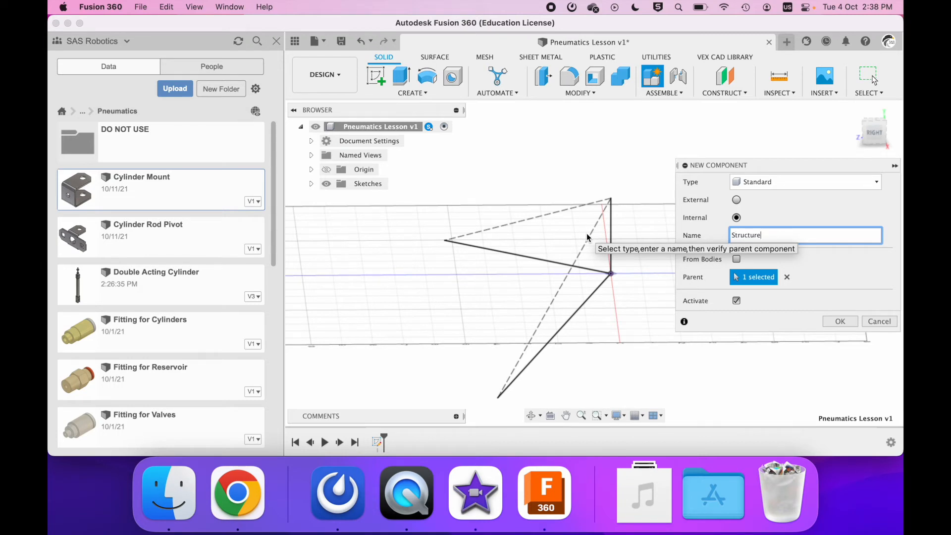
left_click(839, 321)
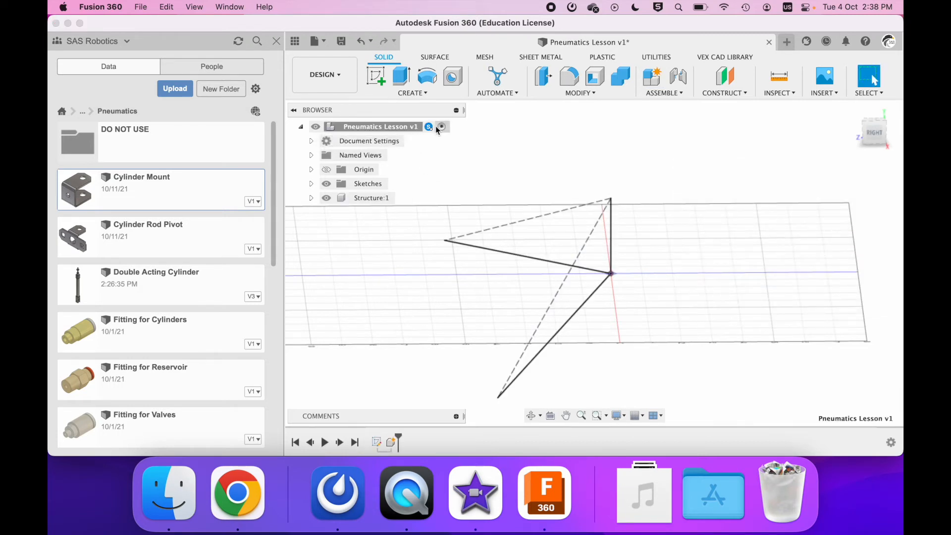
left_click(412, 92)
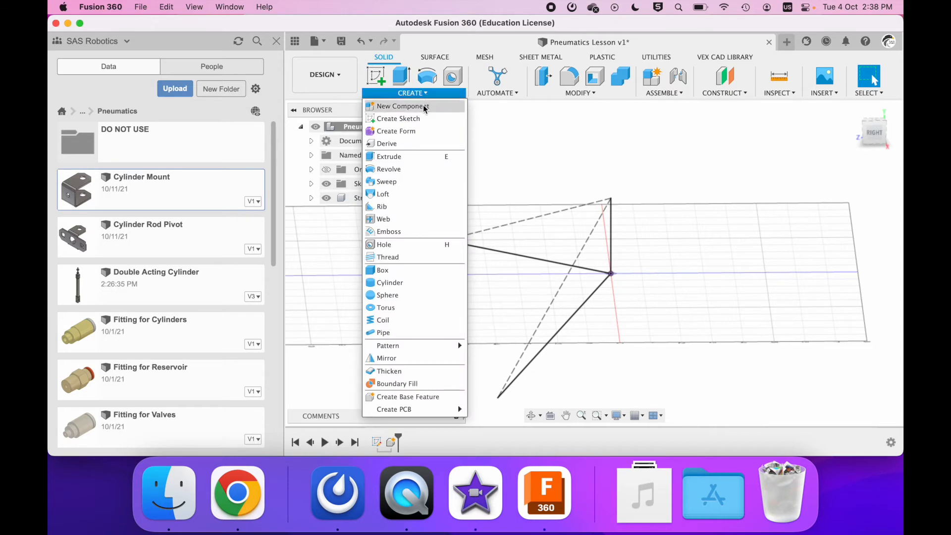
left_click(402, 106)
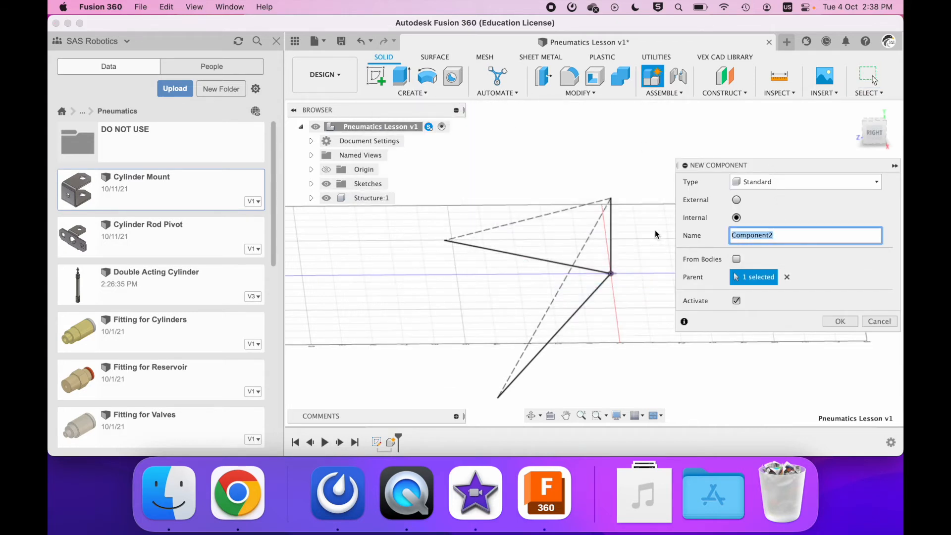
left_click(839, 321)
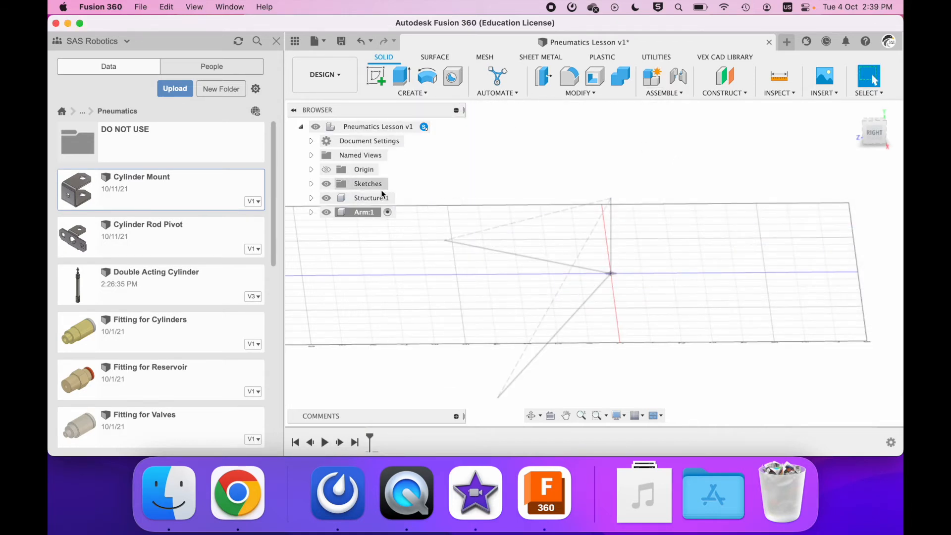
Step: Create a third new component named Pneumatic
left_click(412, 93)
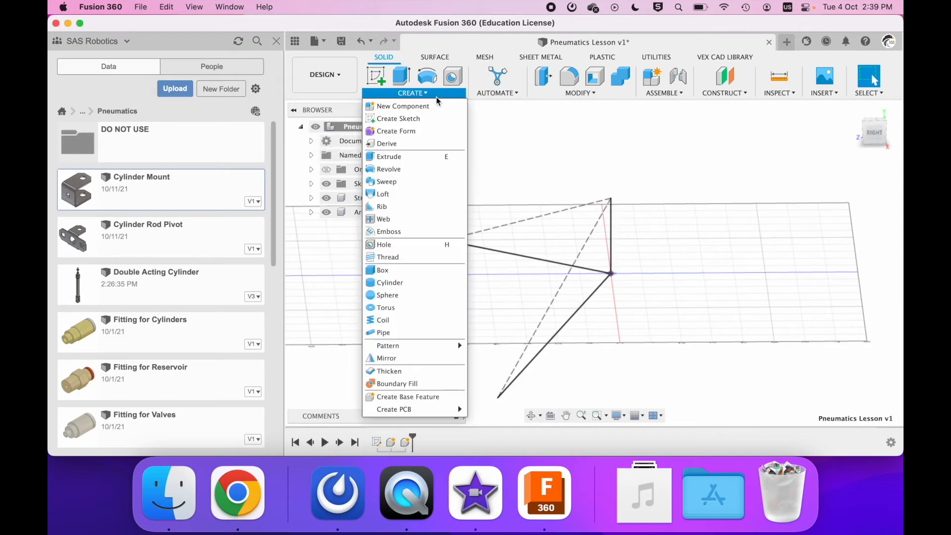
left_click(402, 106)
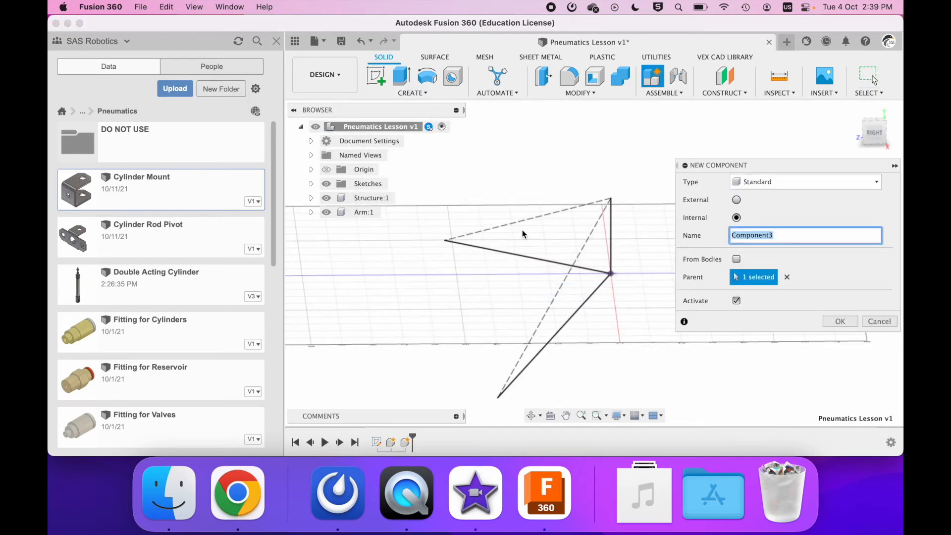
type("Pe")
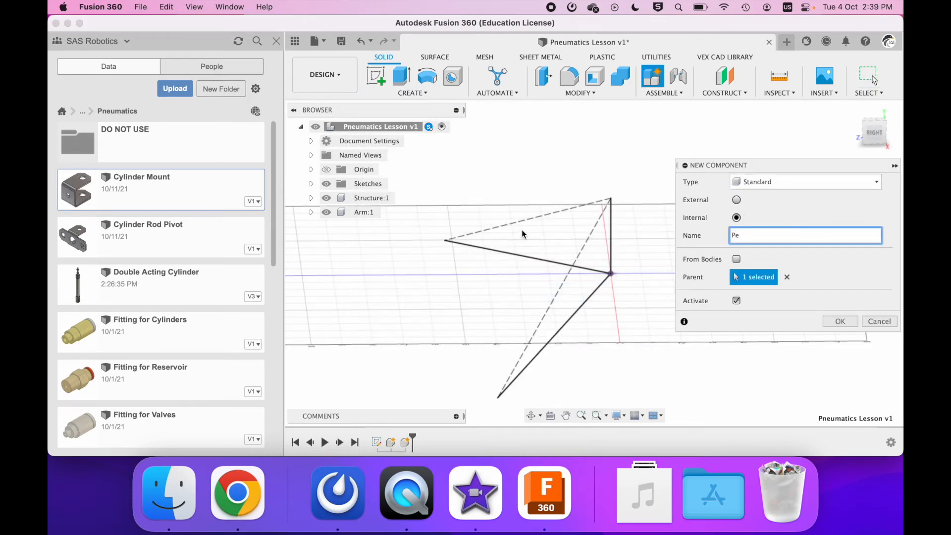
type("neumatic")
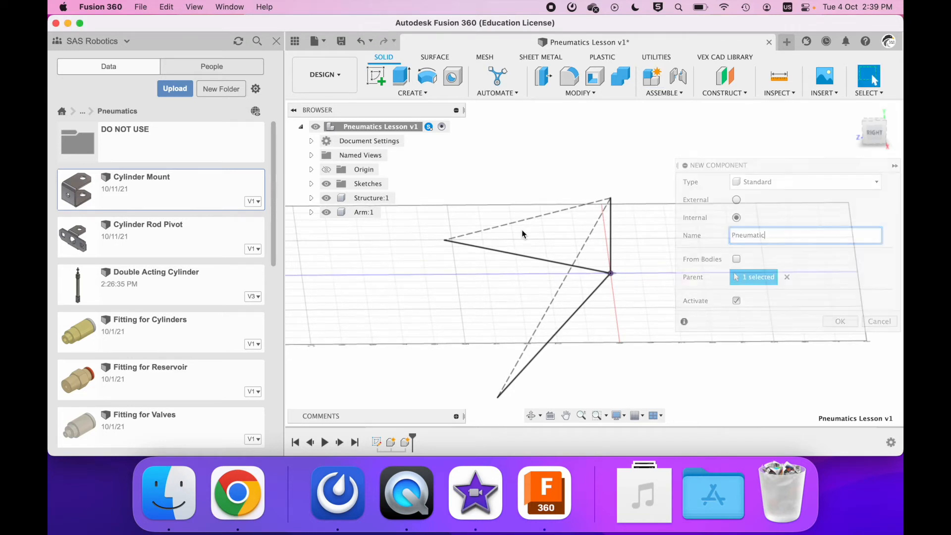
left_click(838, 320)
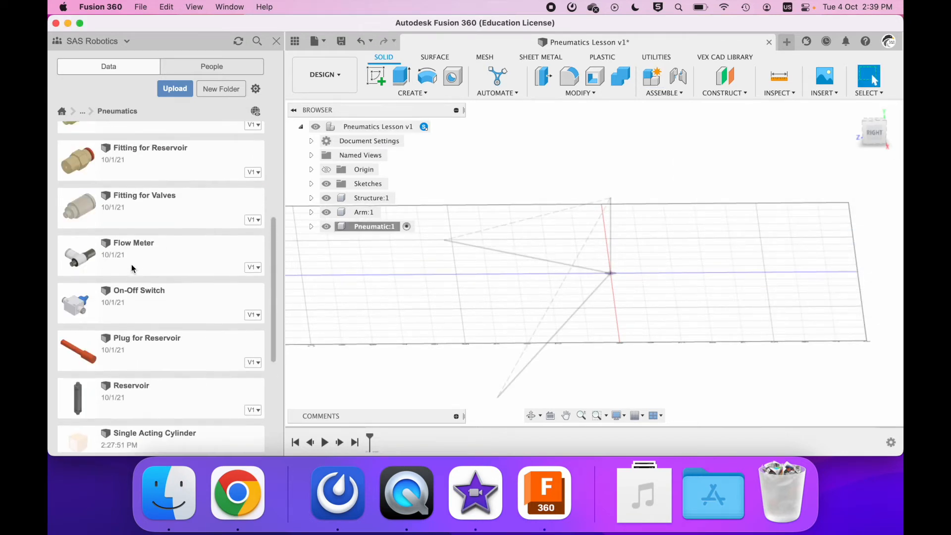
Step: Move the Double Acting Cylinder into place and insert the Cylinder Mount part
right_click(155, 273)
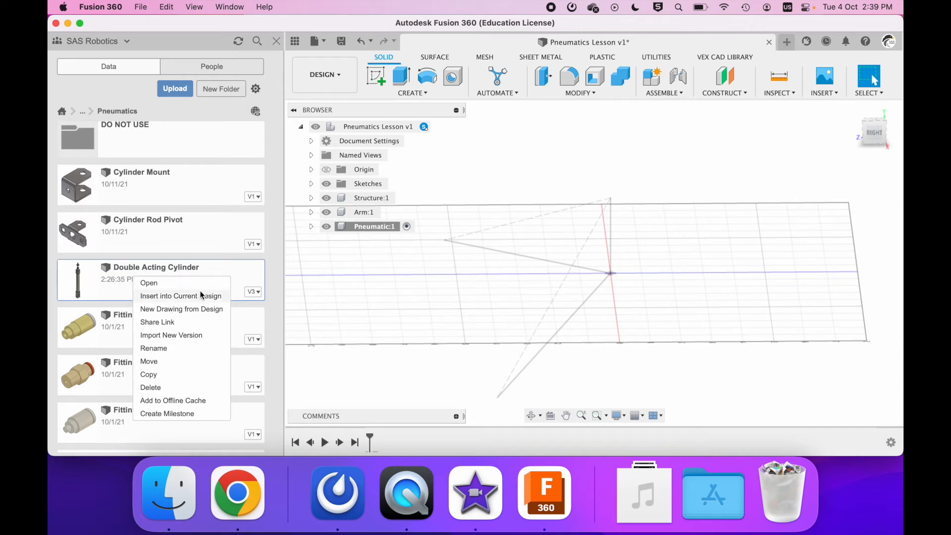
mouse_move(180, 303)
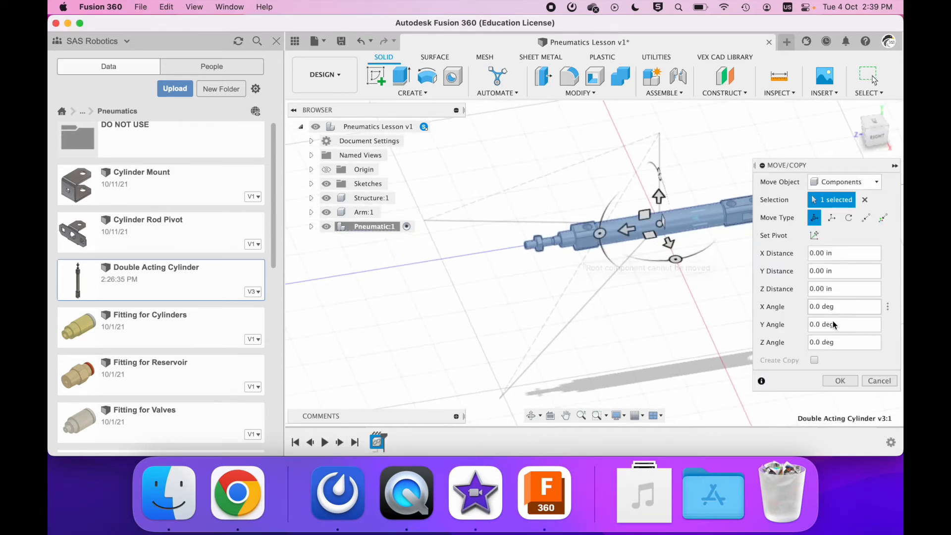
left_click(879, 380)
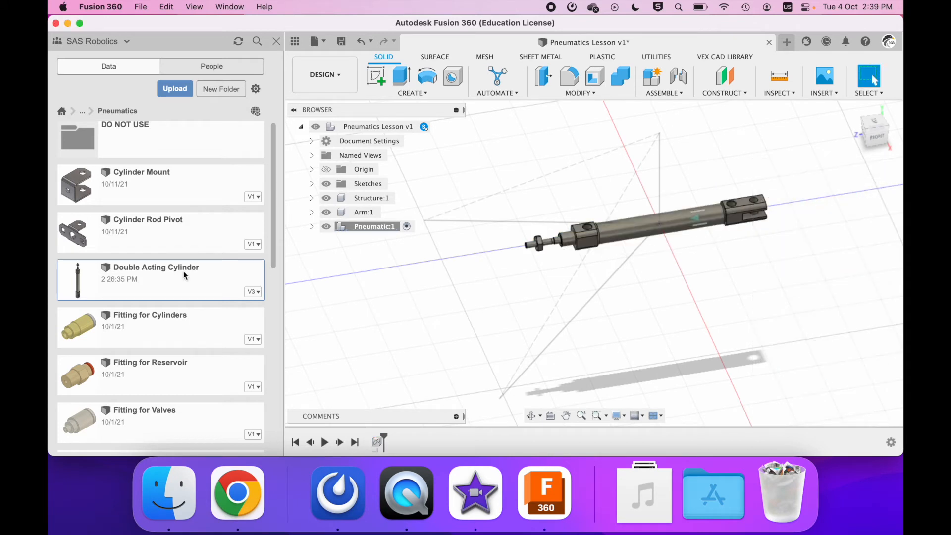
right_click(142, 183)
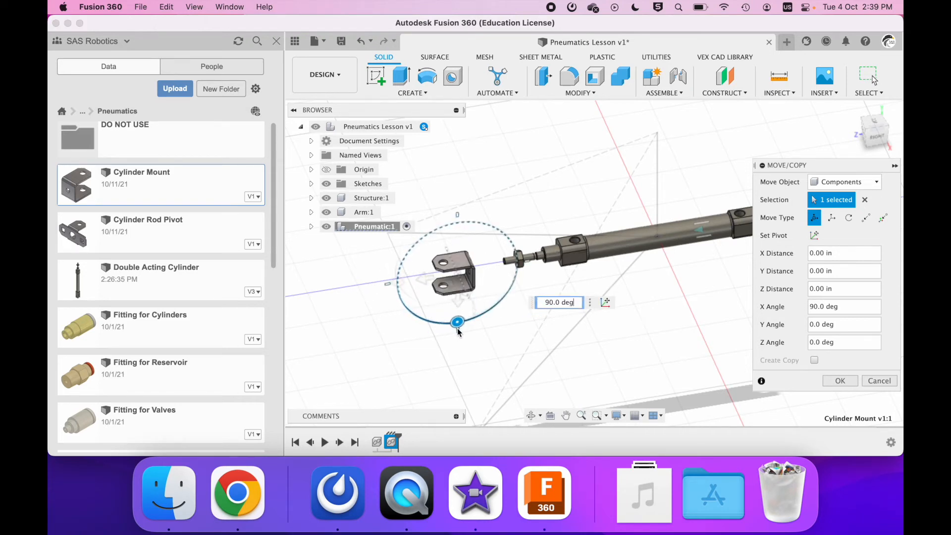
Step: Attach the Cylinder Mount point to point from its hole onto the cylinder's rod end
left_click(865, 217)
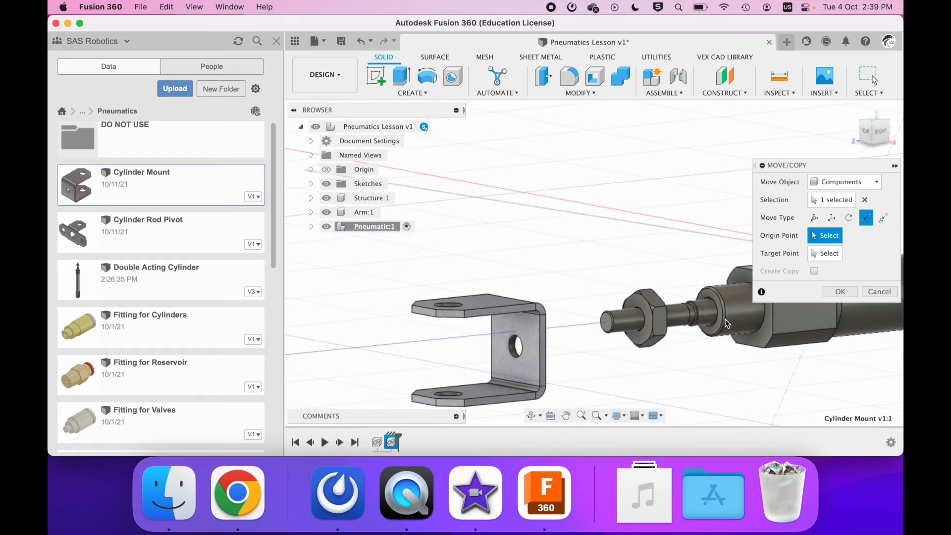
left_click(514, 345)
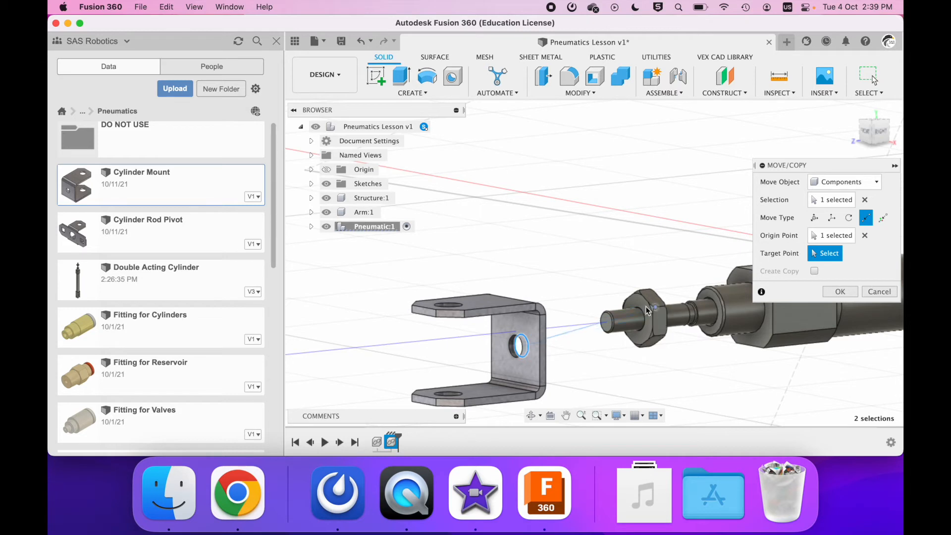
left_click(654, 303)
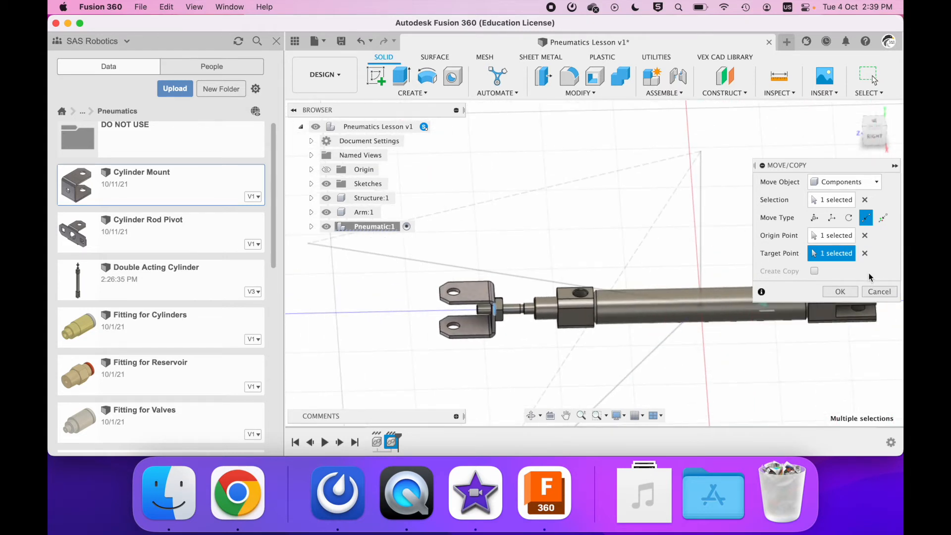
left_click(839, 291)
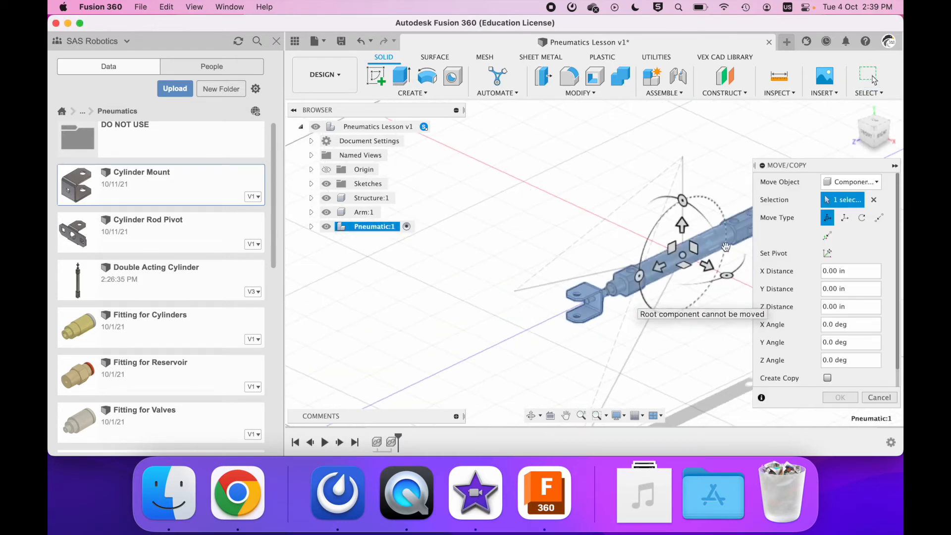
left_click(878, 397)
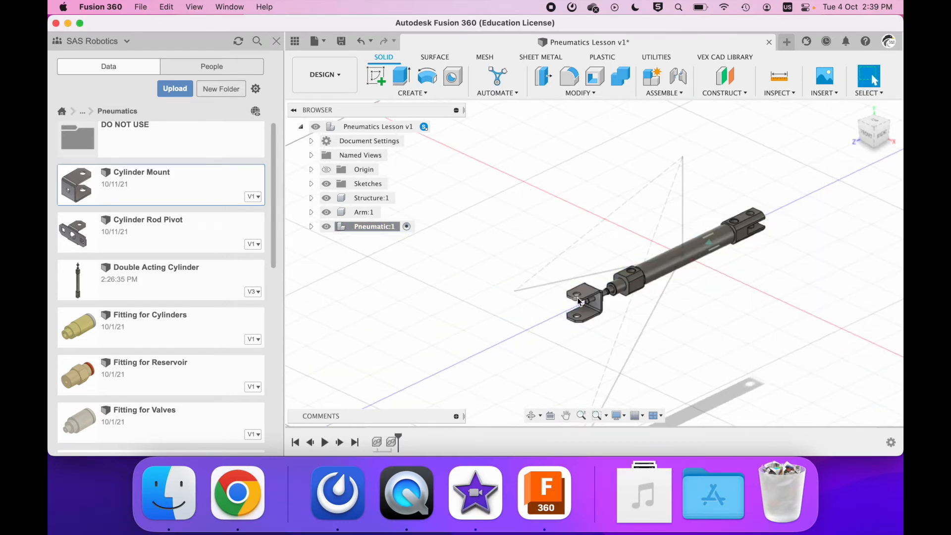
Step: Activate Structure and insert the 2x C-Chan Alu tower flipped -180° about Y
left_click(370, 198)
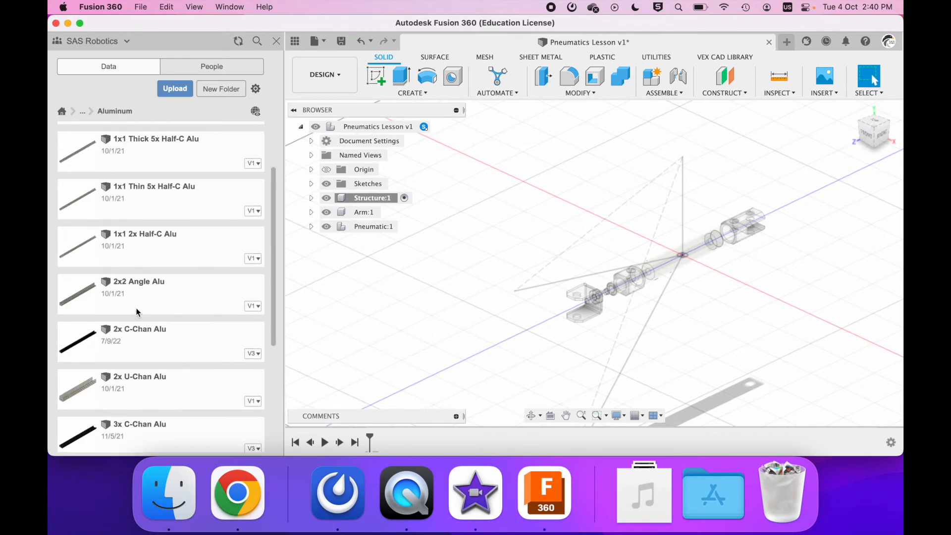
scroll("up", 3)
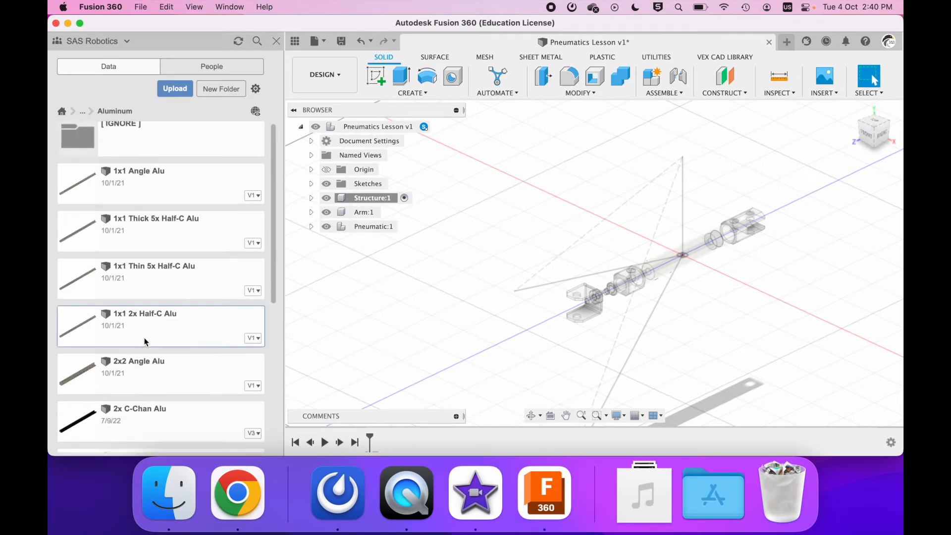
scroll("down", 3)
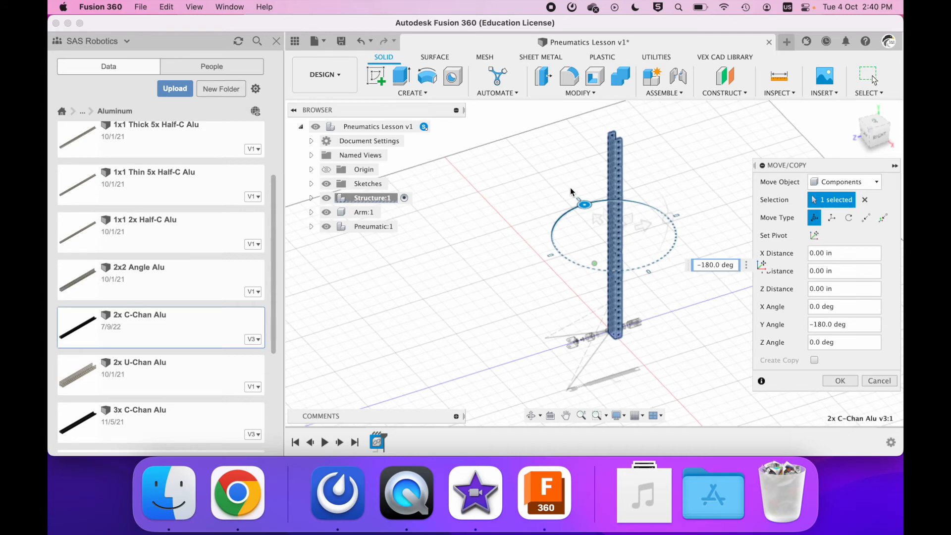
left_click(865, 217)
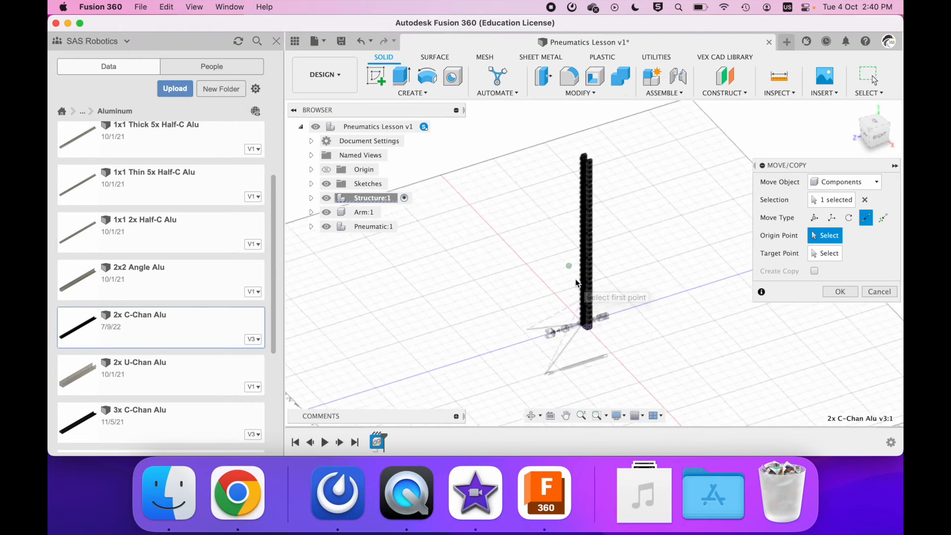
Step: Place the tower point to point with its base on the sketch point beside the cylinder
scroll("up", 3)
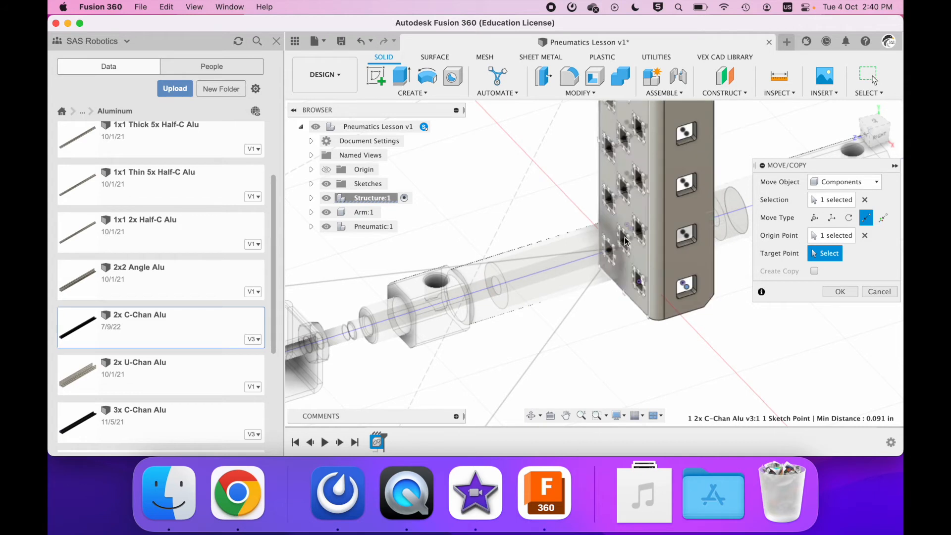
mouse_move(610, 250)
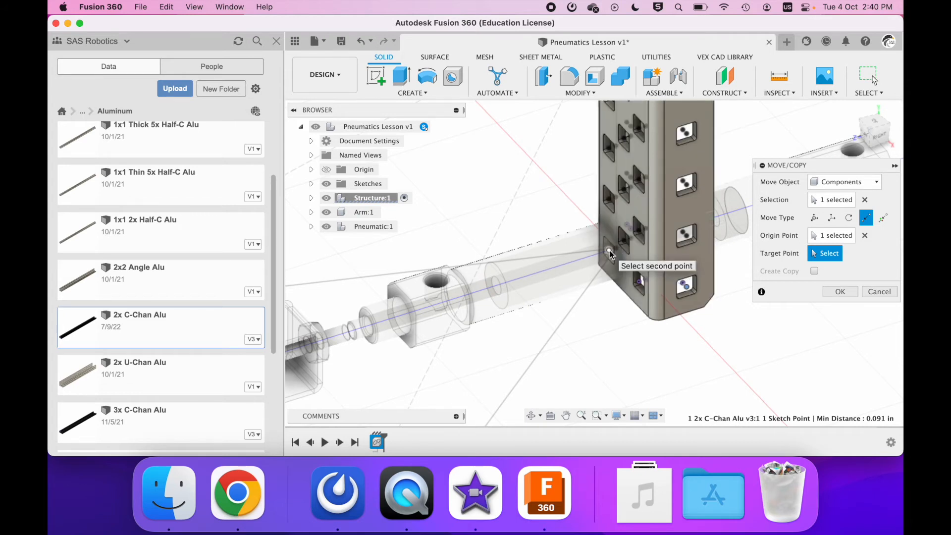
left_click(609, 248)
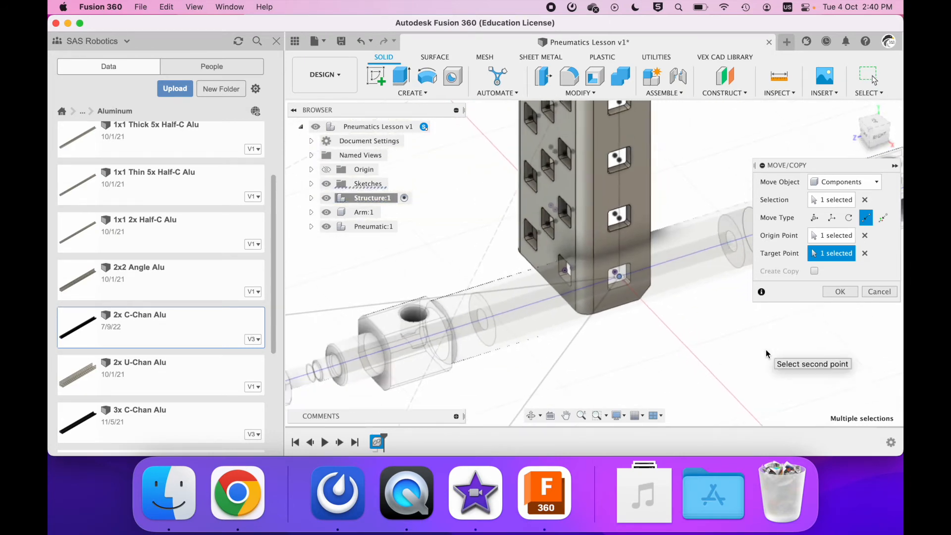
left_click(840, 291)
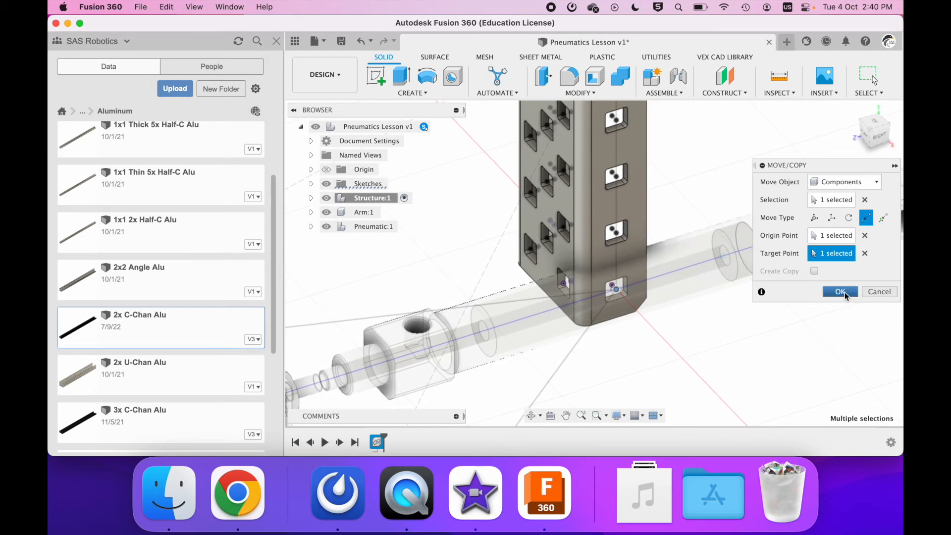
left_click(841, 291)
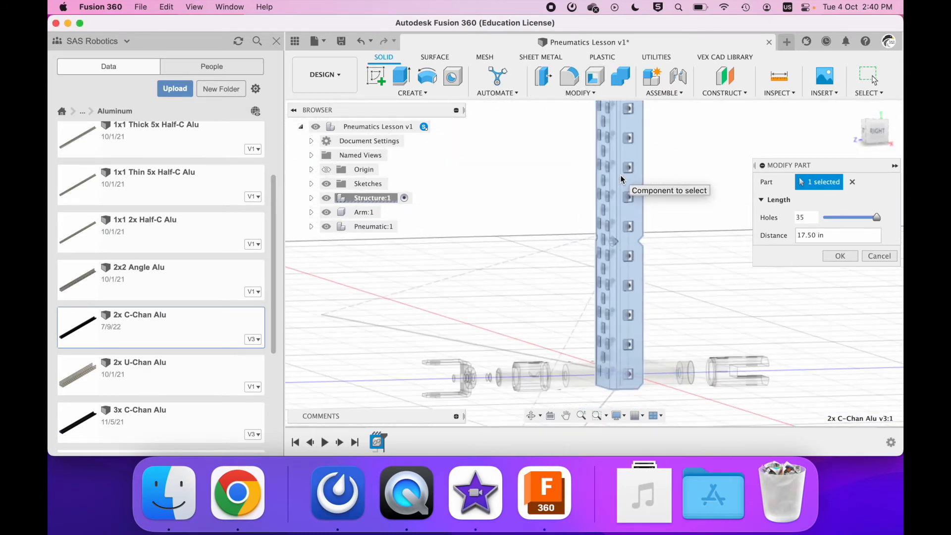
mouse_move(621, 221)
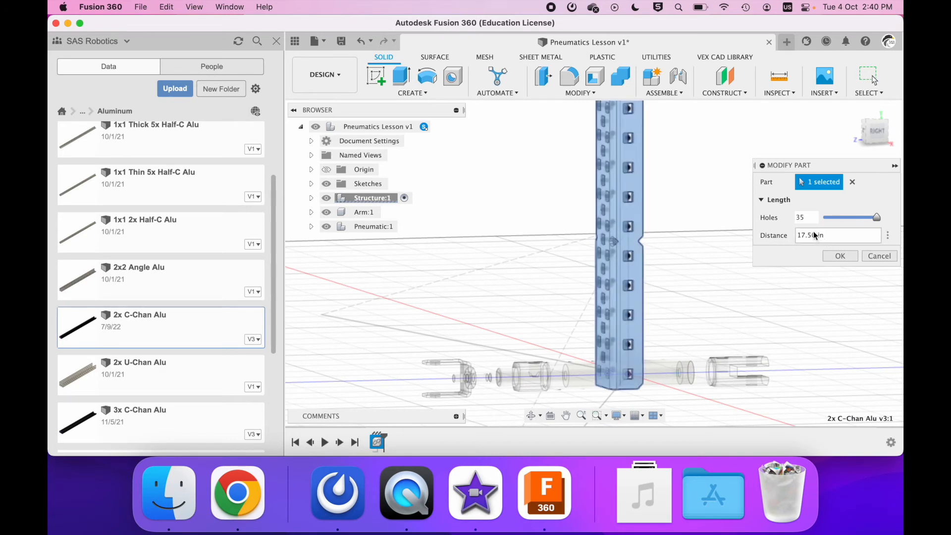
Step: Shorten the tower C-channel to 3 in (6 holes) and activate the Arm component
left_click(837, 236)
type("3")
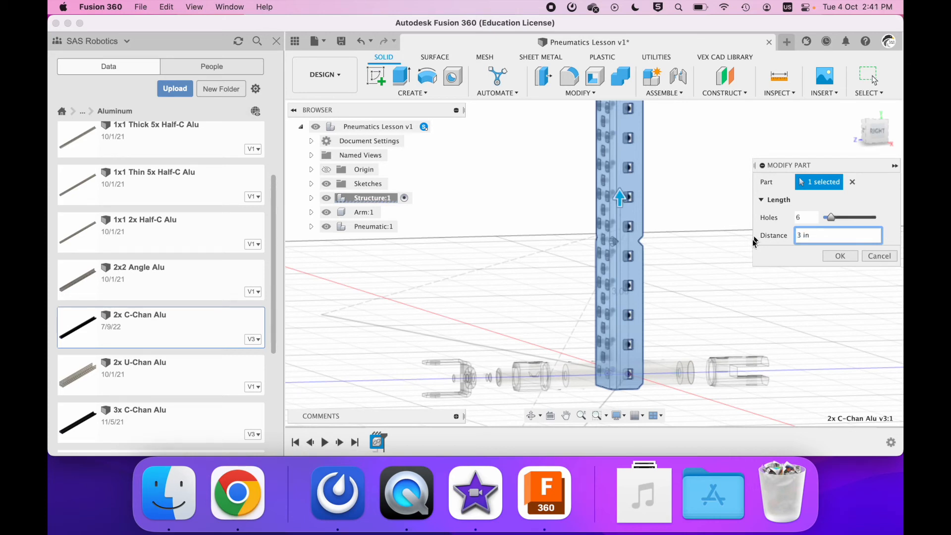
mouse_move(638, 301)
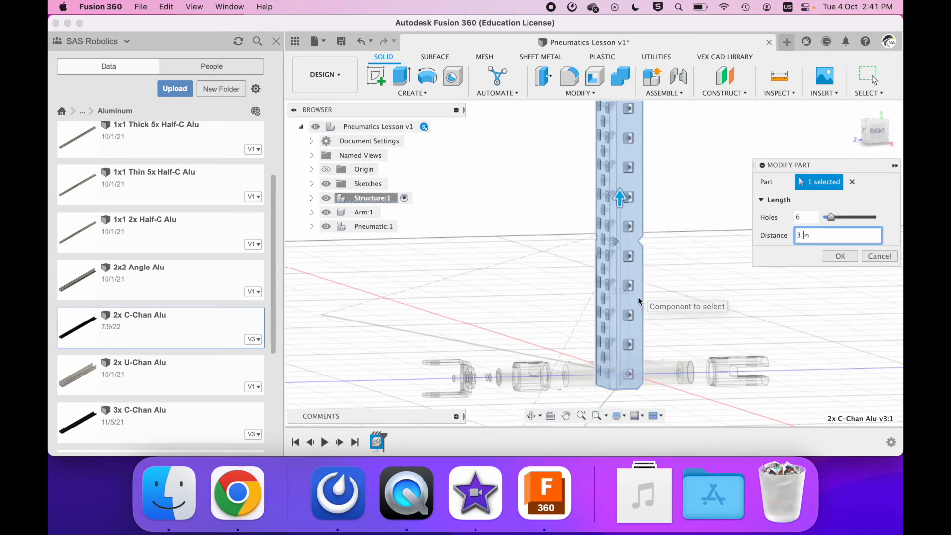
left_click(839, 256)
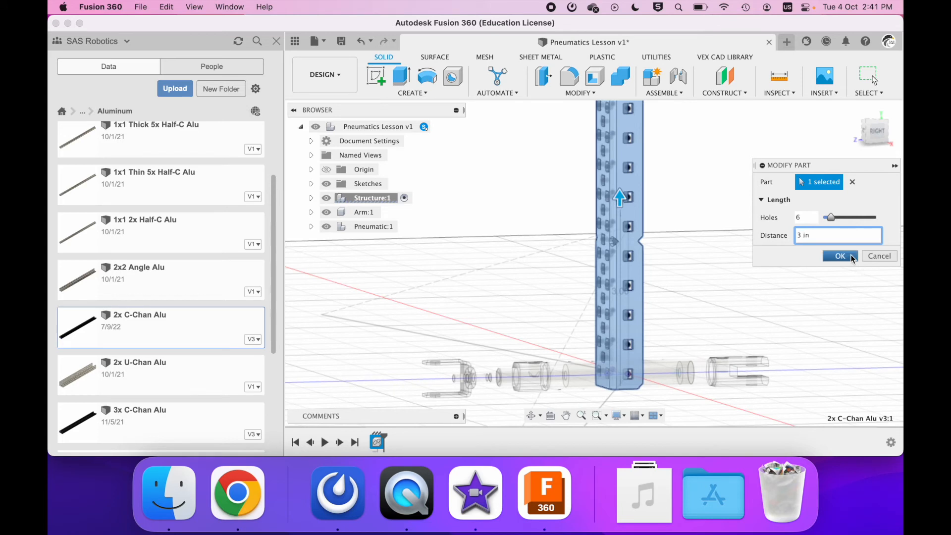
mouse_move(727, 248)
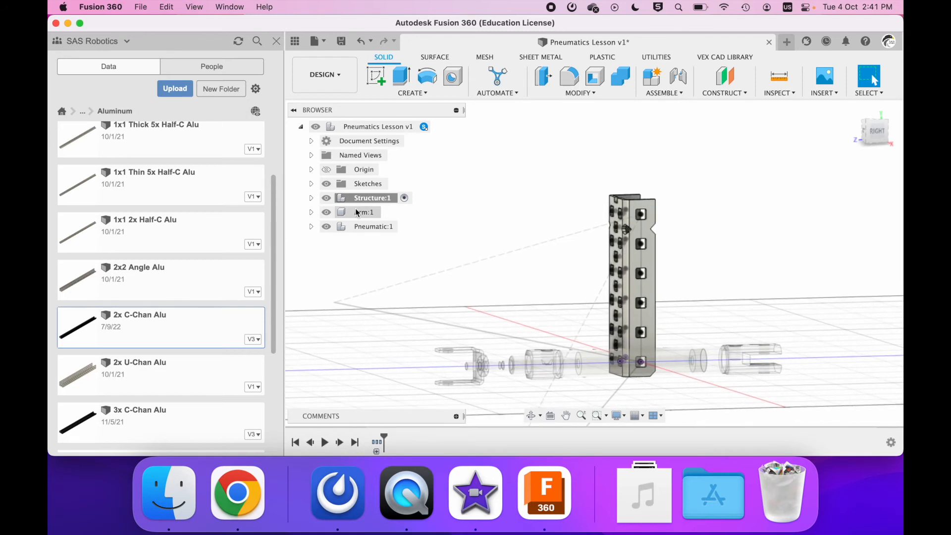
left_click(360, 212)
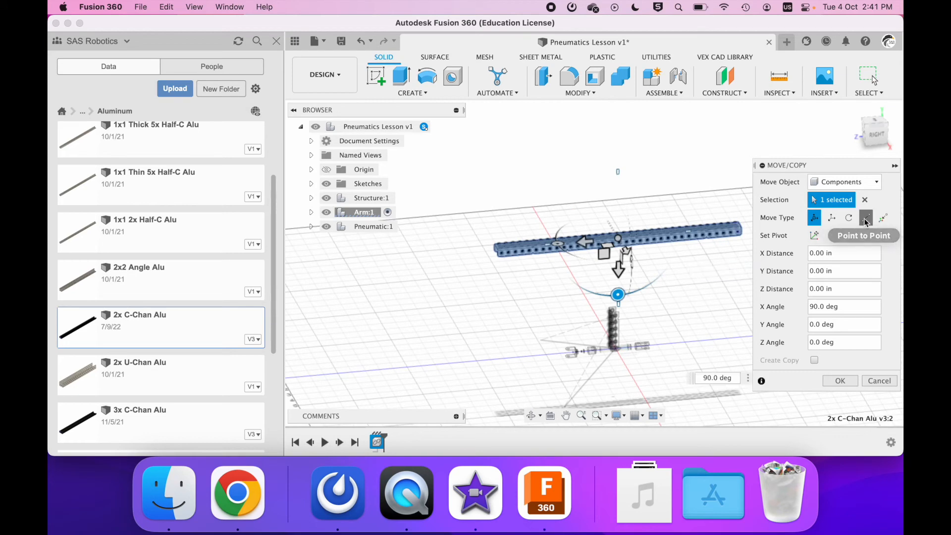
Step: Attach the arm C-channel point to point from its corner hole onto the tower-base sketch point
left_click(865, 216)
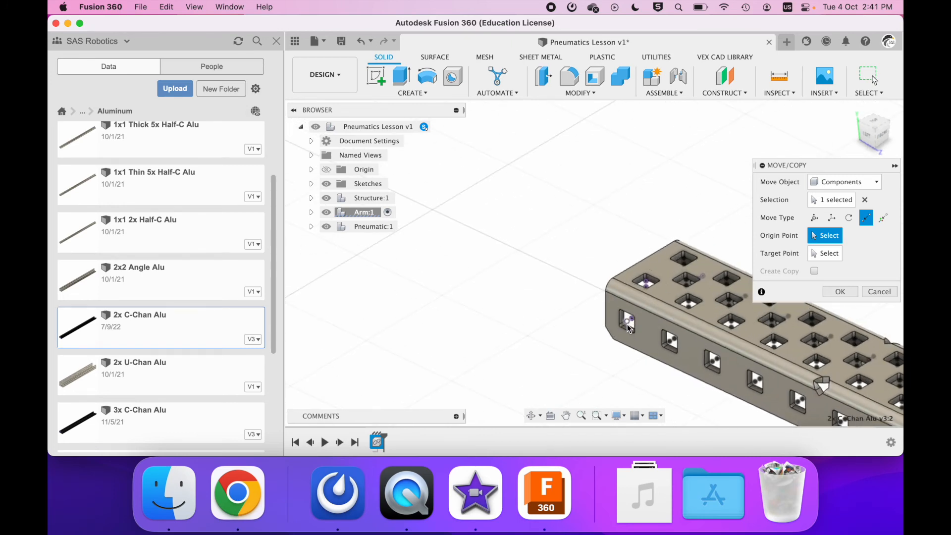
left_click(628, 318)
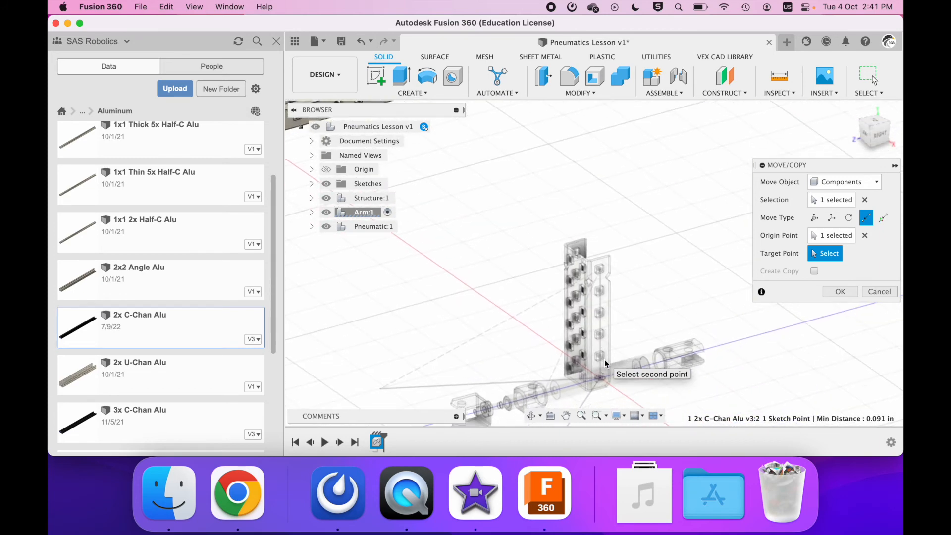
scroll("up", 3)
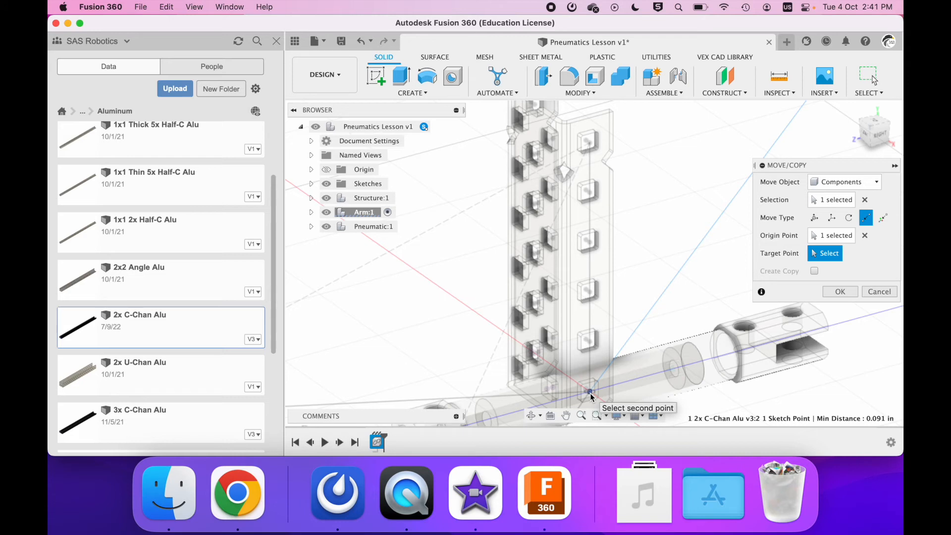
left_click(588, 392)
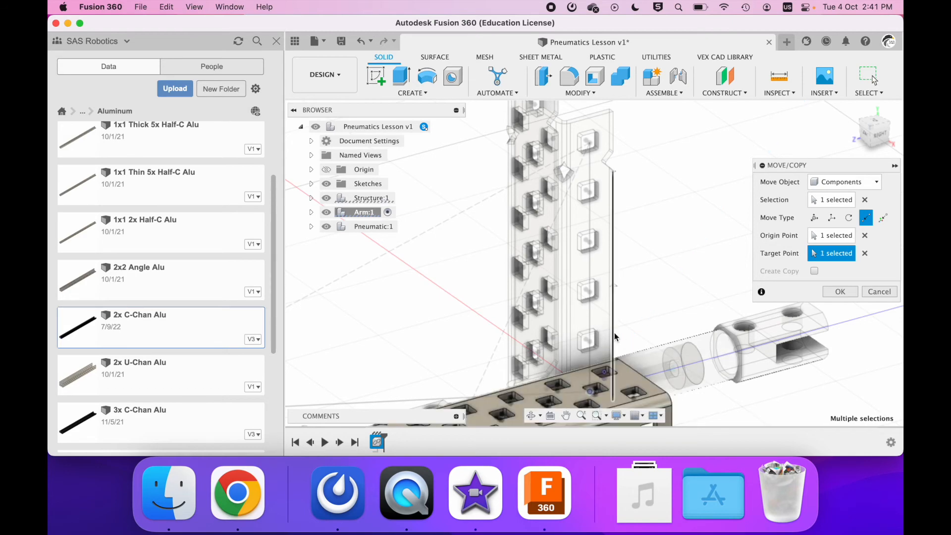
left_click(840, 292)
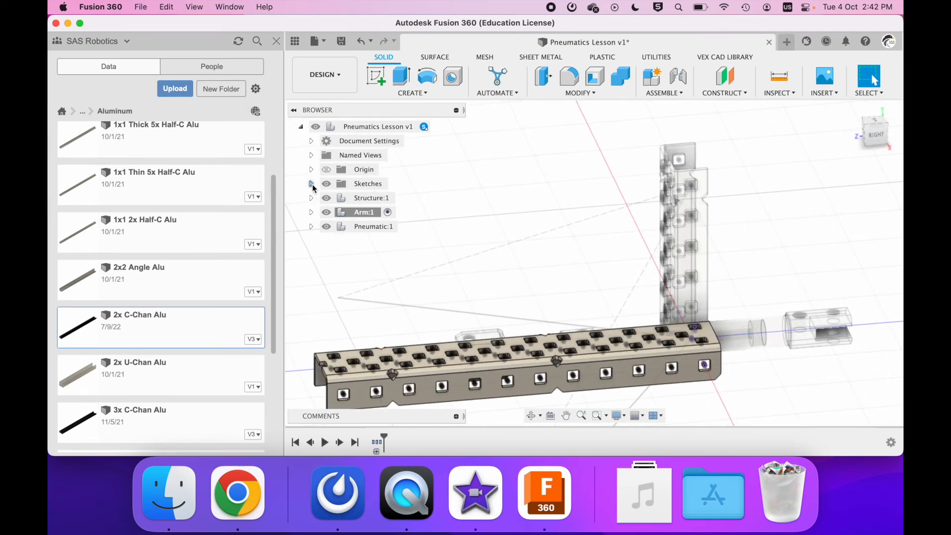
Step: Reopen Sketch1, measure the arm line at 11.934° from horizontal, and finish the sketch
right_click(374, 198)
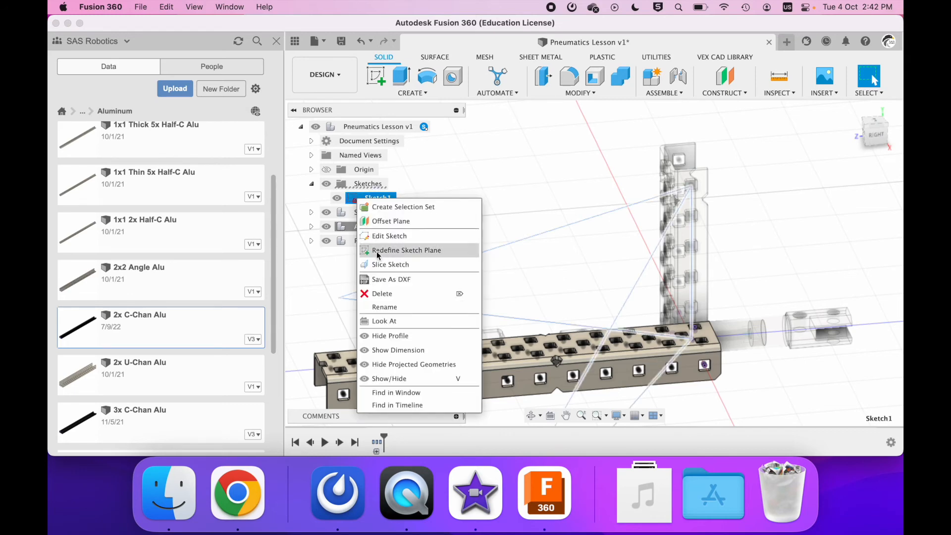
left_click(389, 236)
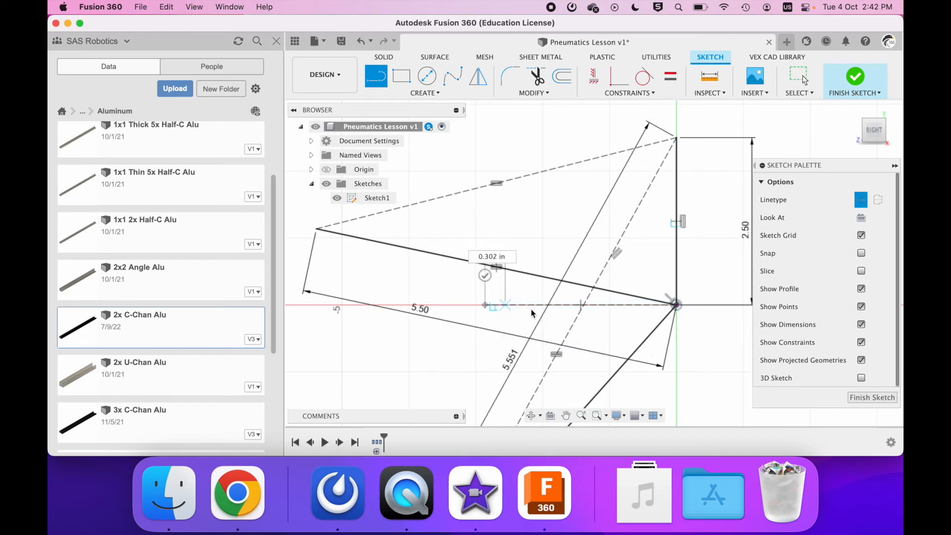
left_click(709, 77)
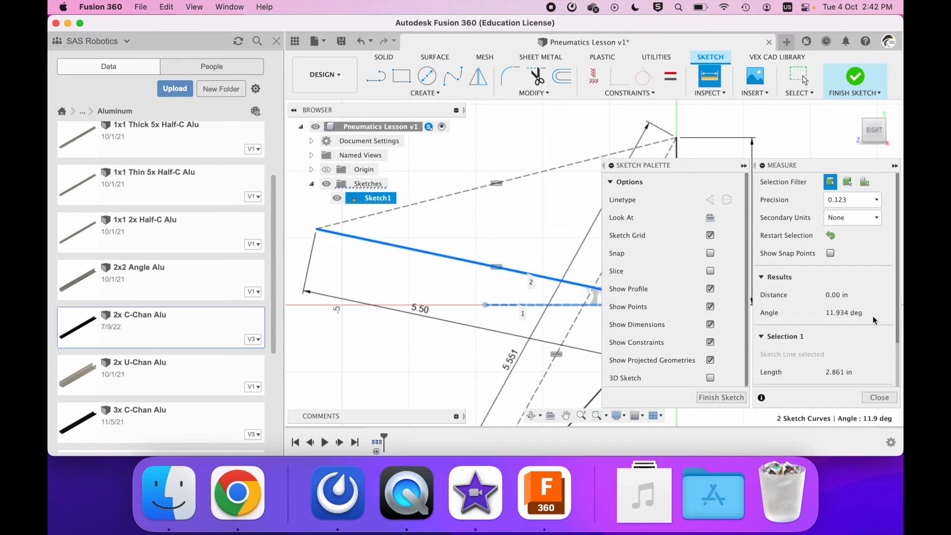
mouse_move(851, 317)
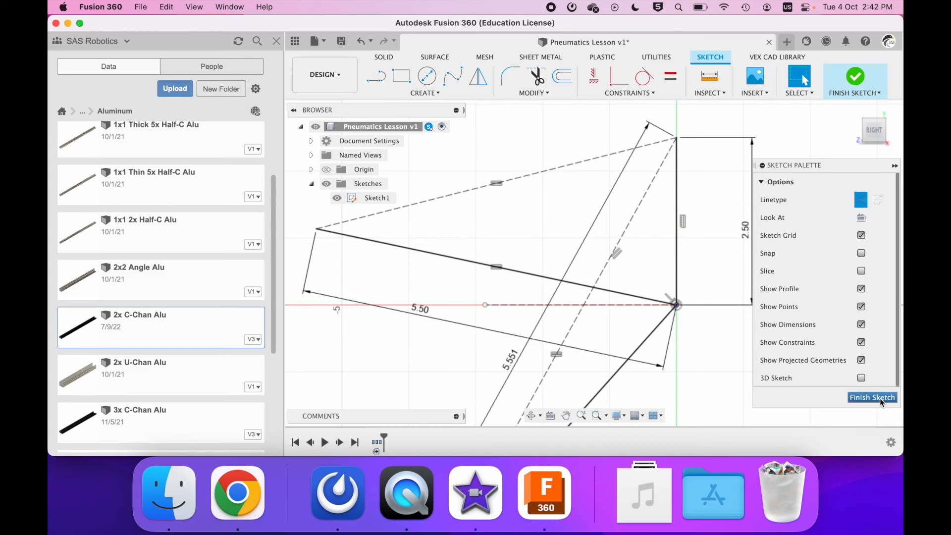
left_click(871, 397)
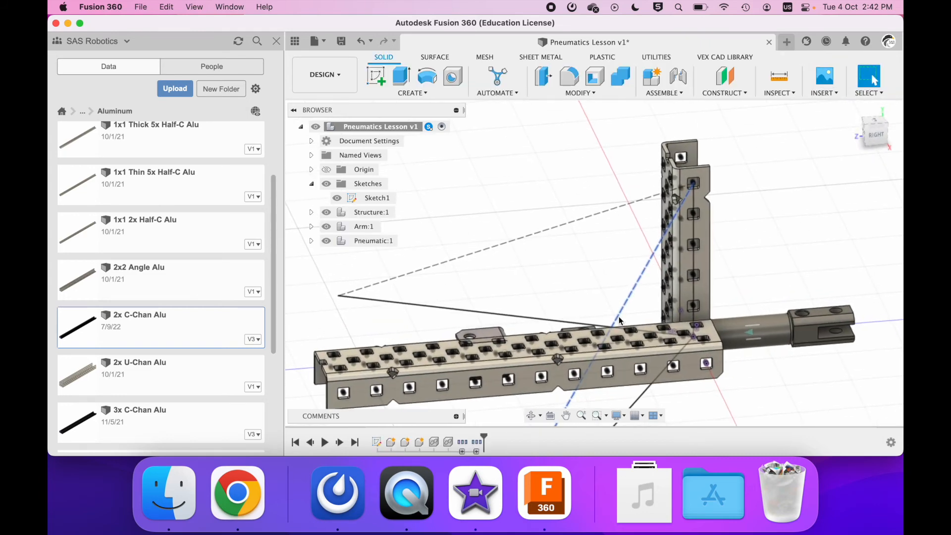
Step: Start Move/Copy on Arm:1 and set the rotation pivot at the arm's tower-base end
right_click(364, 226)
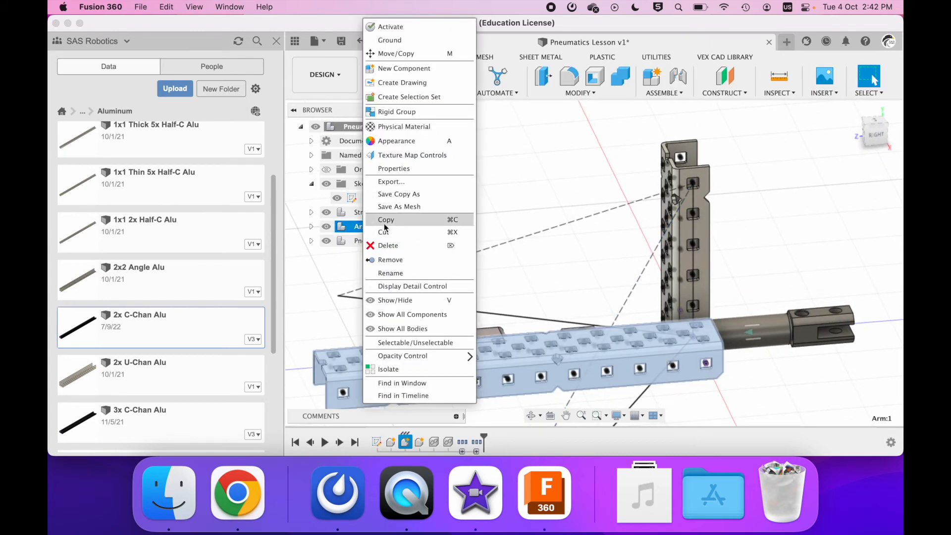
mouse_move(395, 54)
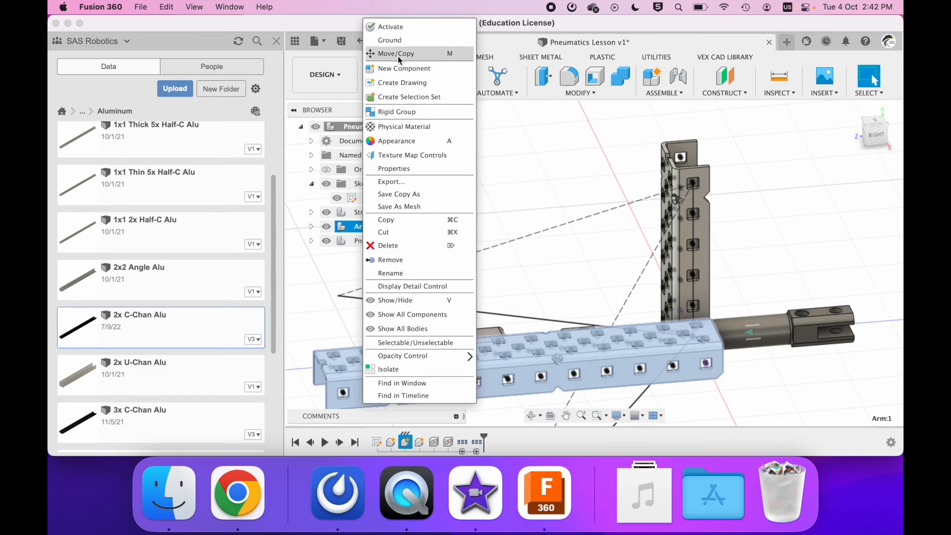
left_click(395, 53)
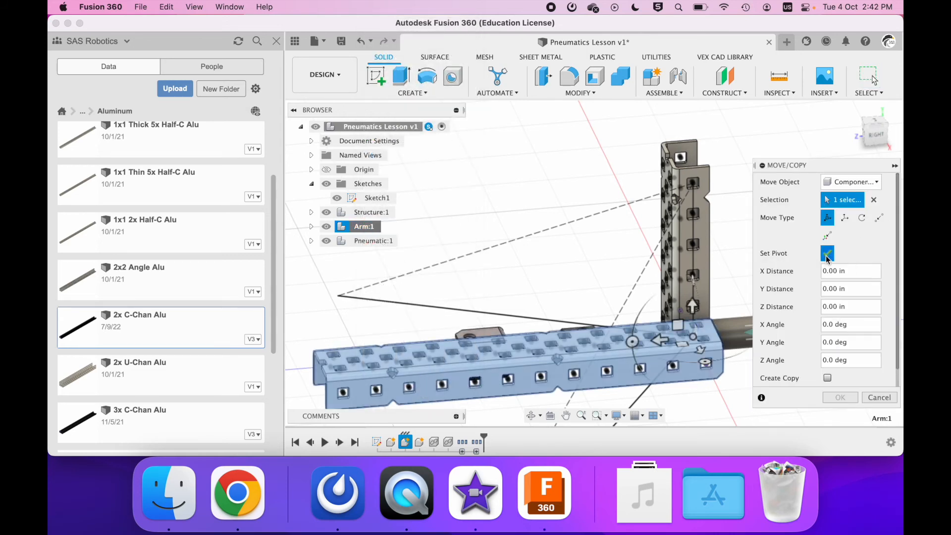
left_click(826, 252)
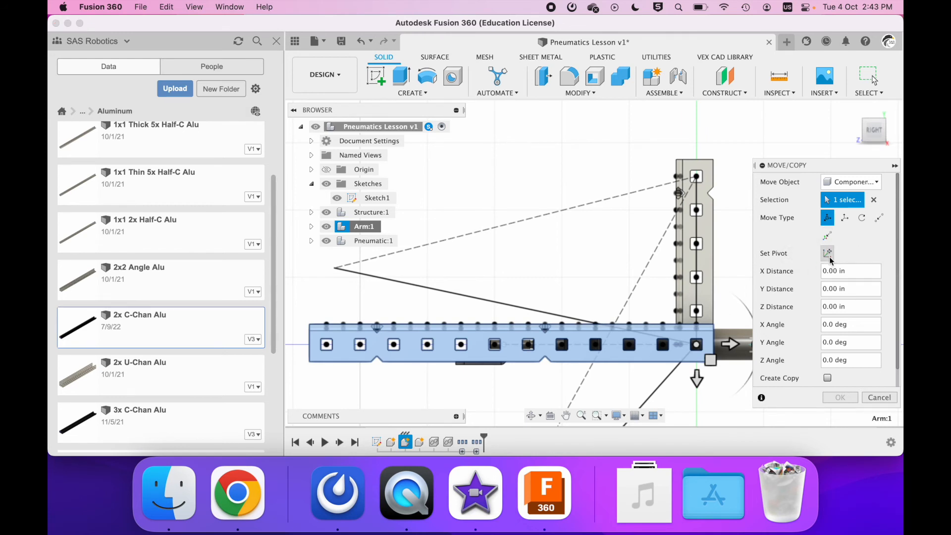
mouse_move(872, 261)
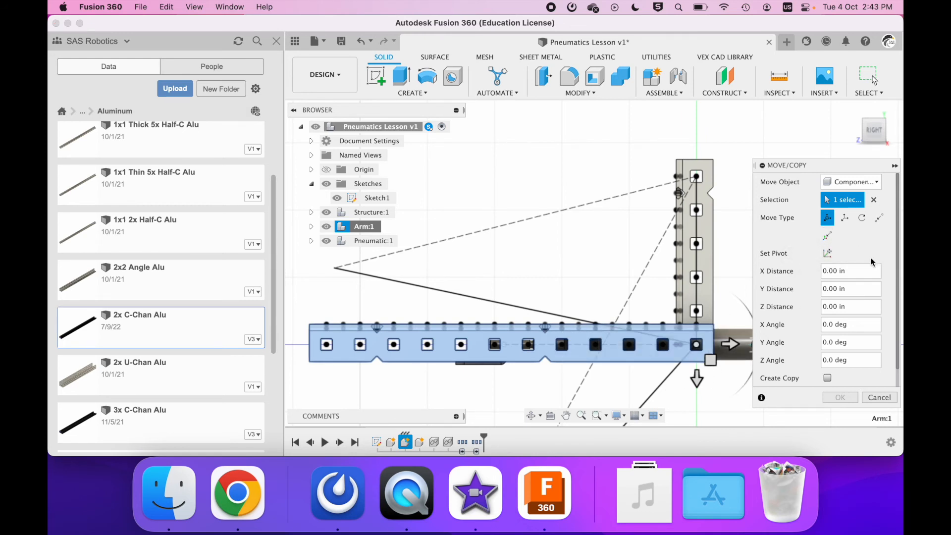
left_click(826, 252)
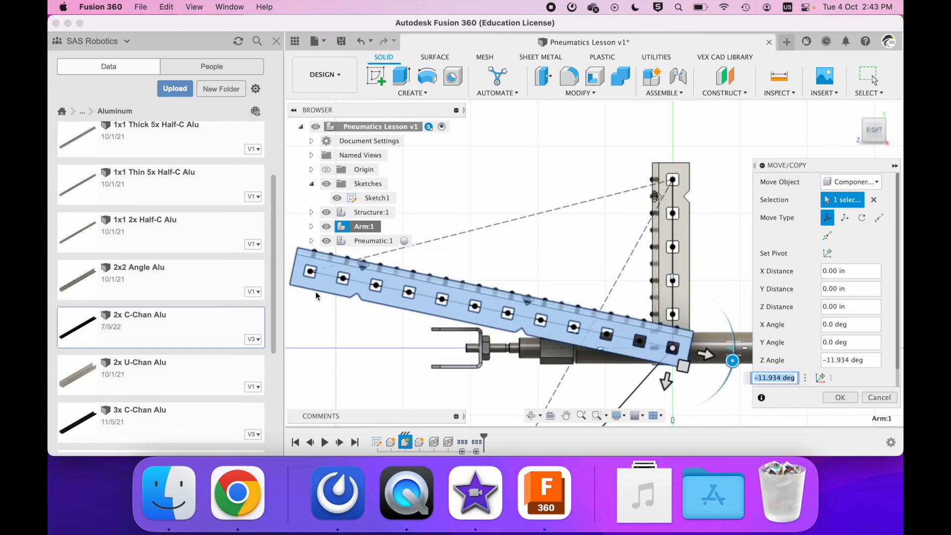
Step: Rotate the arm -11.934° about Z so it follows the angled sketch line
left_click(839, 397)
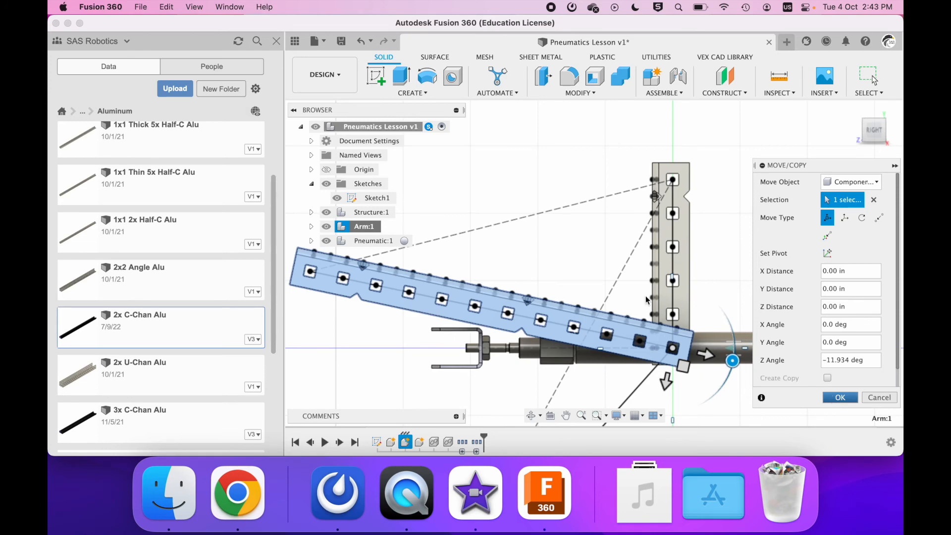
left_click(839, 397)
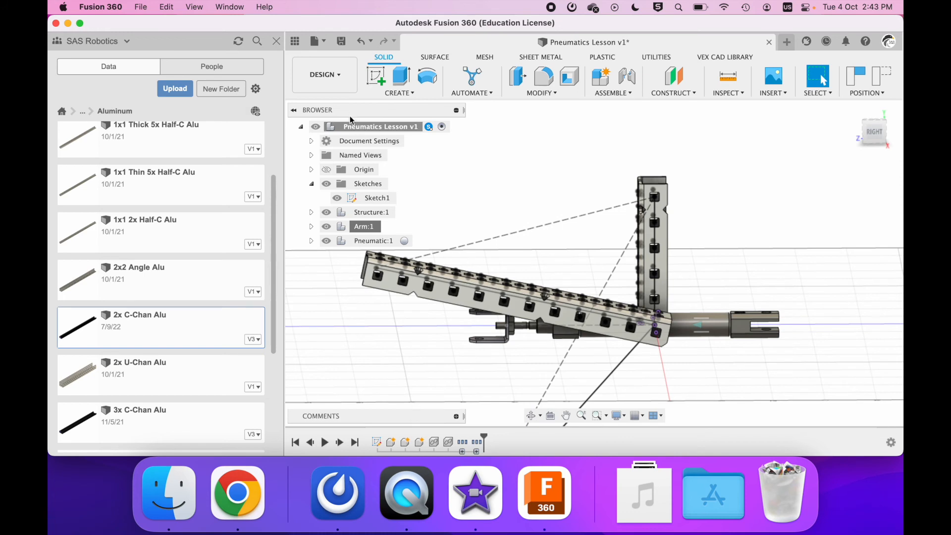
right_click(376, 198)
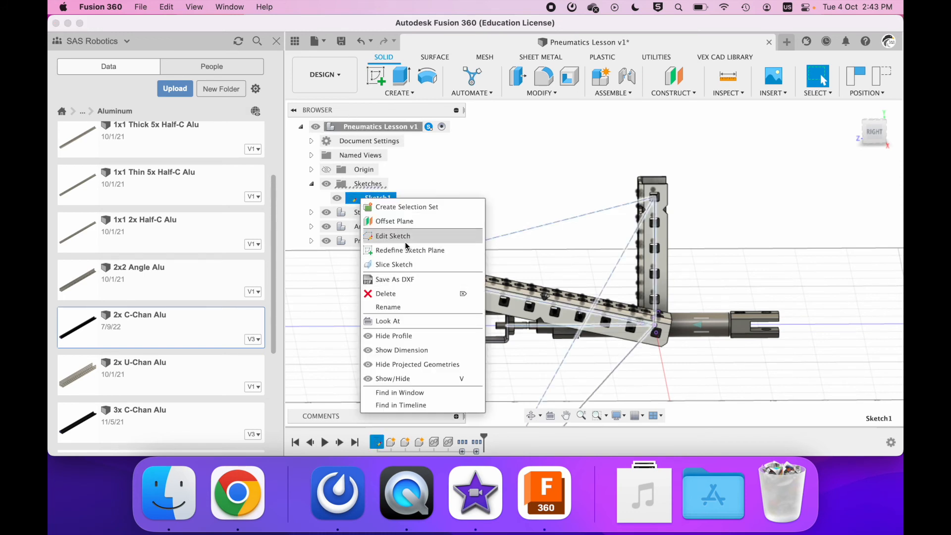
left_click(392, 235)
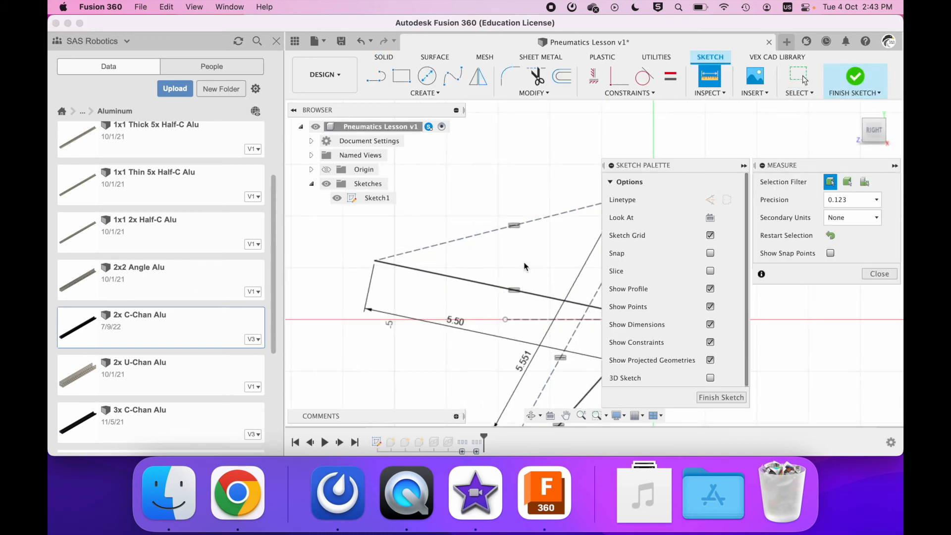
mouse_move(531, 221)
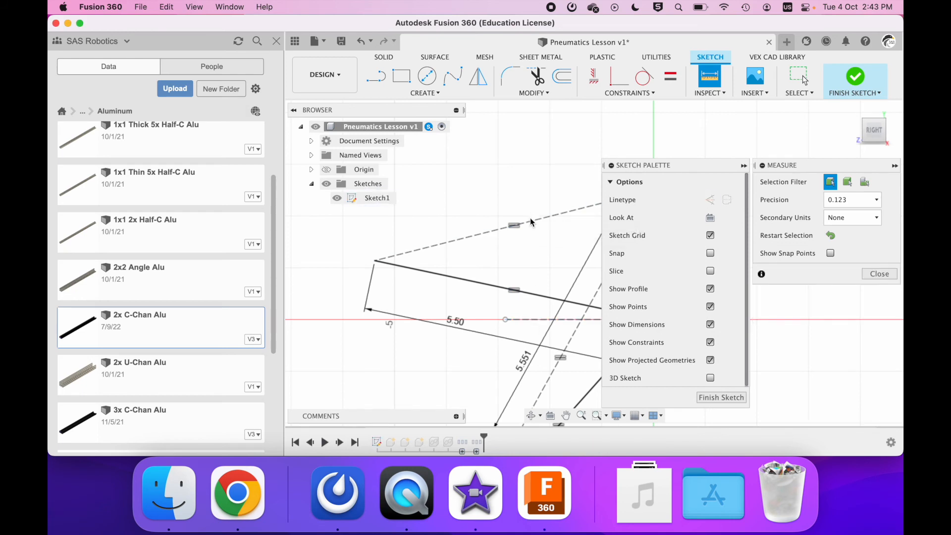
left_click(561, 320)
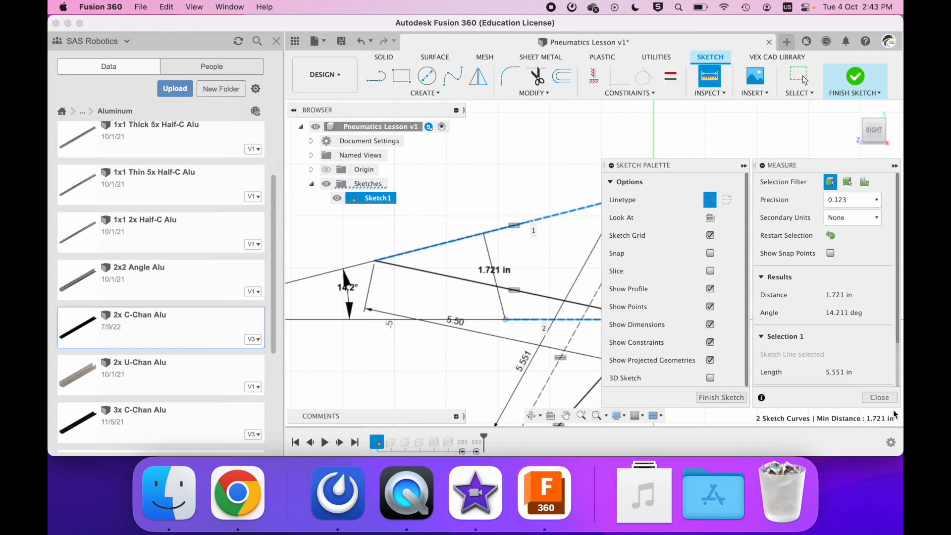
left_click(879, 397)
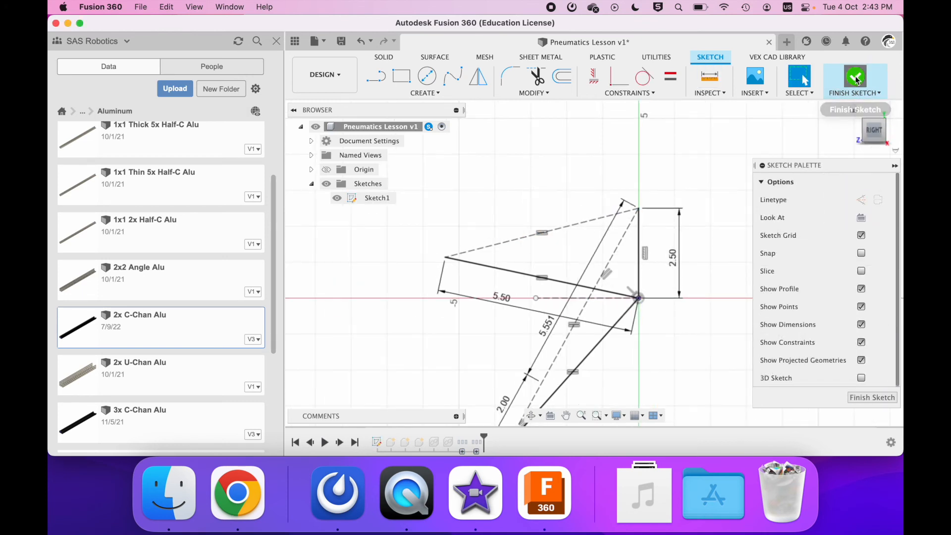
left_click(855, 79)
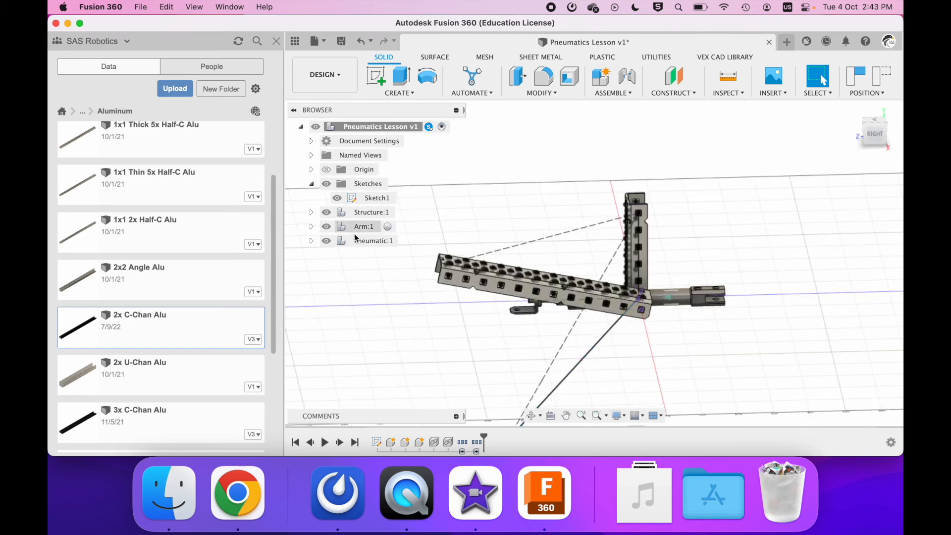
Step: Rotate the Pneumatic component 90° with Move/Copy
left_click(373, 240)
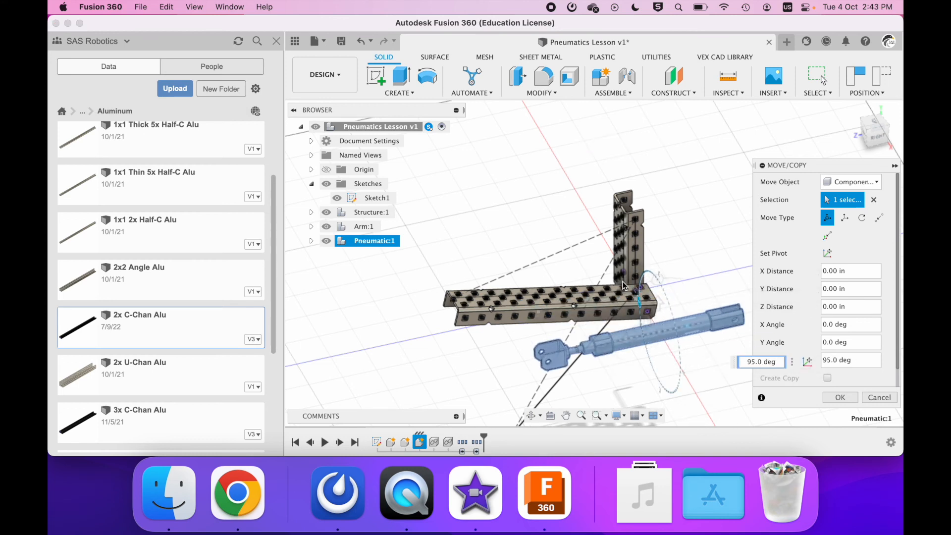
type("90.0 deg")
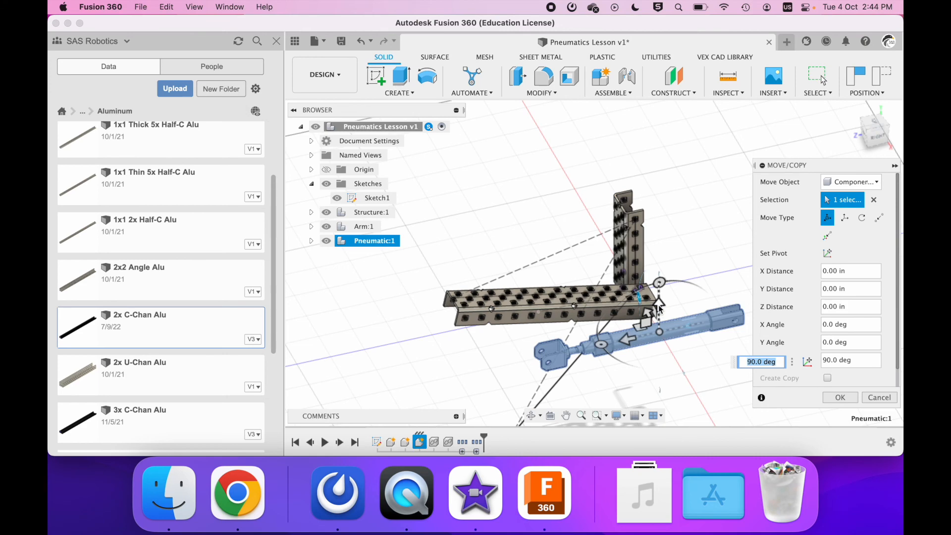
left_click(878, 217)
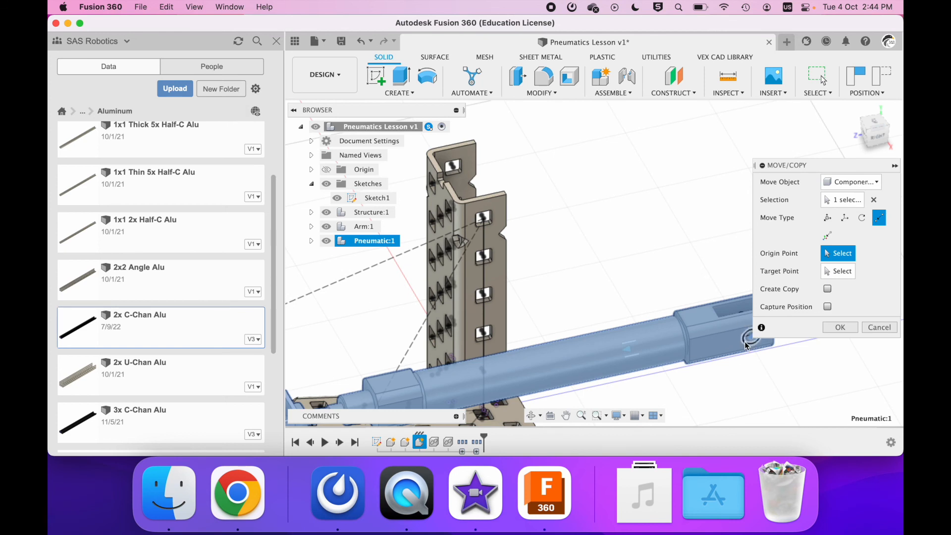
Step: Seat the cylinder's end hole point to point on the tower's top hole
left_click(452, 163)
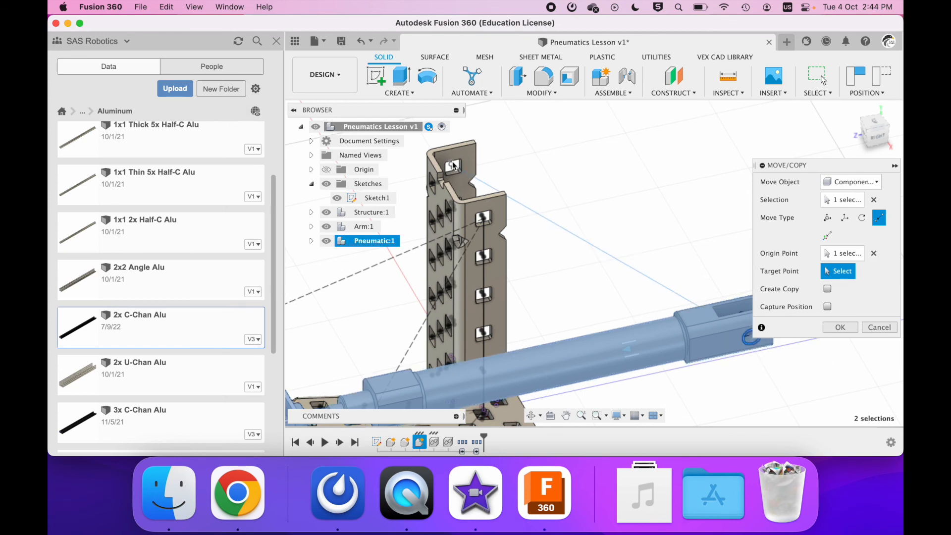
left_click(631, 176)
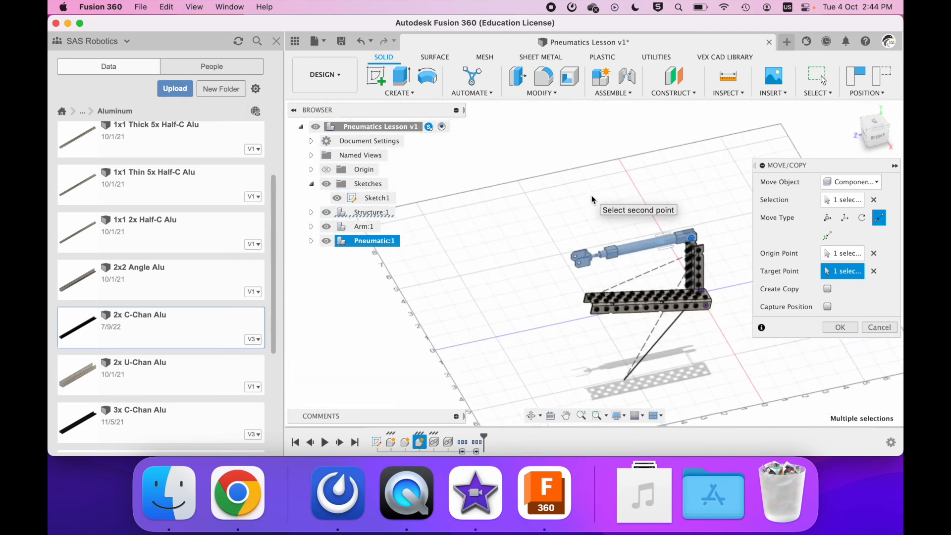
mouse_move(827, 217)
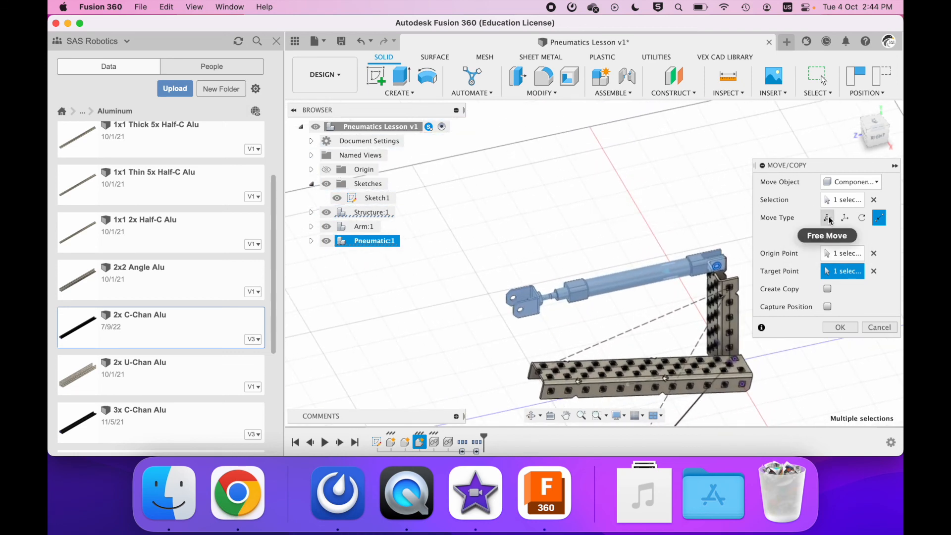
left_click(826, 216)
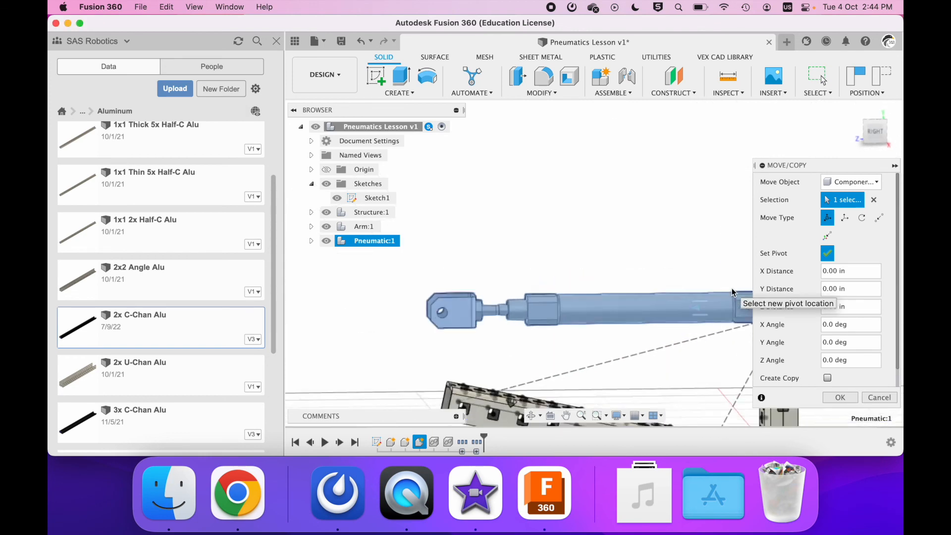
Step: Pivot the cylinder at its tower end and rotate it 14.211° in Z toward the arm
left_click(874, 130)
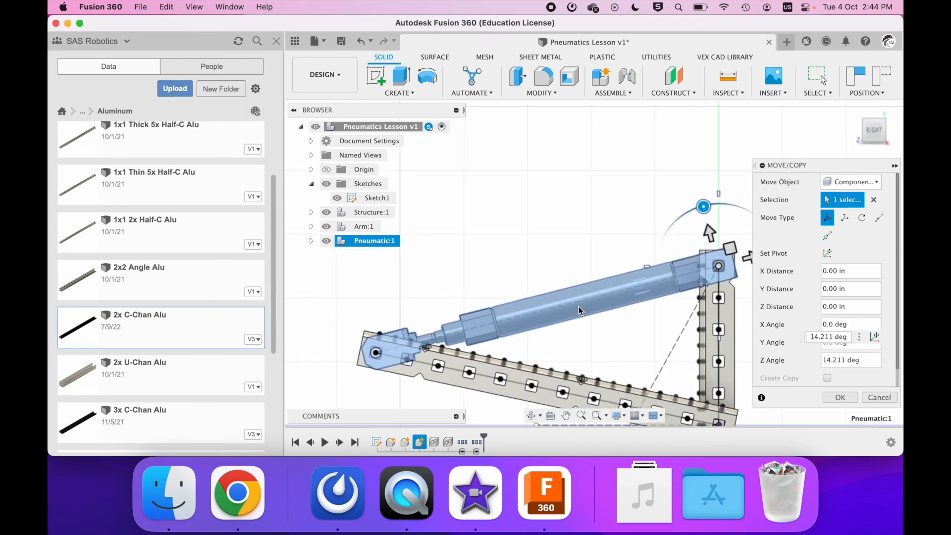
left_click(840, 397)
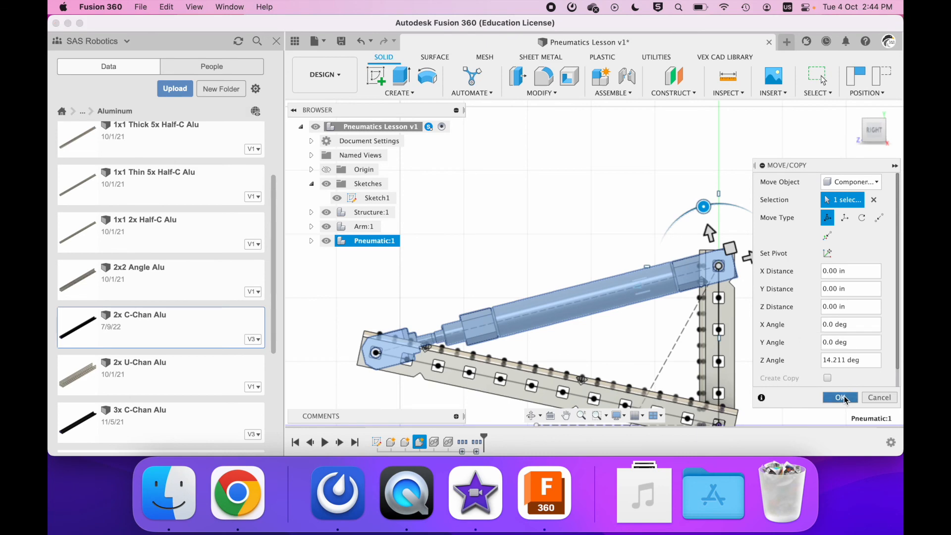
left_click(838, 397)
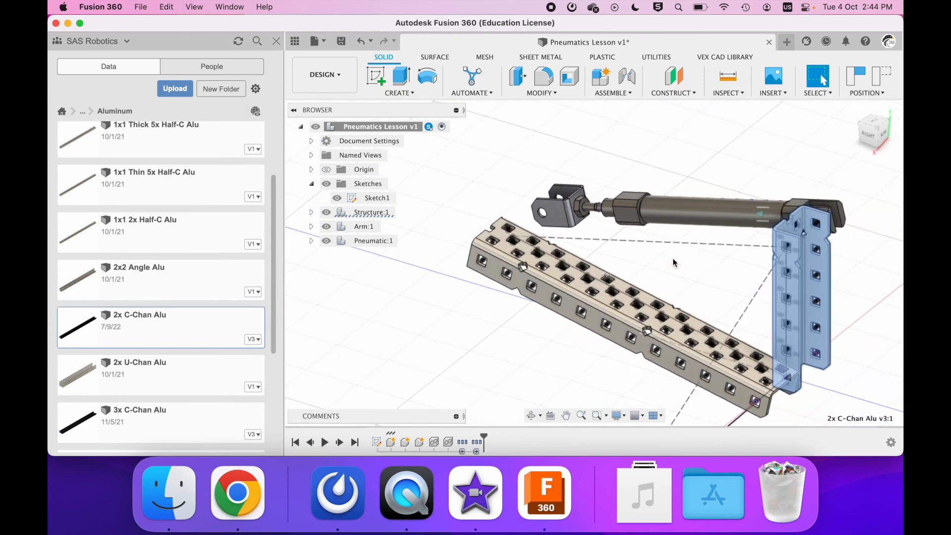
left_click(711, 266)
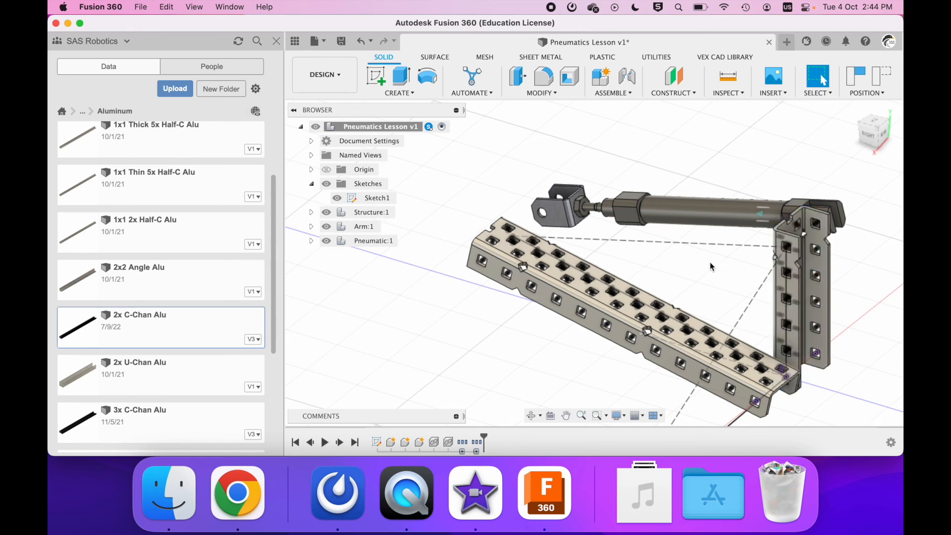